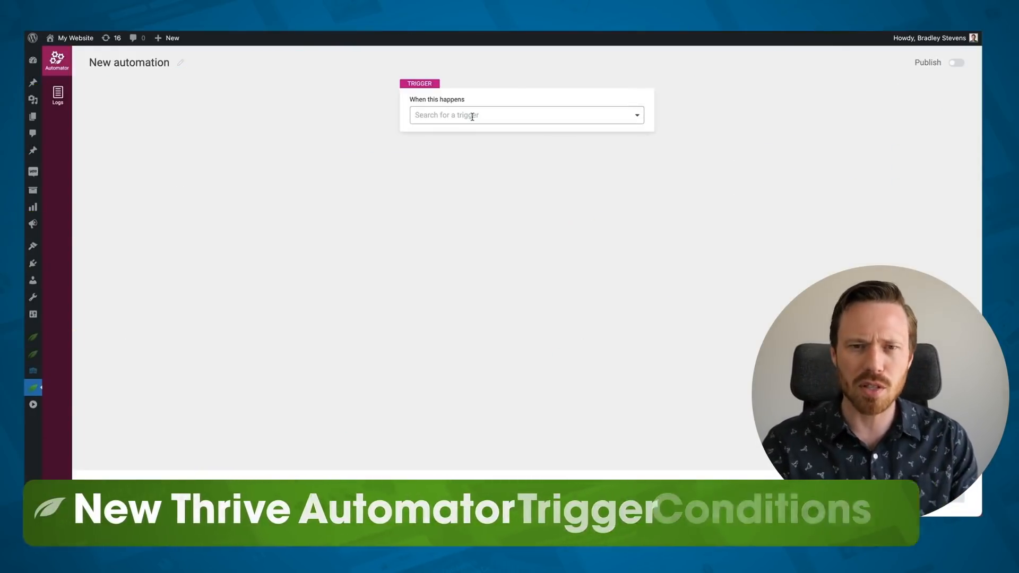
# - Choose 'User enrolls in a course' from the trigger list as the automation's trigger
pyautogui.click(520, 116)
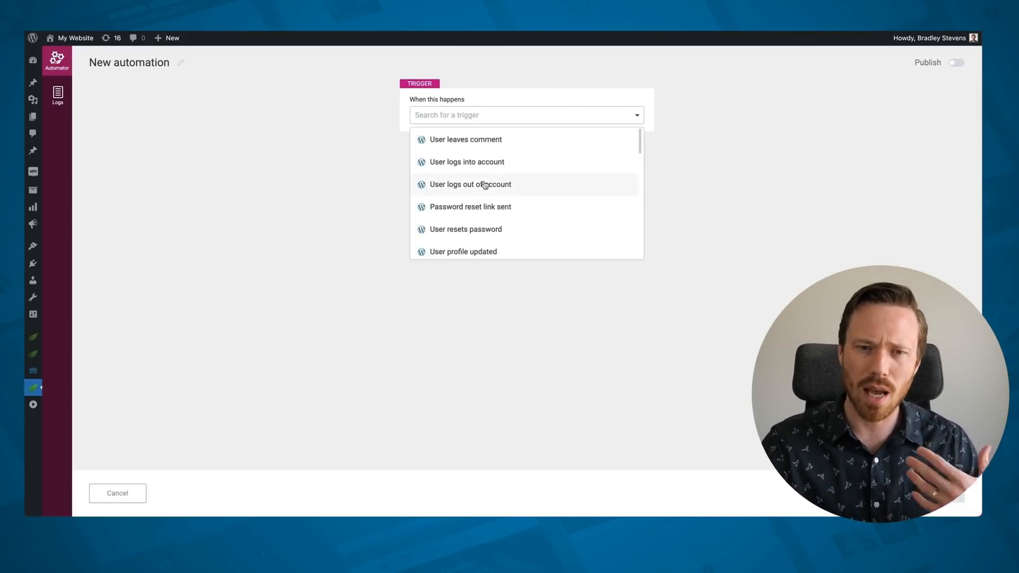
pyautogui.scroll(-3)
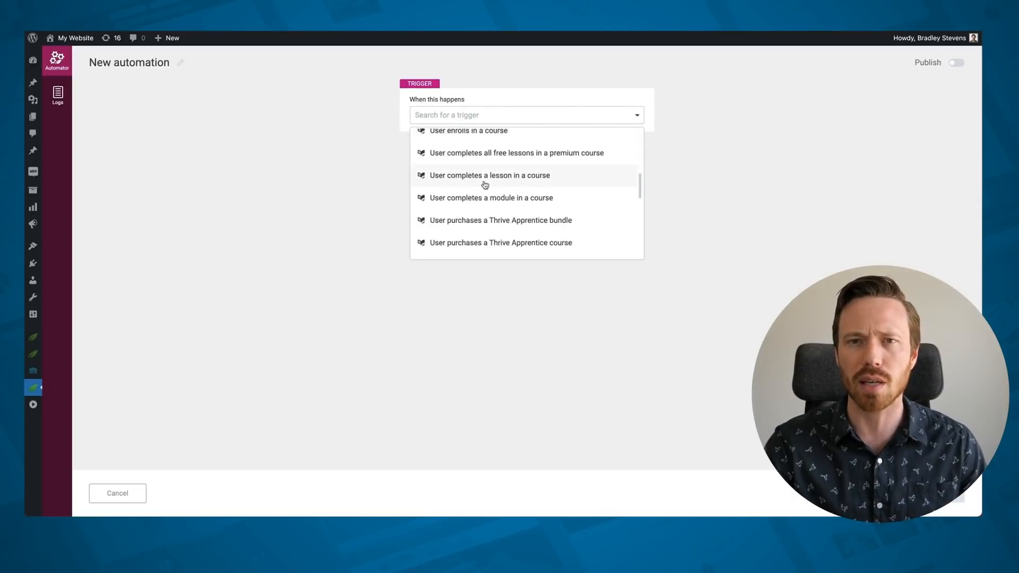
pyautogui.scroll(-3)
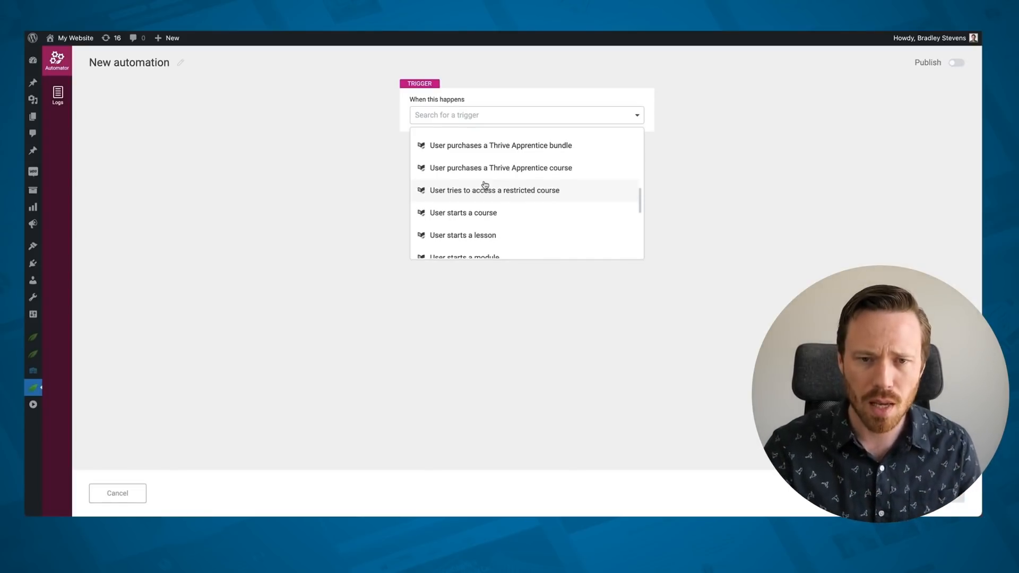
pyautogui.scroll(3)
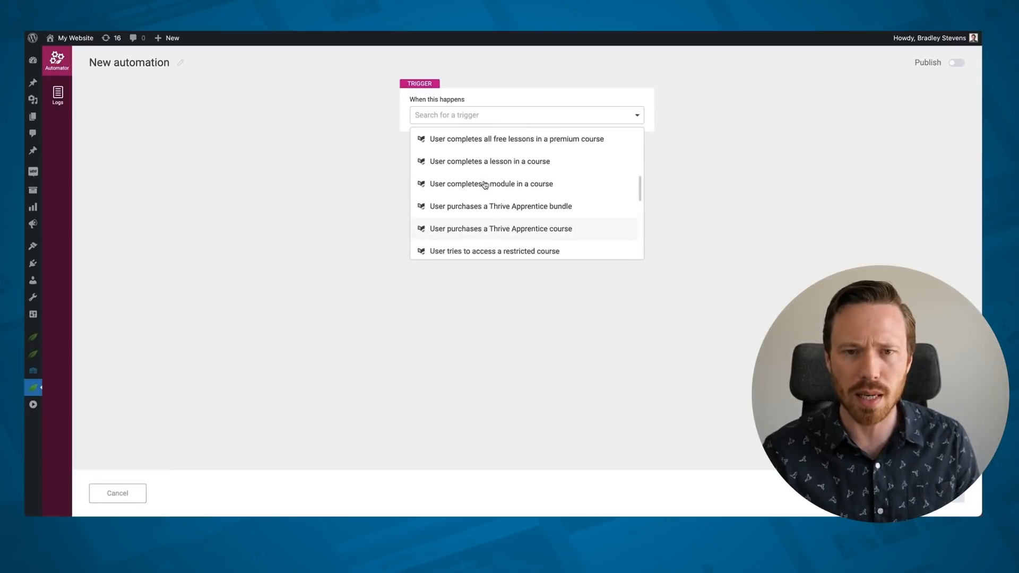
pyautogui.scroll(3)
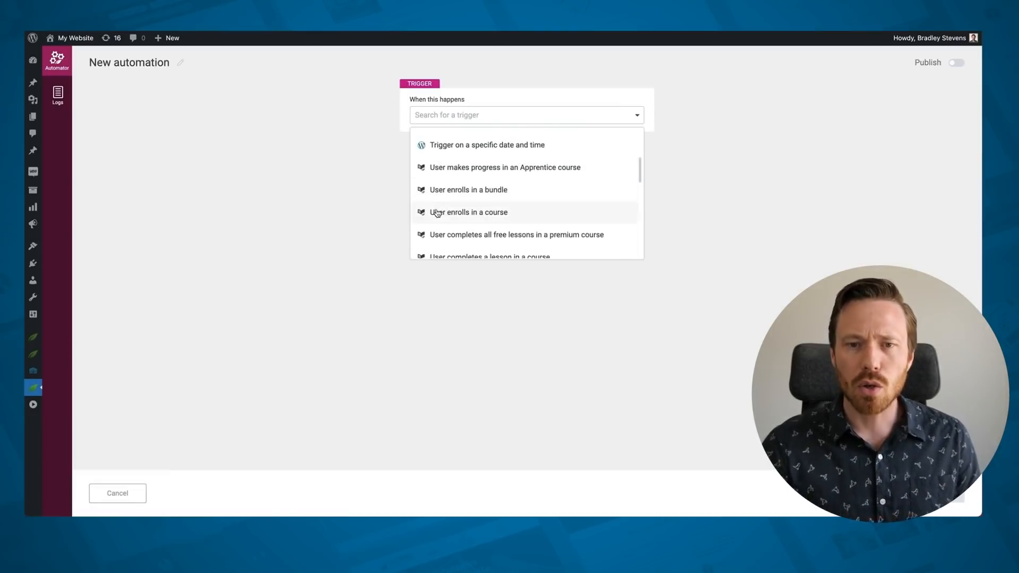
pyautogui.moveTo(489, 212)
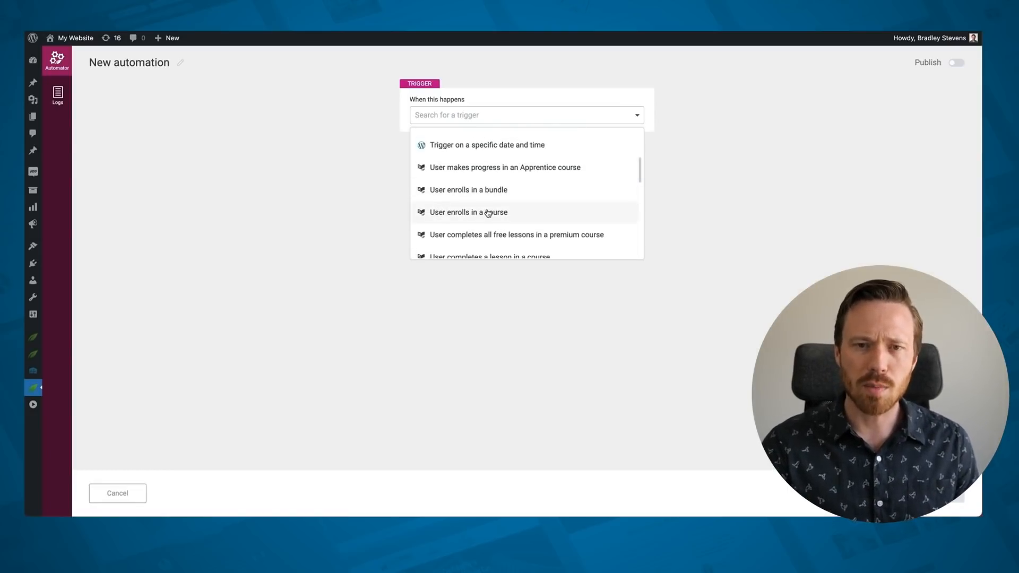
pyautogui.click(468, 212)
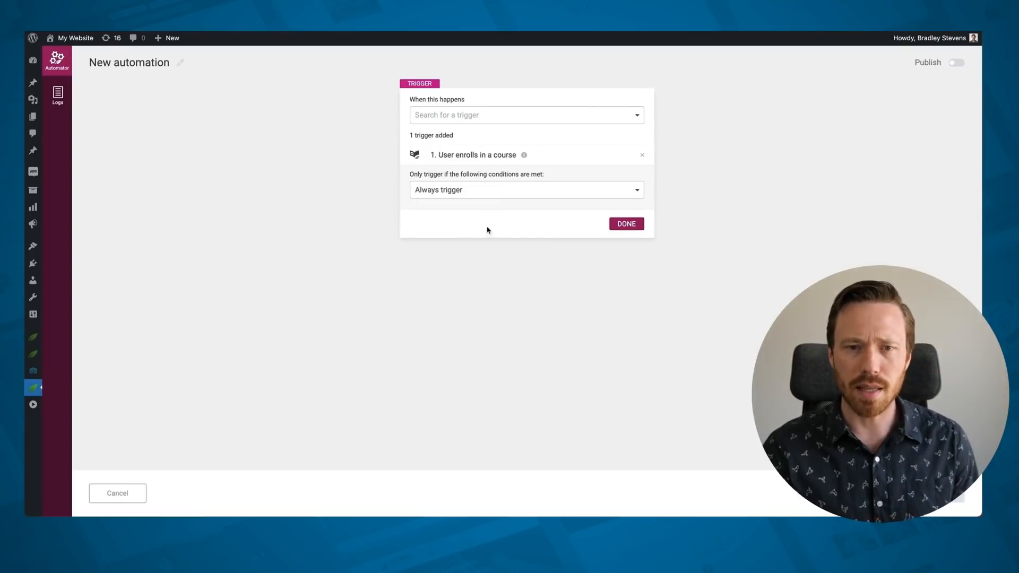
pyautogui.moveTo(489, 184)
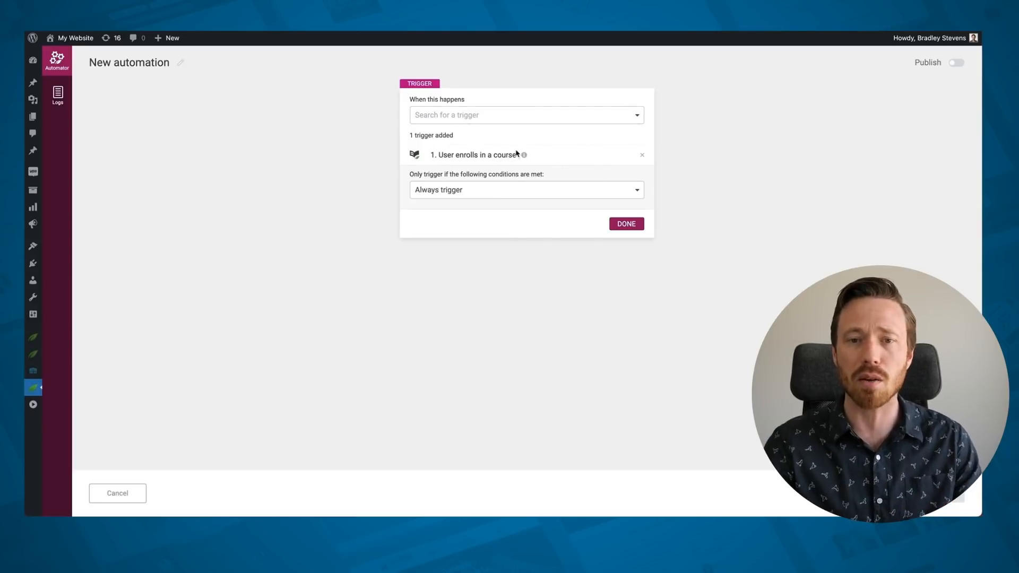
# - Finish the trigger and add a Filters step after it
pyautogui.click(625, 224)
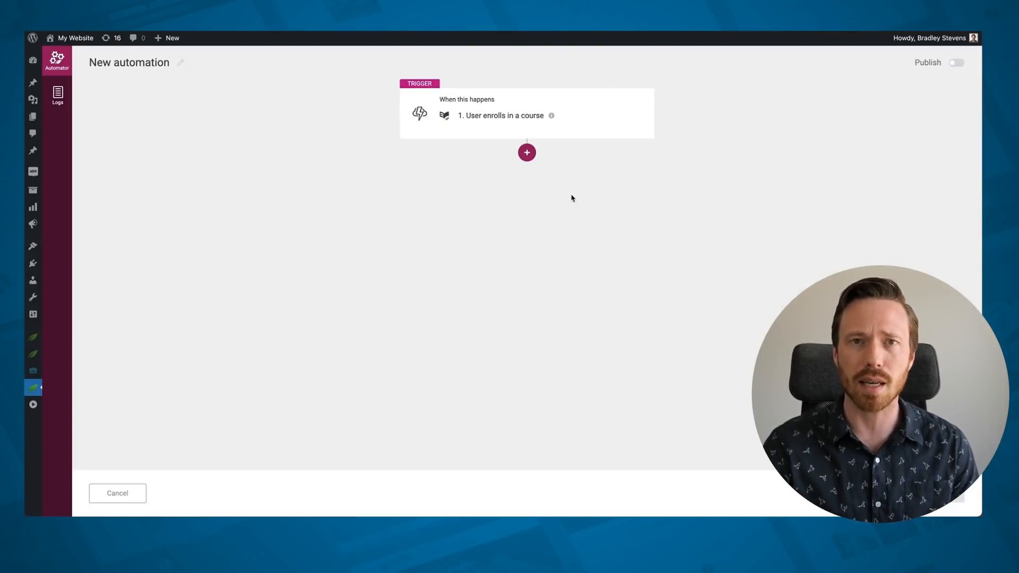
pyautogui.moveTo(526, 152)
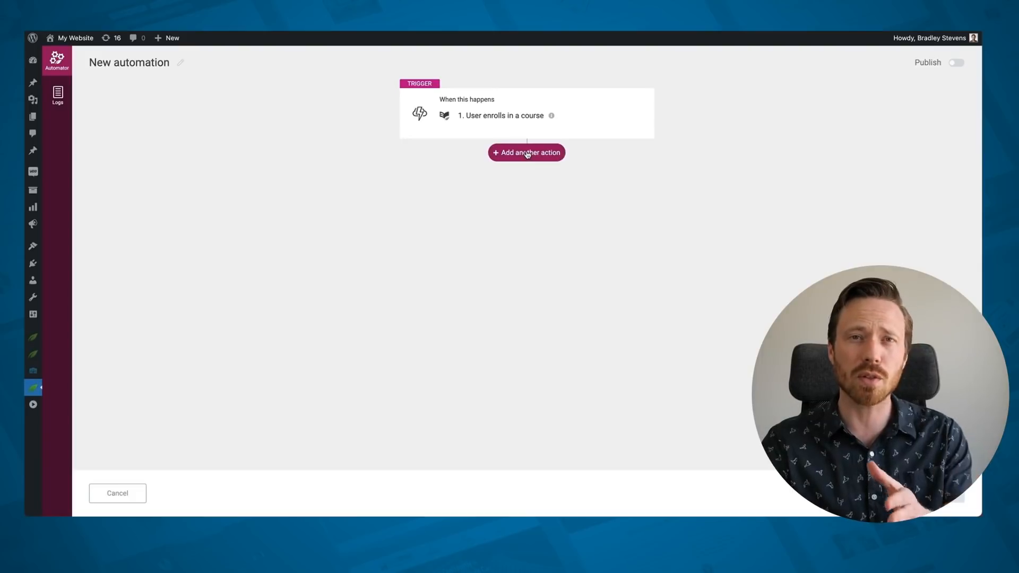
pyautogui.click(527, 153)
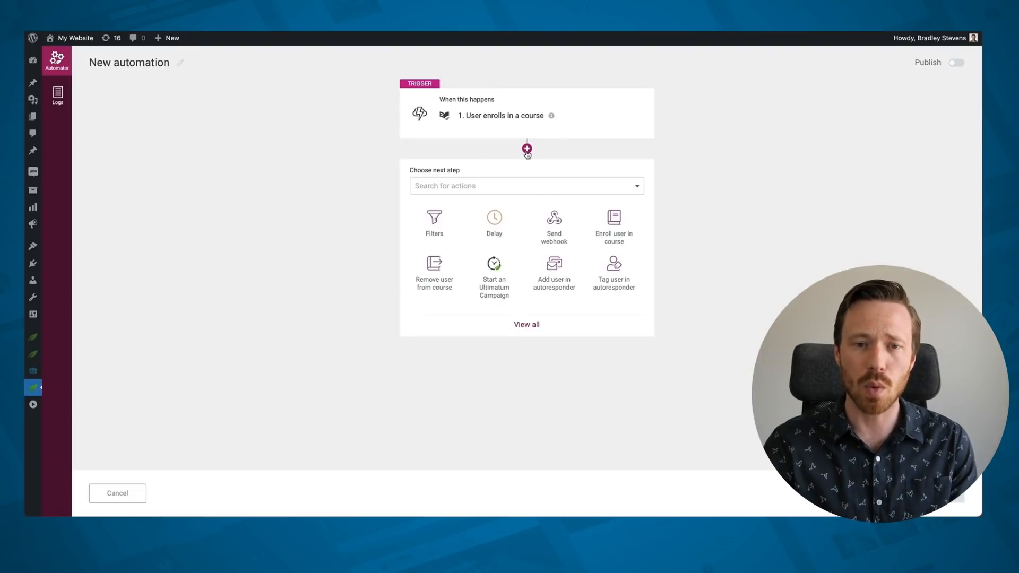
pyautogui.click(434, 221)
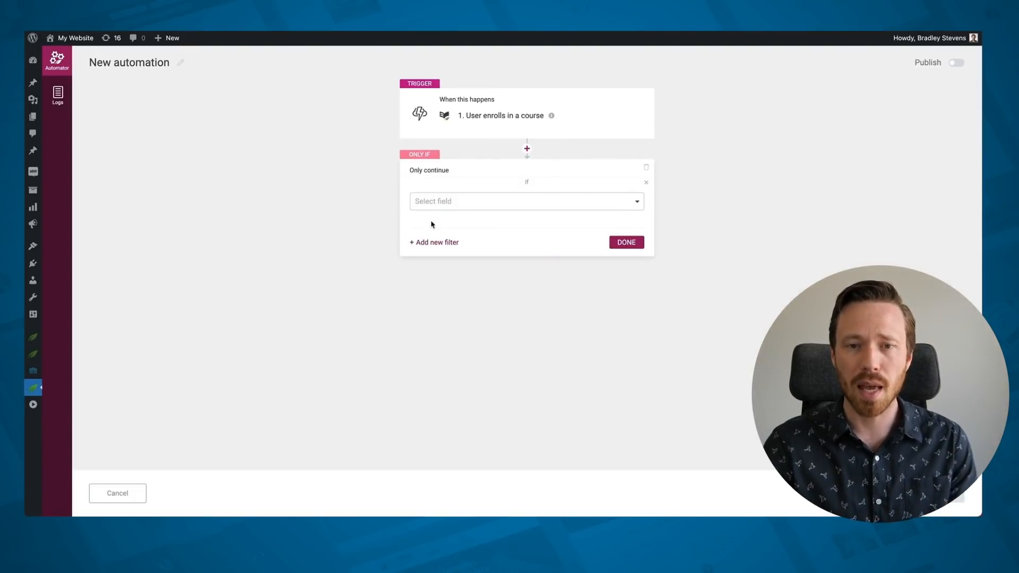
pyautogui.moveTo(479, 208)
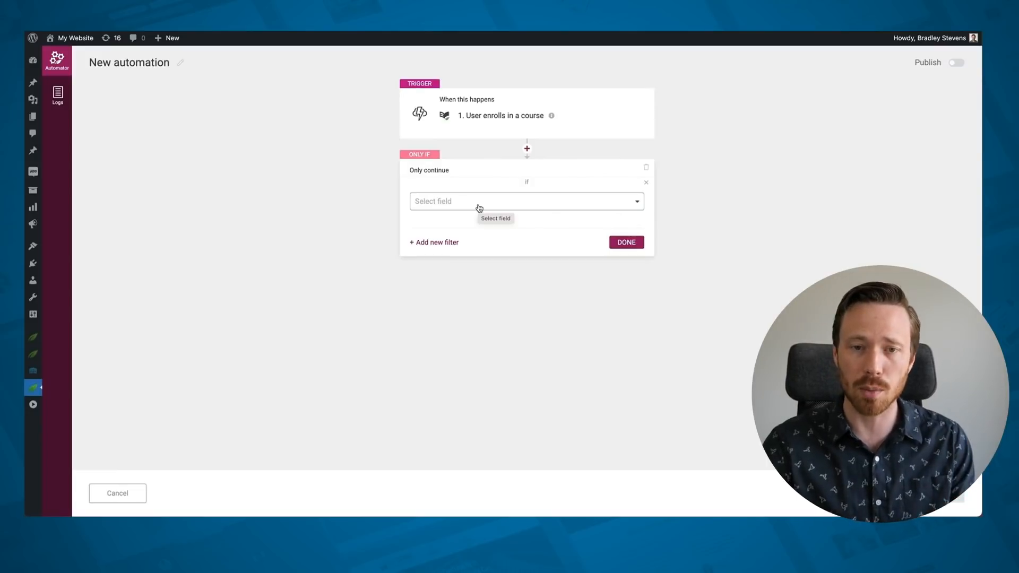
# - Filter on Course title, ticking Digital Marketing 101
pyautogui.click(525, 201)
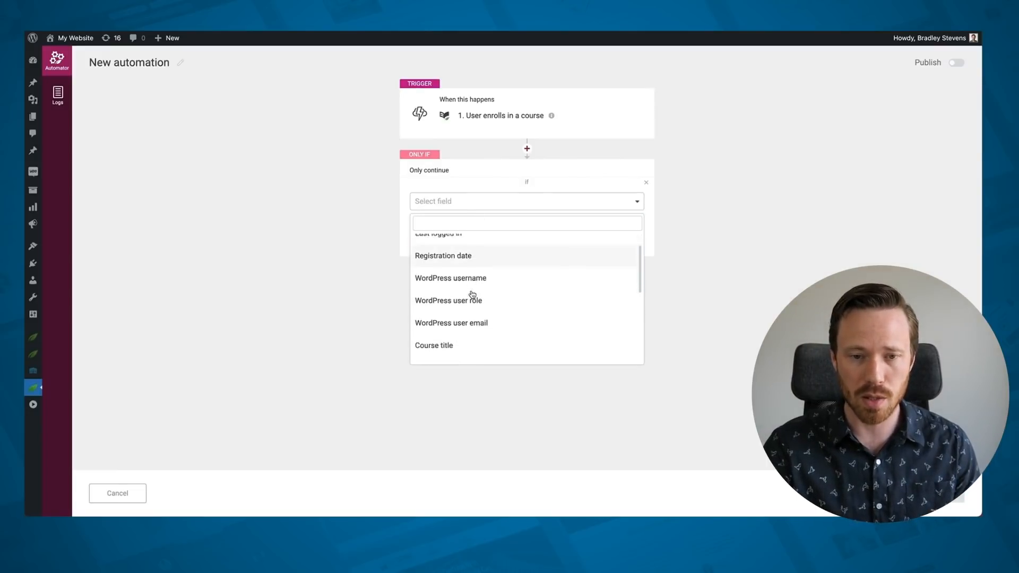
pyautogui.click(434, 345)
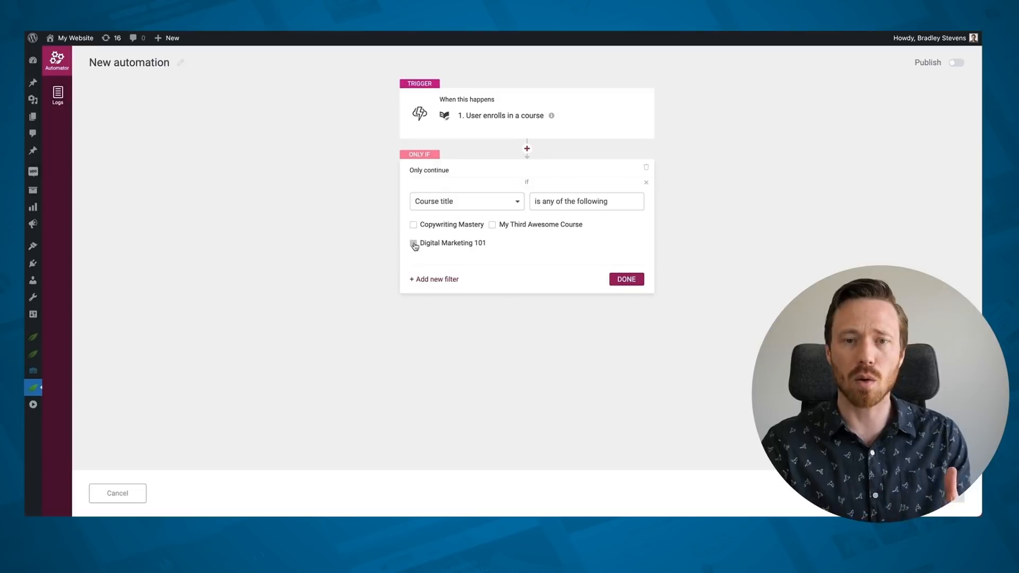
pyautogui.click(413, 242)
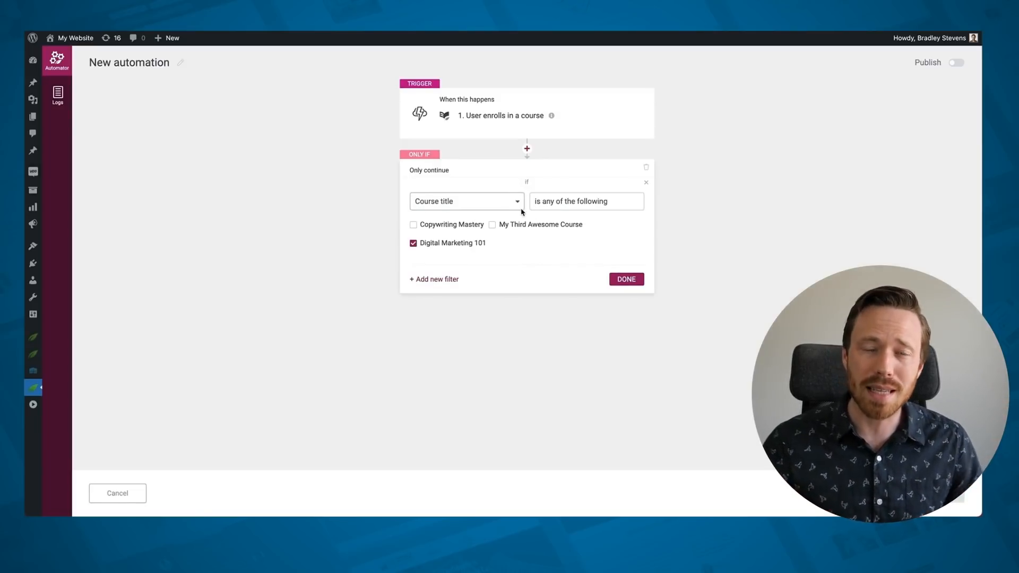
pyautogui.moveTo(646, 168)
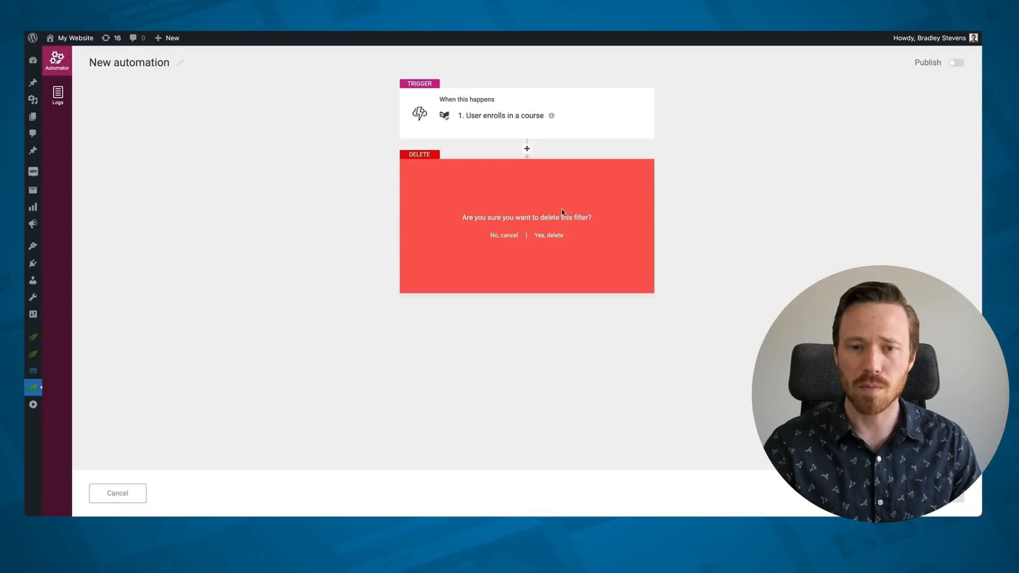
# - Delete the filter and give the trigger a Course title is Digital Marketing 101 condition instead
pyautogui.click(549, 235)
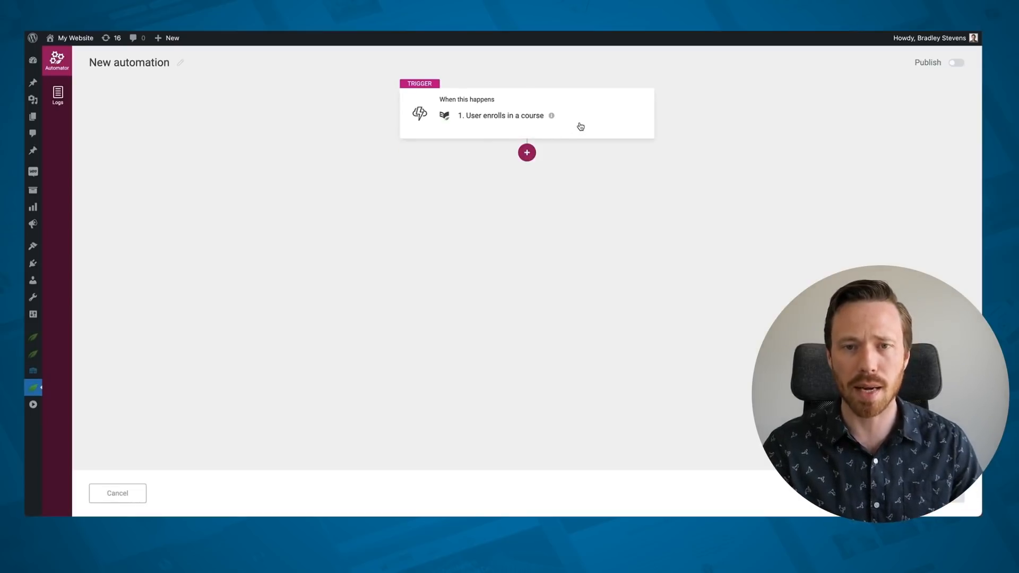
pyautogui.click(504, 115)
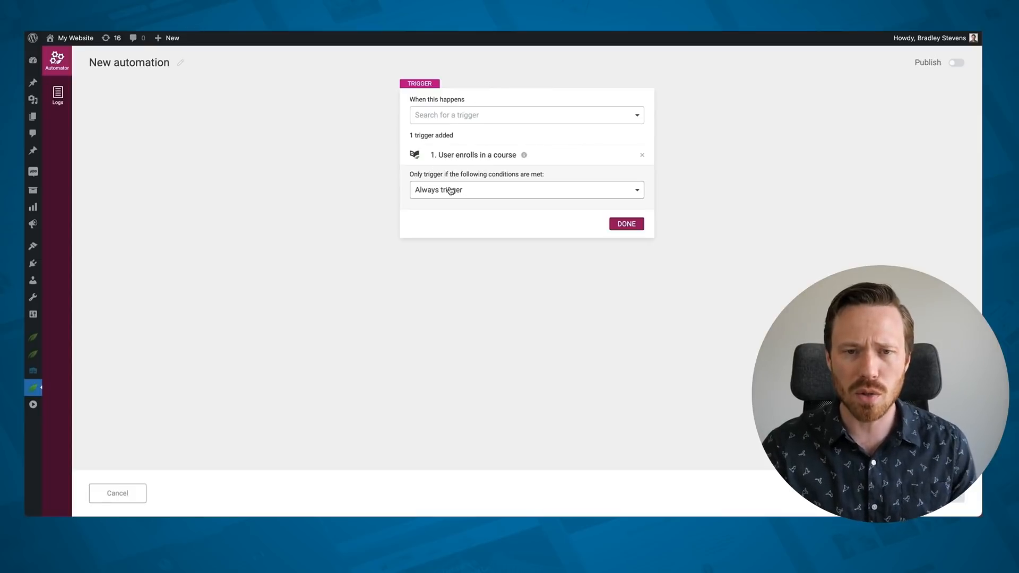
pyautogui.click(525, 189)
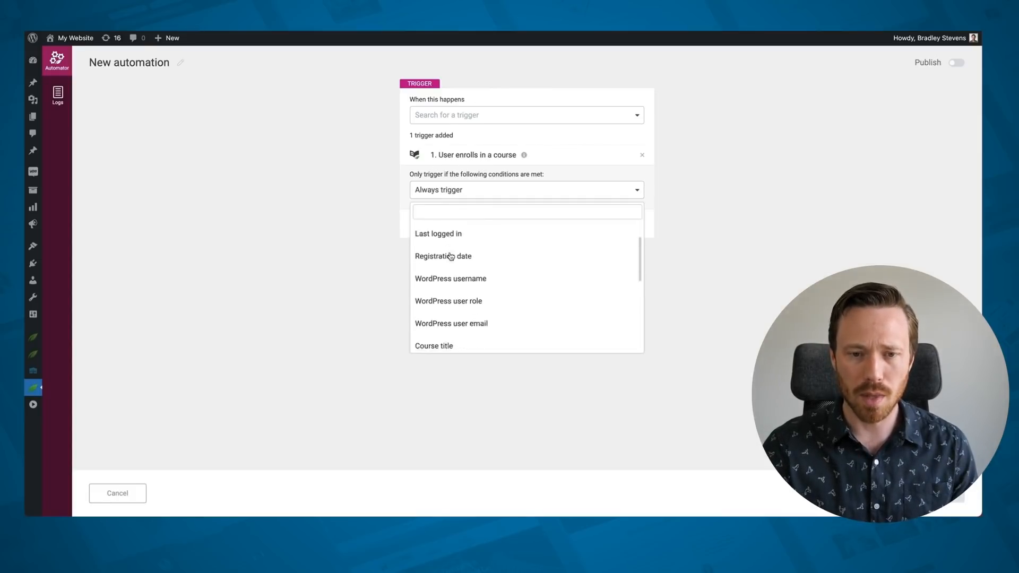
pyautogui.click(433, 345)
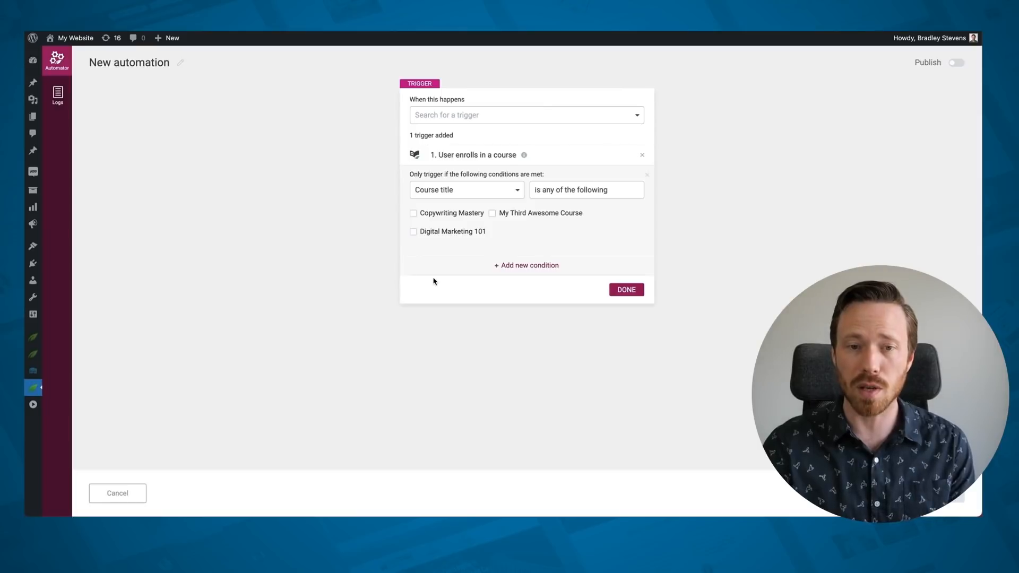
pyautogui.click(413, 232)
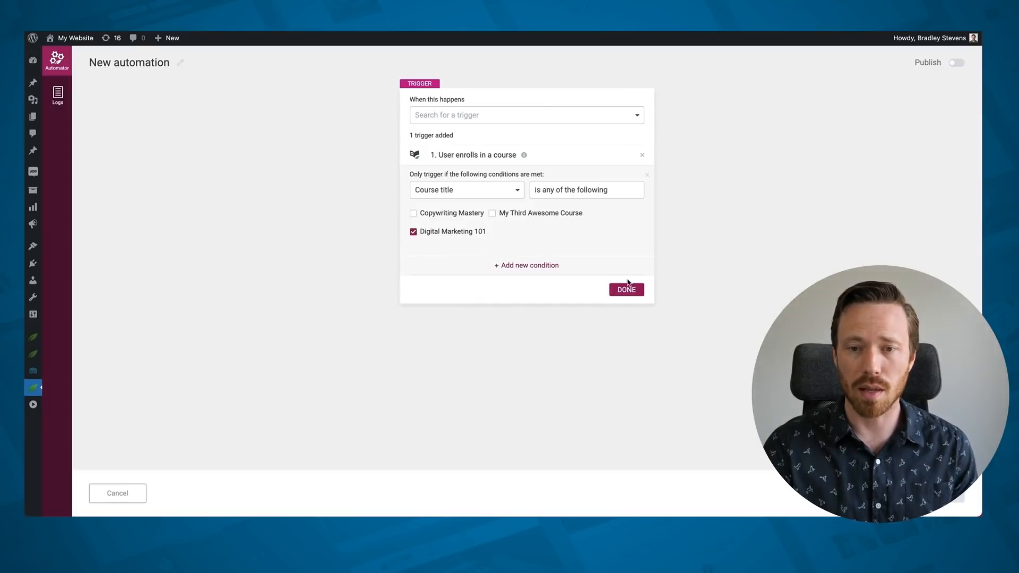
pyautogui.click(625, 290)
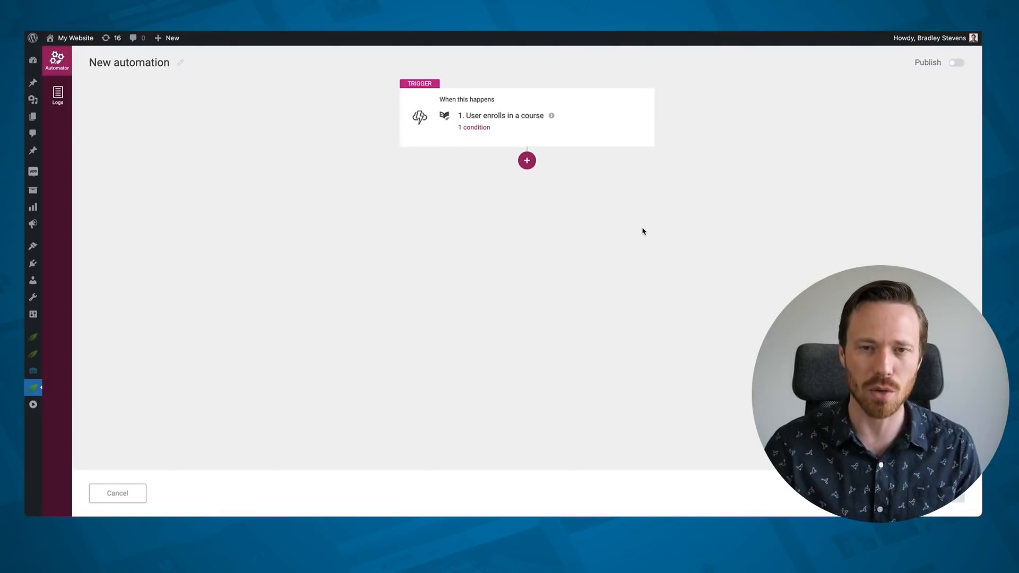
pyautogui.moveTo(655, 238)
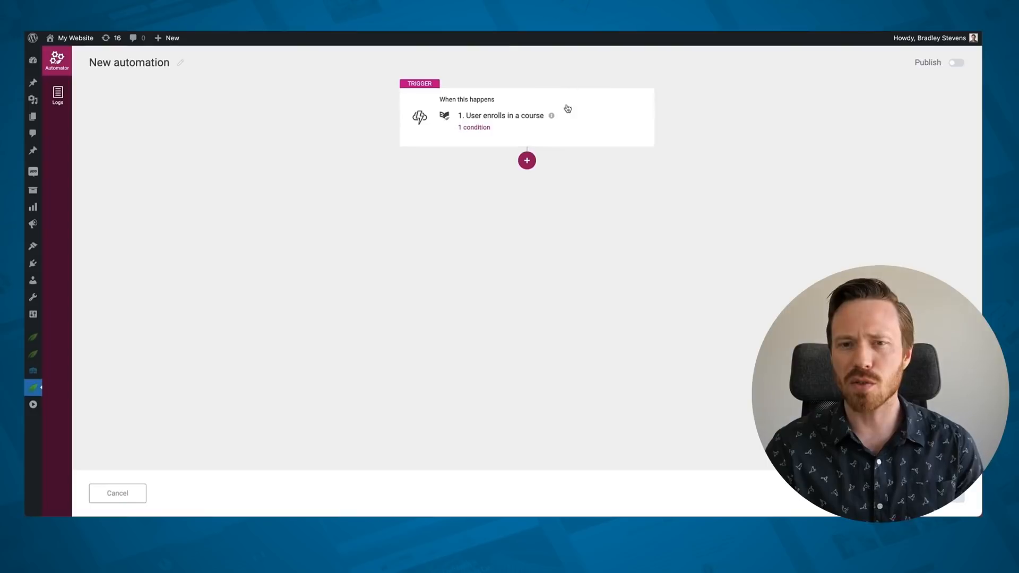
# - Start adding the next step below the conditioned enrollment trigger
pyautogui.click(526, 160)
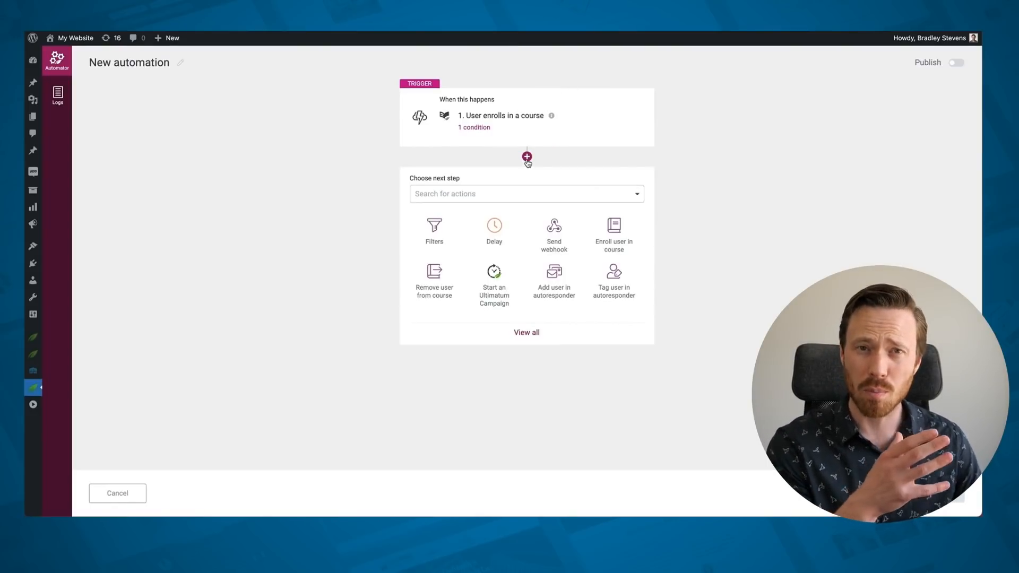
pyautogui.moveTo(534, 229)
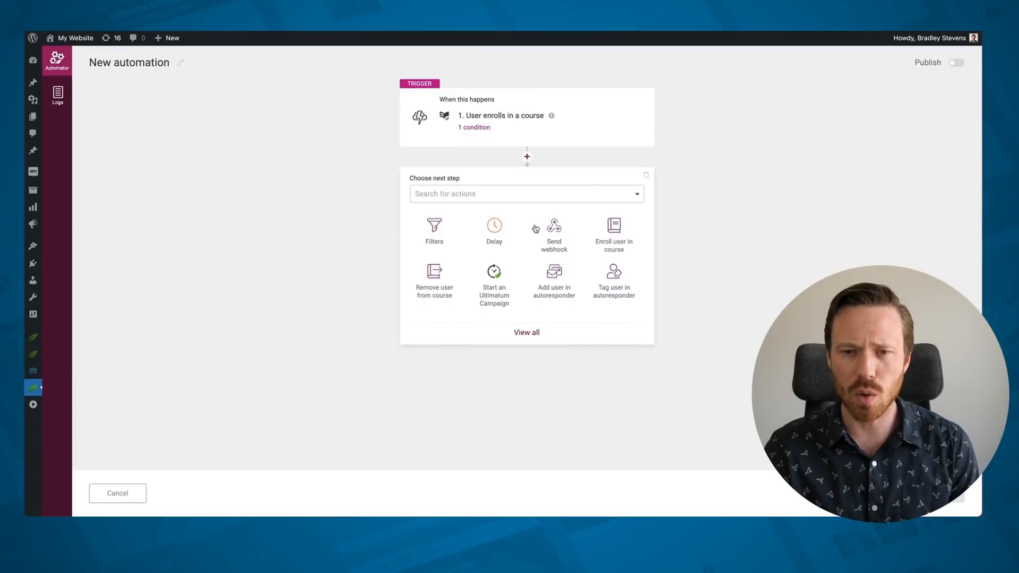
pyautogui.moveTo(570, 256)
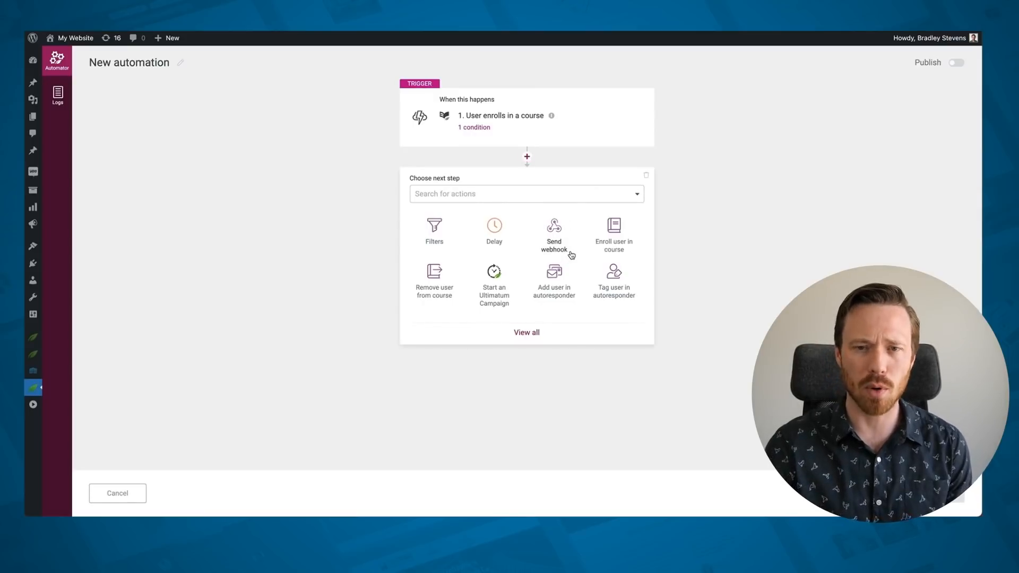
# - Choose Send webhook as the next action, keeping POST and FORM defaults
pyautogui.click(554, 231)
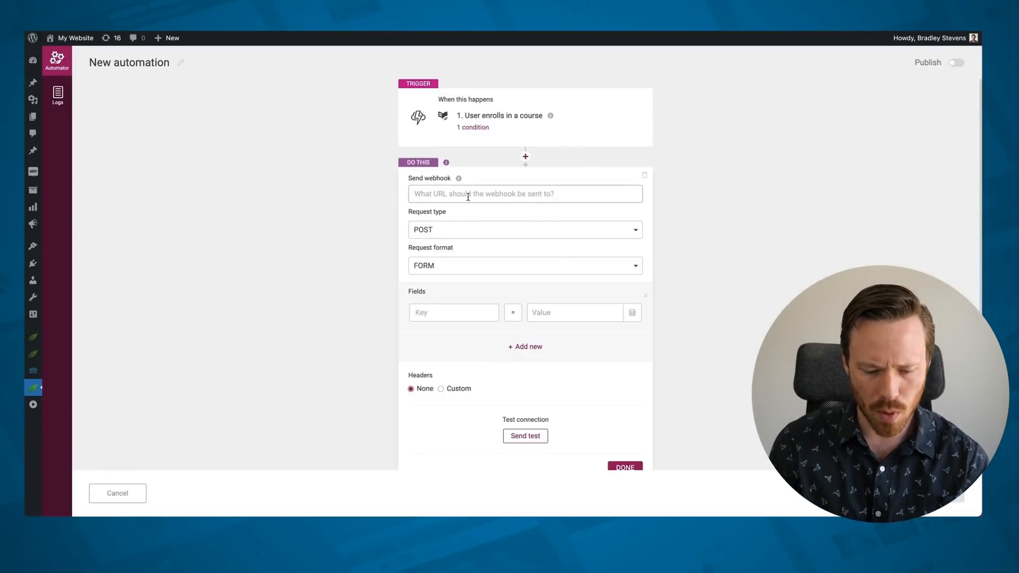
# - Enter the webhook.site URL and an 'email' field key
pyautogui.write('https://webhook.site/0dff74ca-9df5-43fd-9a36-e044116bc7e1')
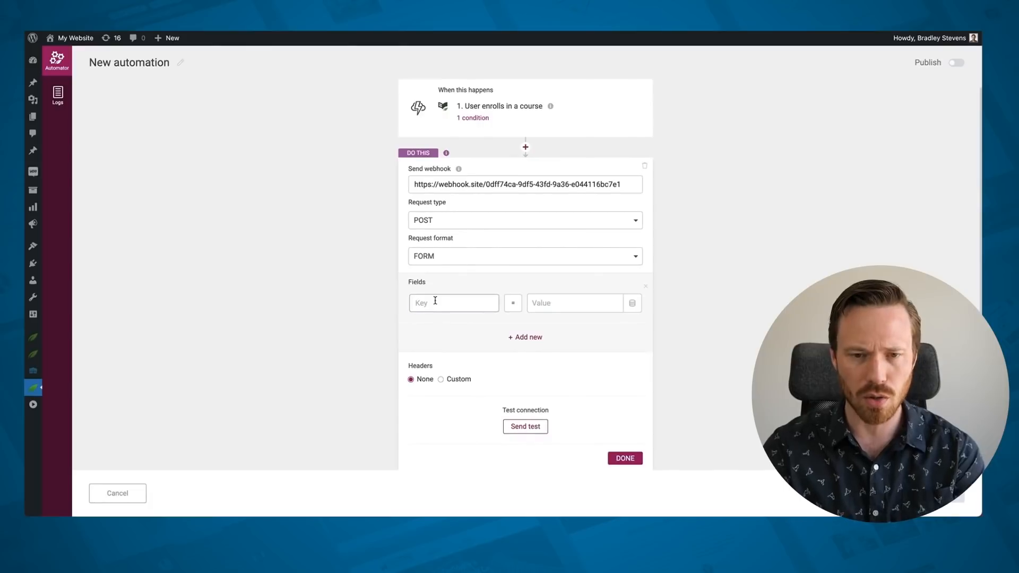
pyautogui.write('email')
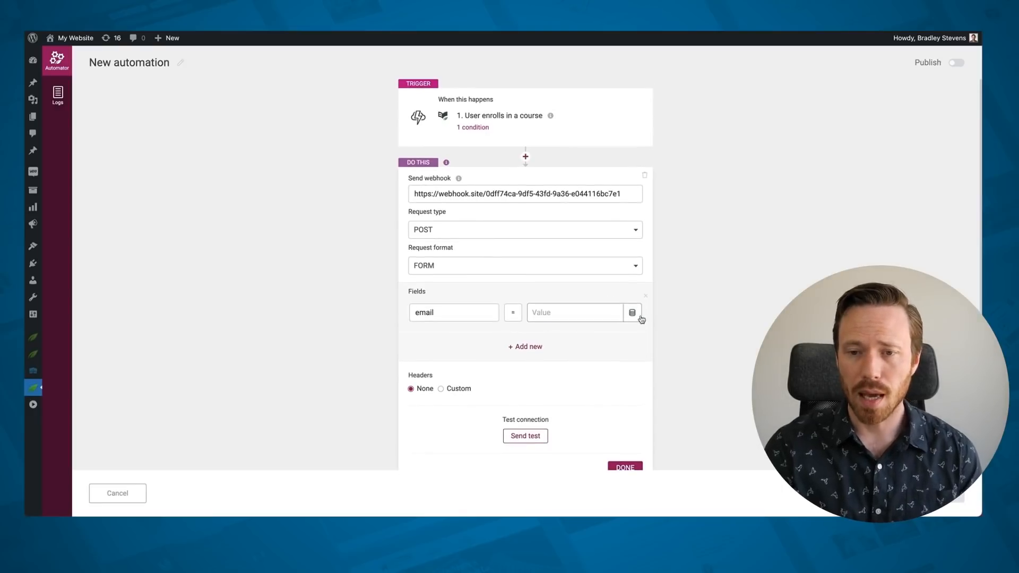
pyautogui.moveTo(631, 312)
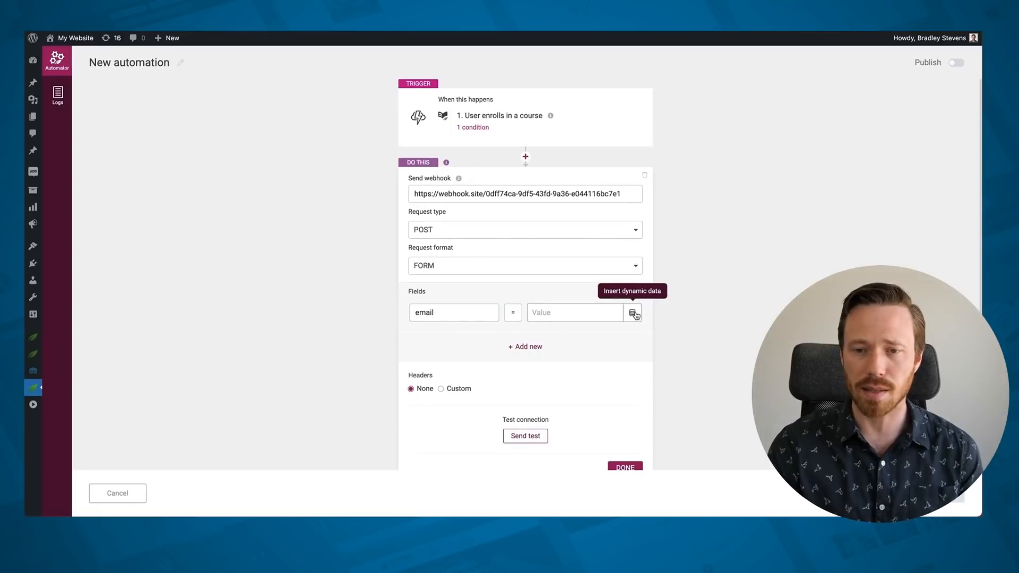
pyautogui.moveTo(632, 313)
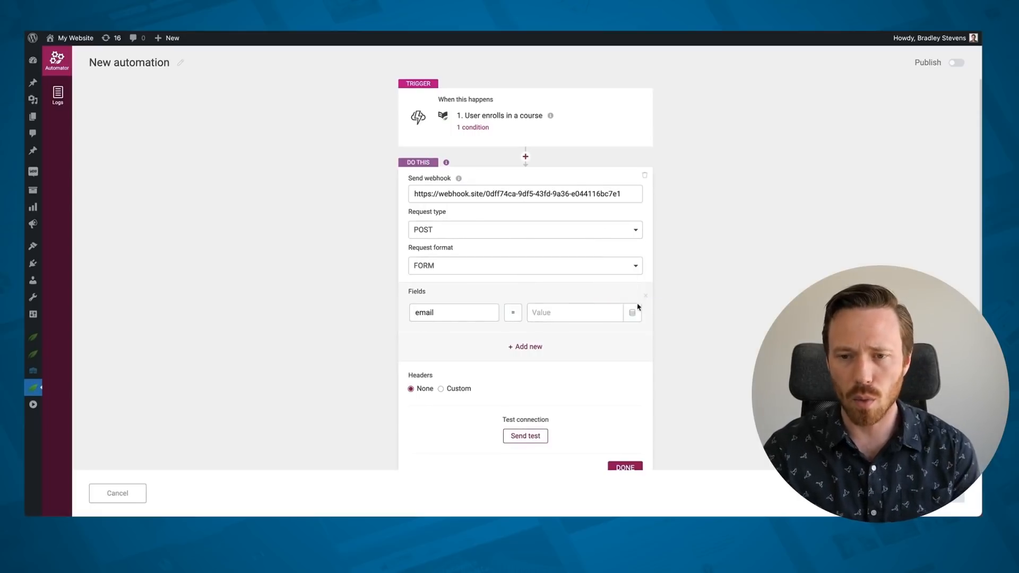
pyautogui.moveTo(632, 313)
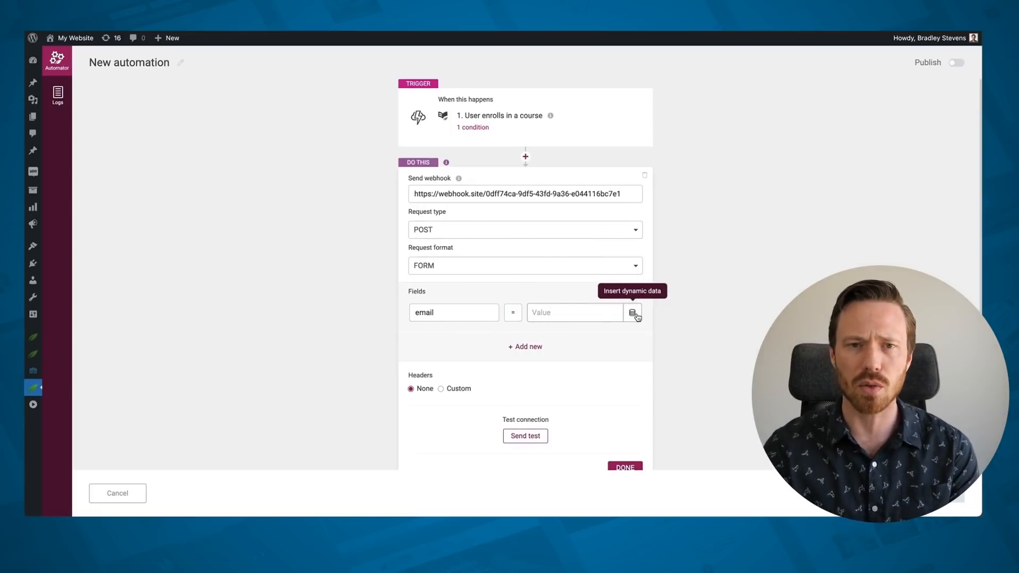
pyautogui.moveTo(709, 130)
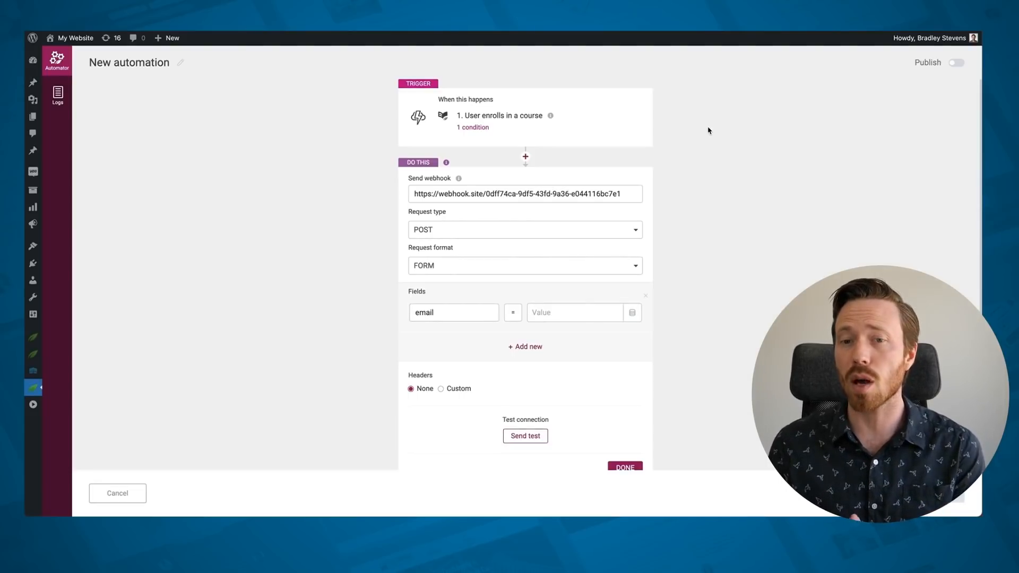
# - Map the email field's value to the WordPress user email dynamic data
pyautogui.scroll(3)
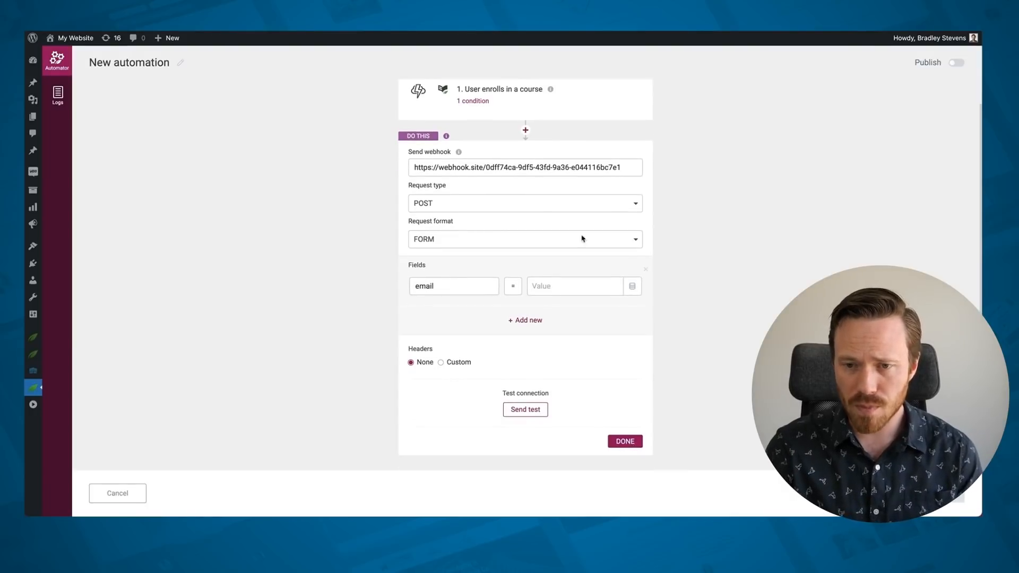
pyautogui.click(631, 286)
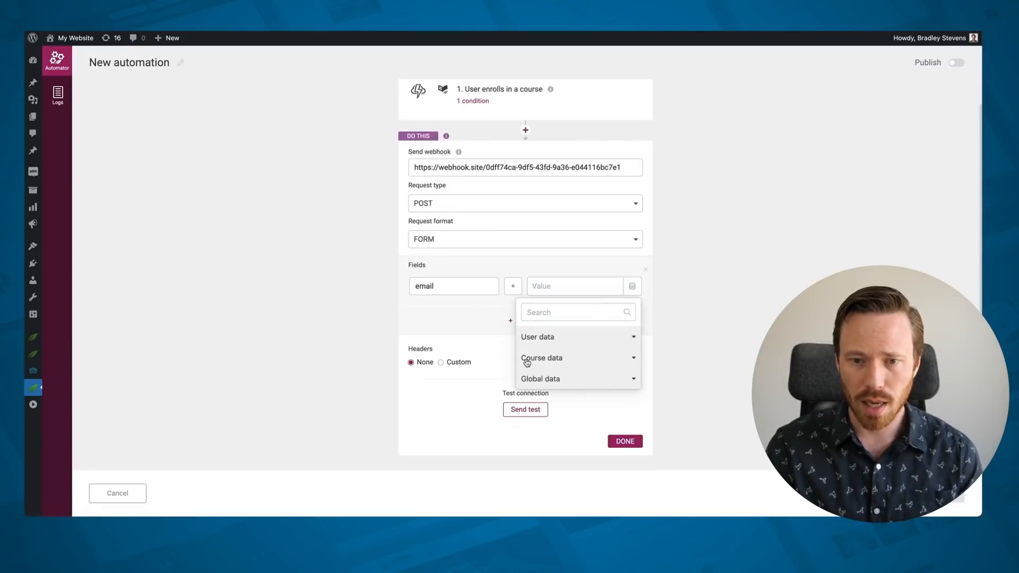
pyautogui.moveTo(567, 343)
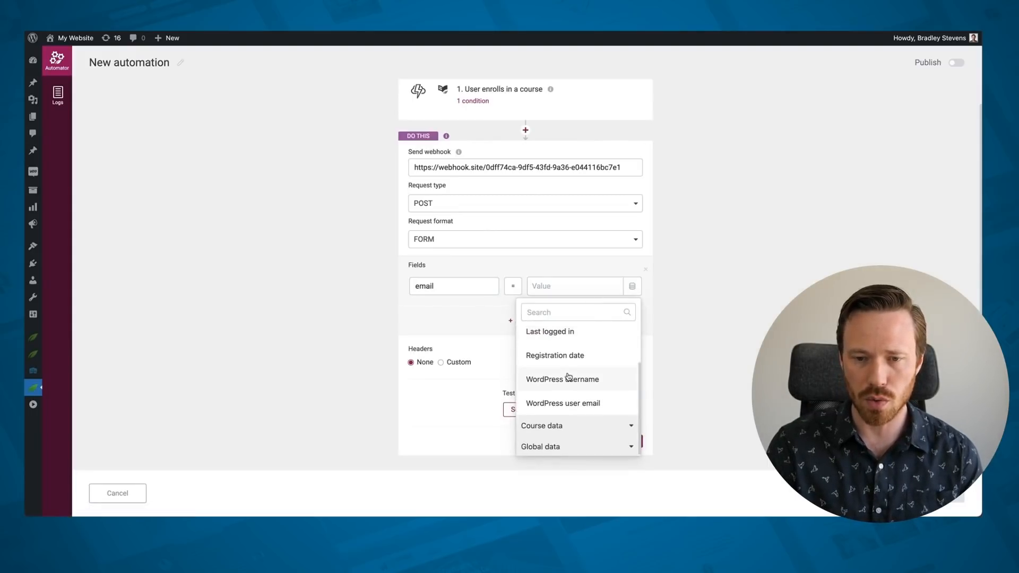
pyautogui.click(563, 403)
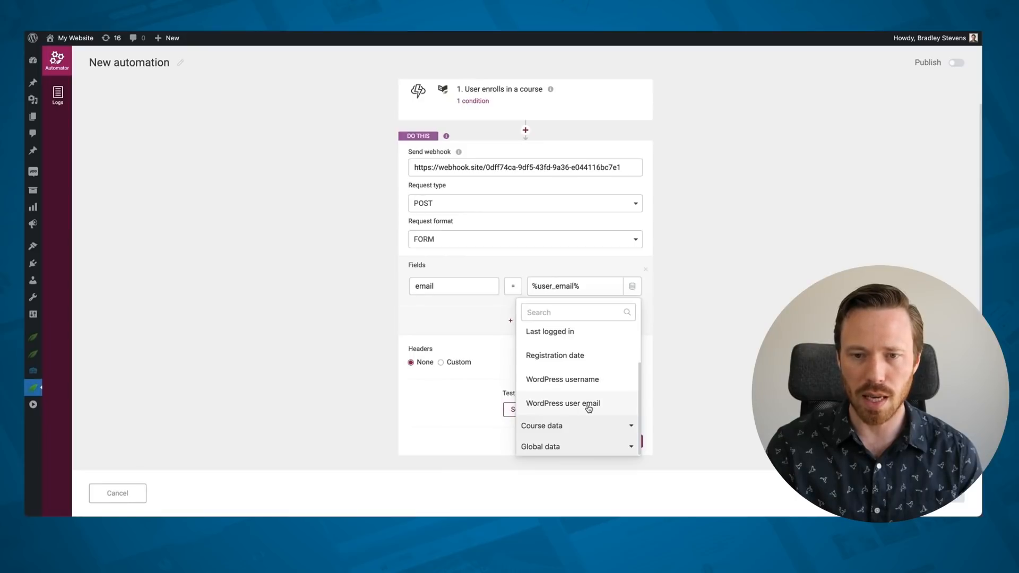
pyautogui.click(563, 403)
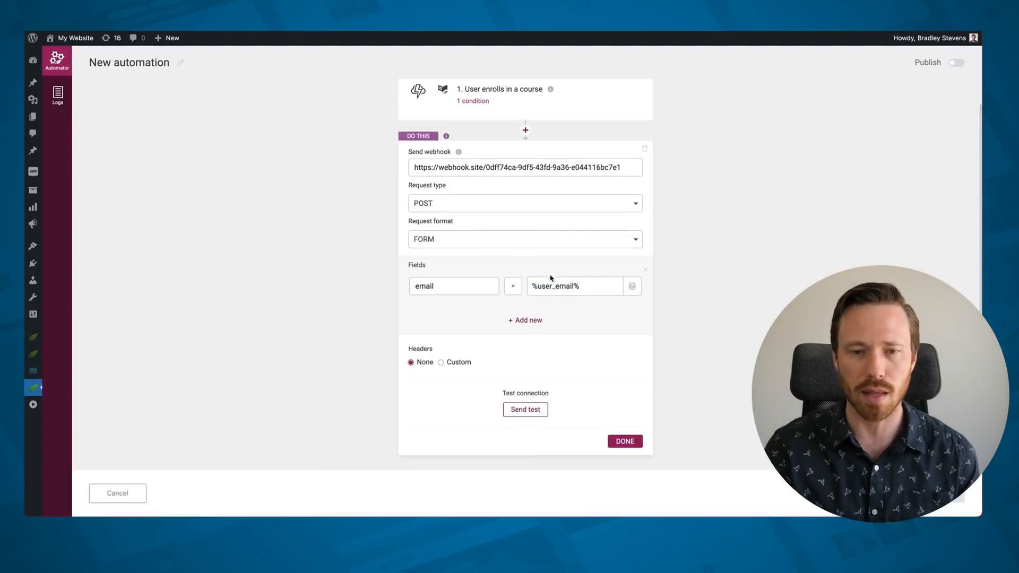
# - Add a 'course name' field mapped to the Course title dynamic data
pyautogui.click(525, 319)
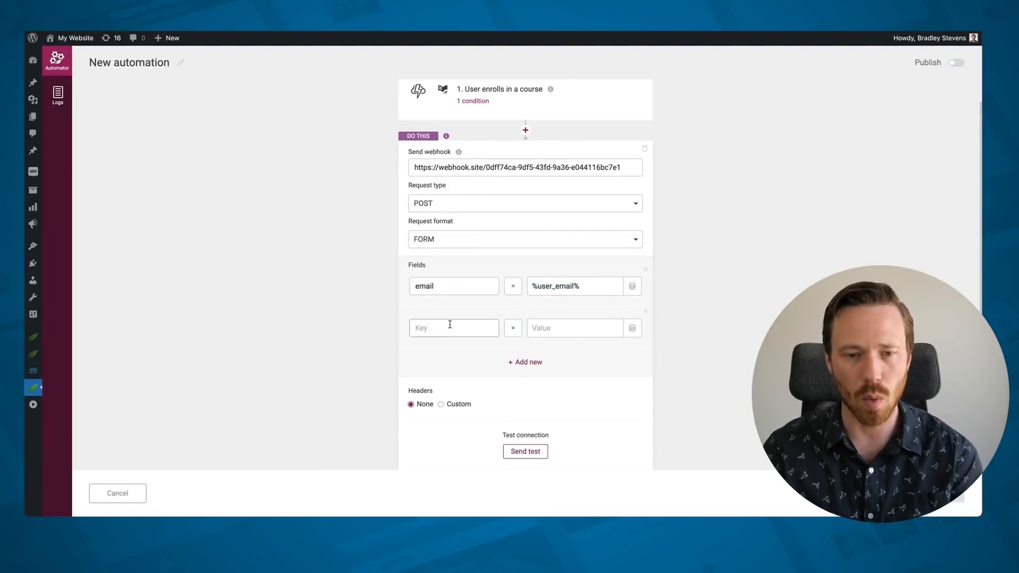
pyautogui.write('d')
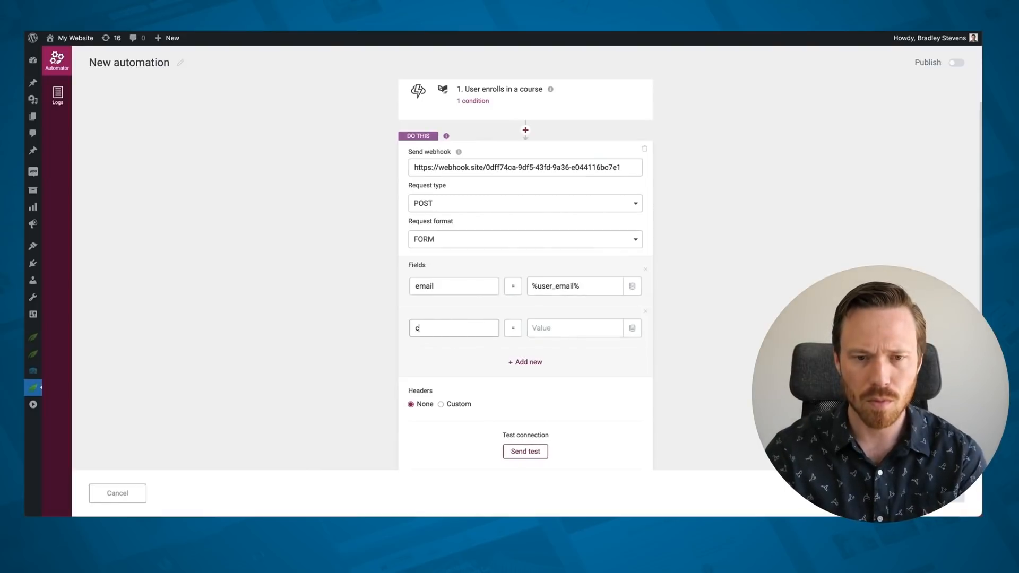
pyautogui.write('course name')
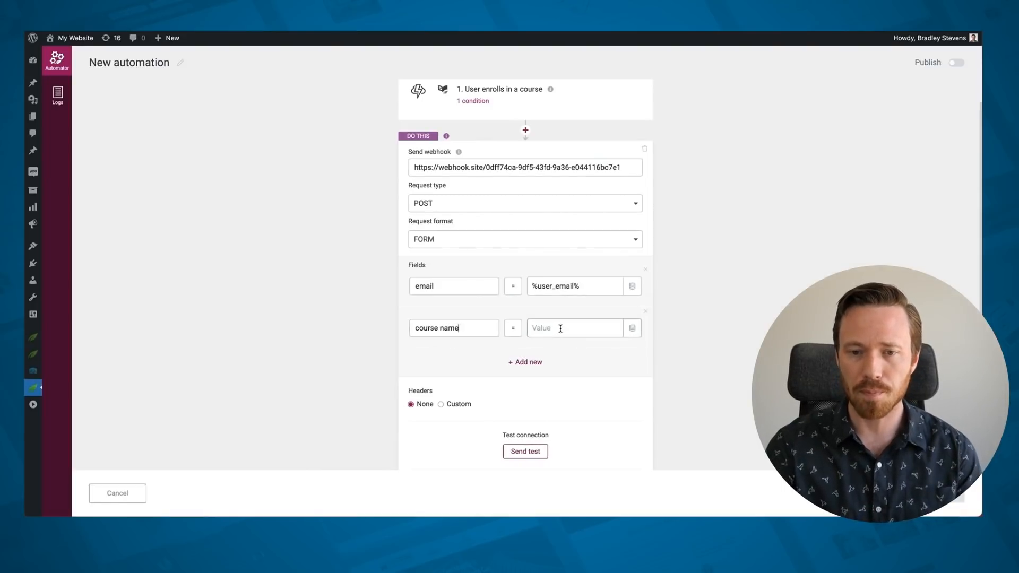
pyautogui.click(631, 328)
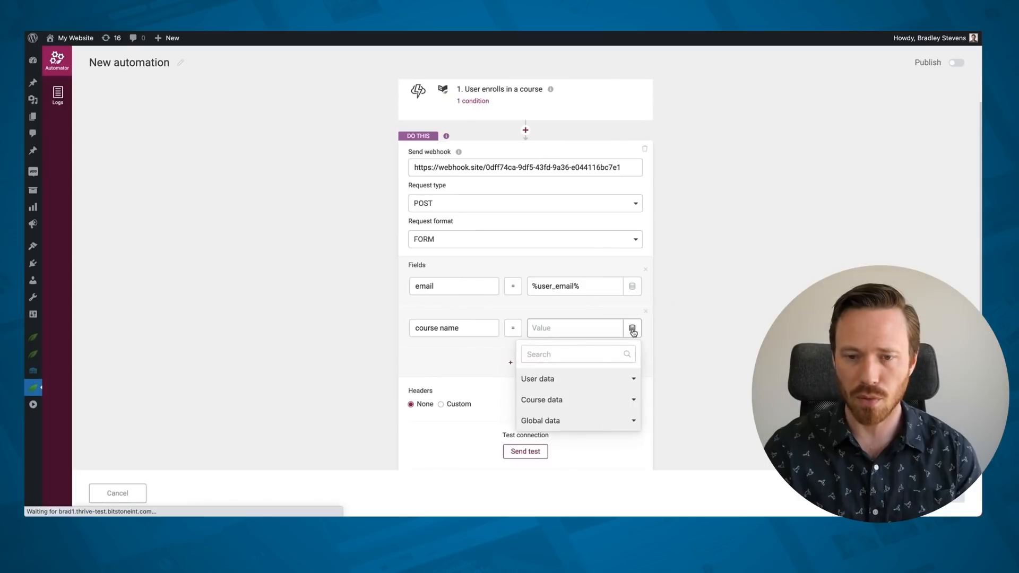
pyautogui.click(542, 400)
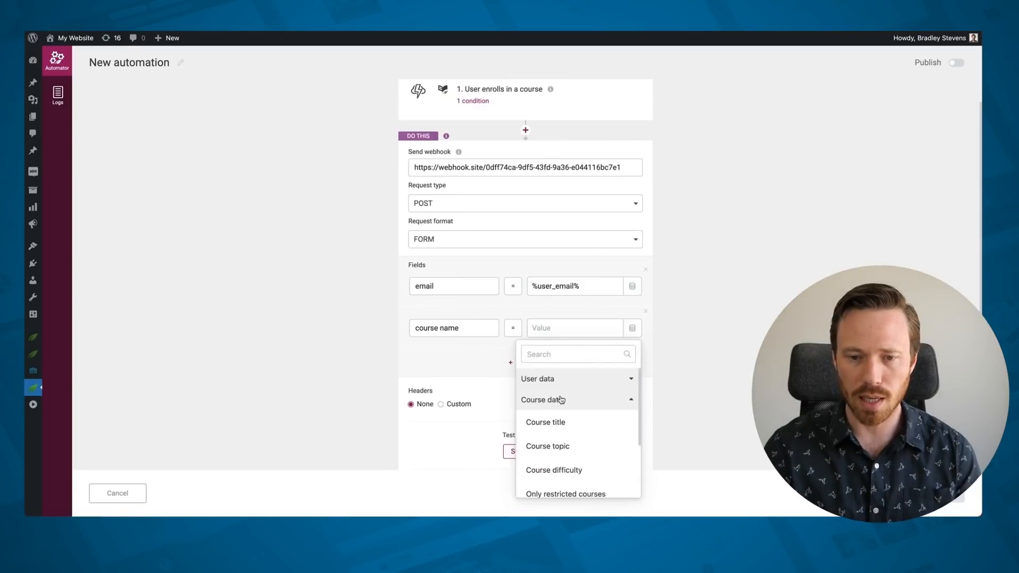
pyautogui.click(545, 422)
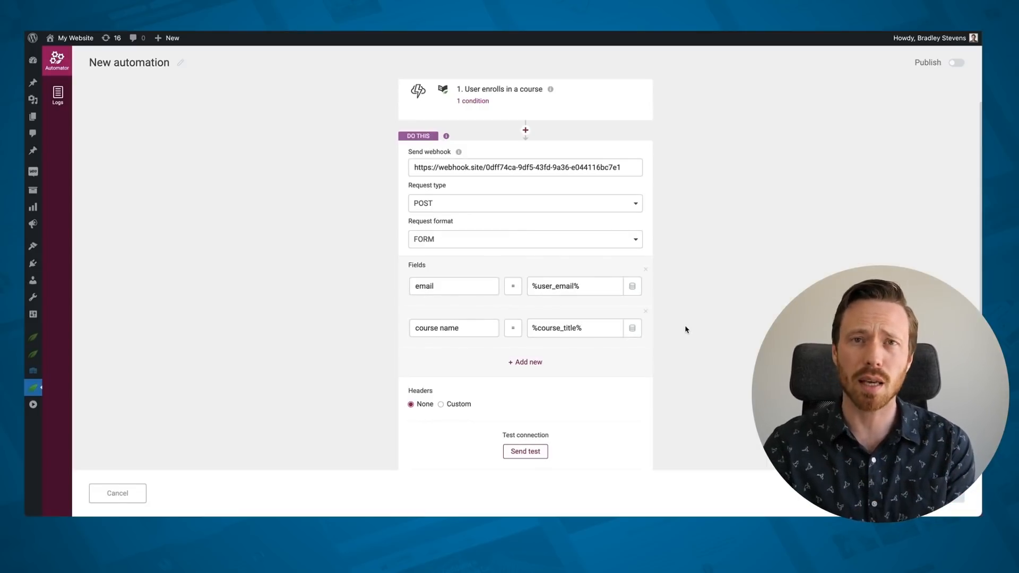
# - Send a test webhook with the configured fields
pyautogui.scroll(-3)
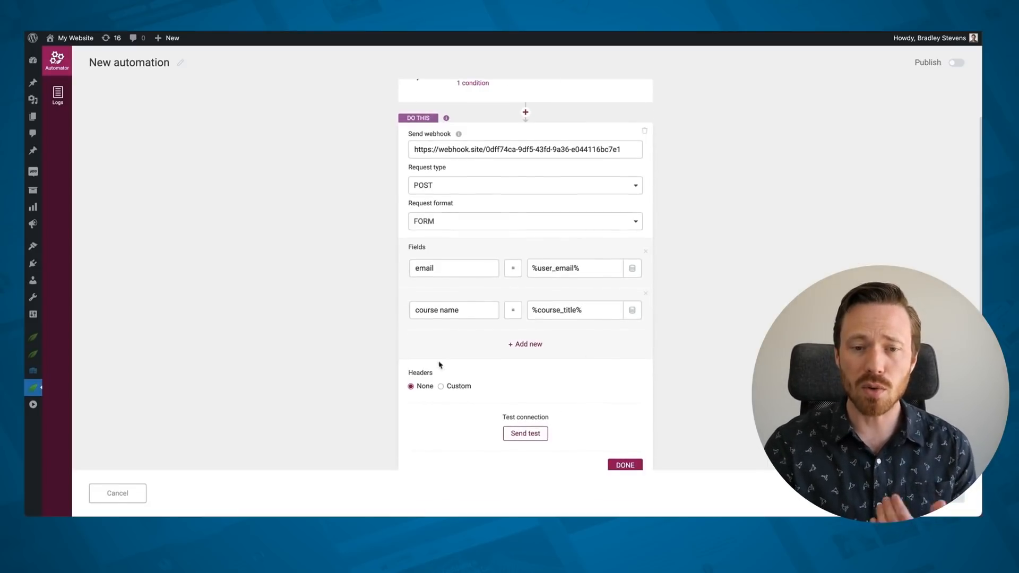
pyautogui.moveTo(544, 395)
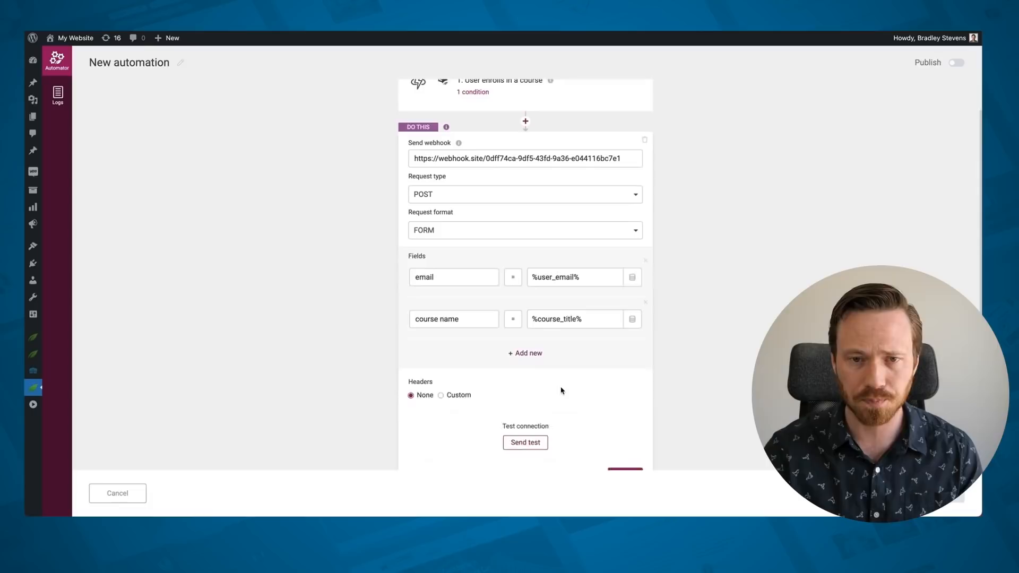
pyautogui.scroll(3)
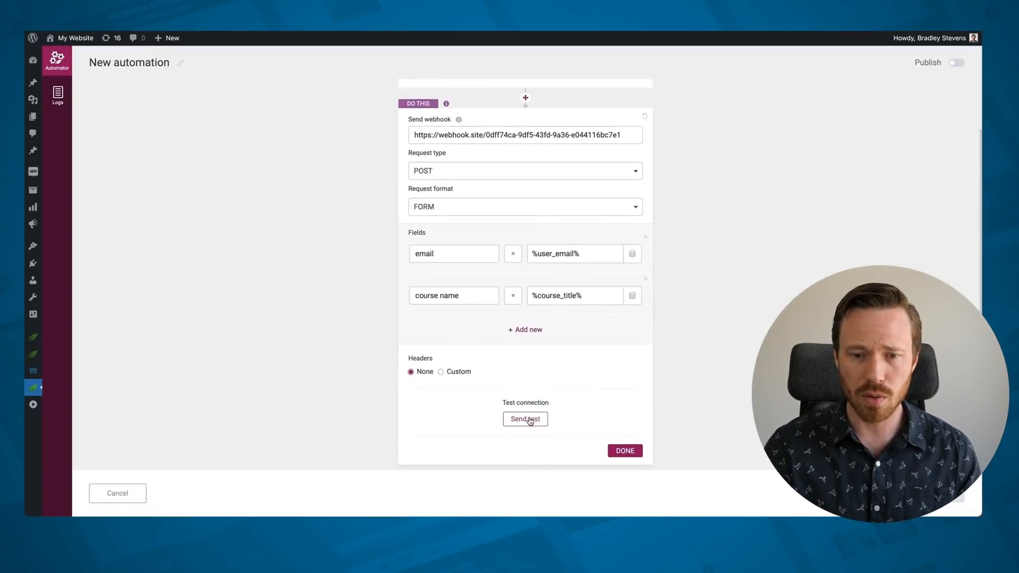
pyautogui.click(525, 419)
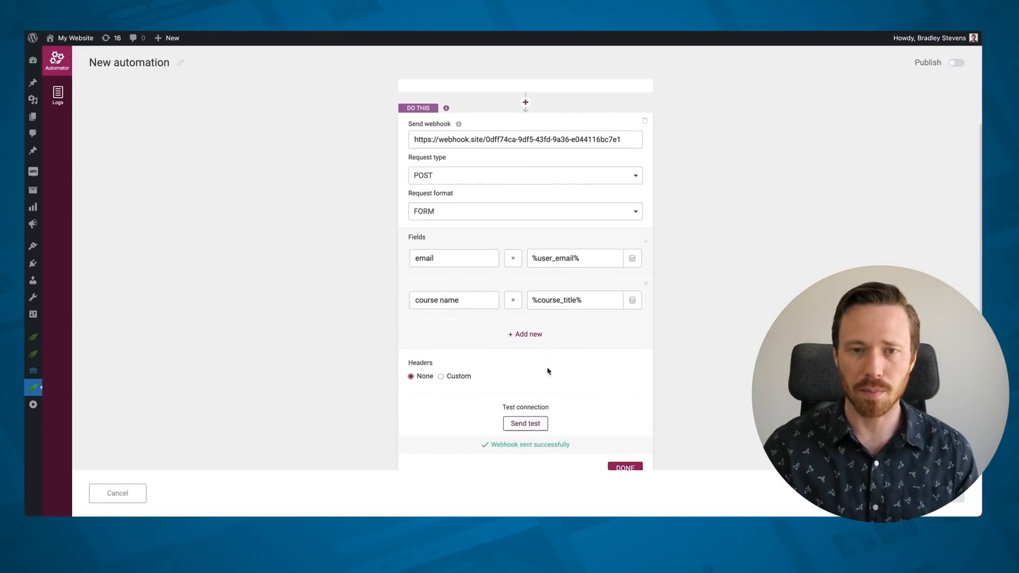
pyautogui.scroll(3)
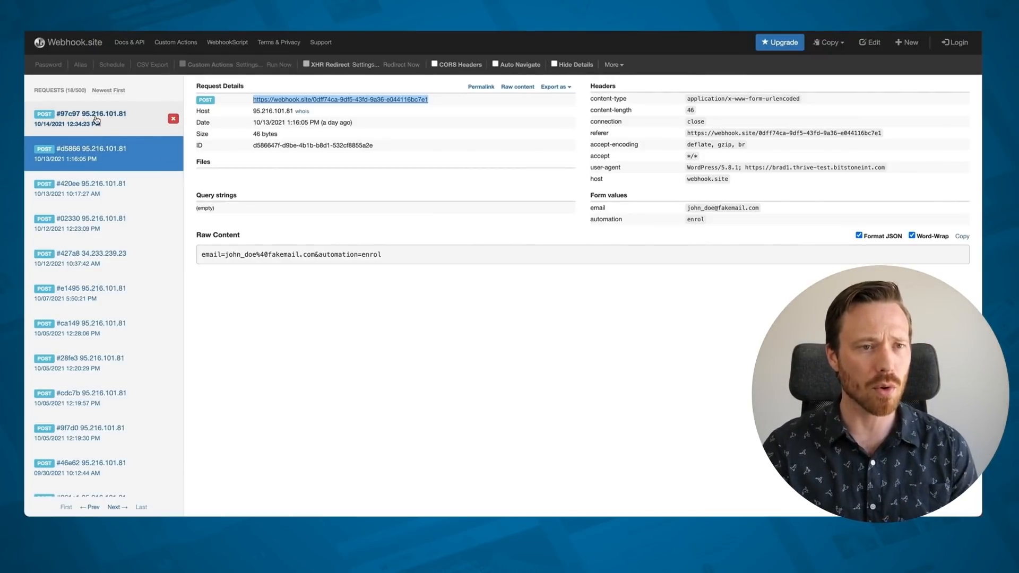
# - Inspect the newest Webhook.site request showing email and course_name An Example Course
pyautogui.click(104, 118)
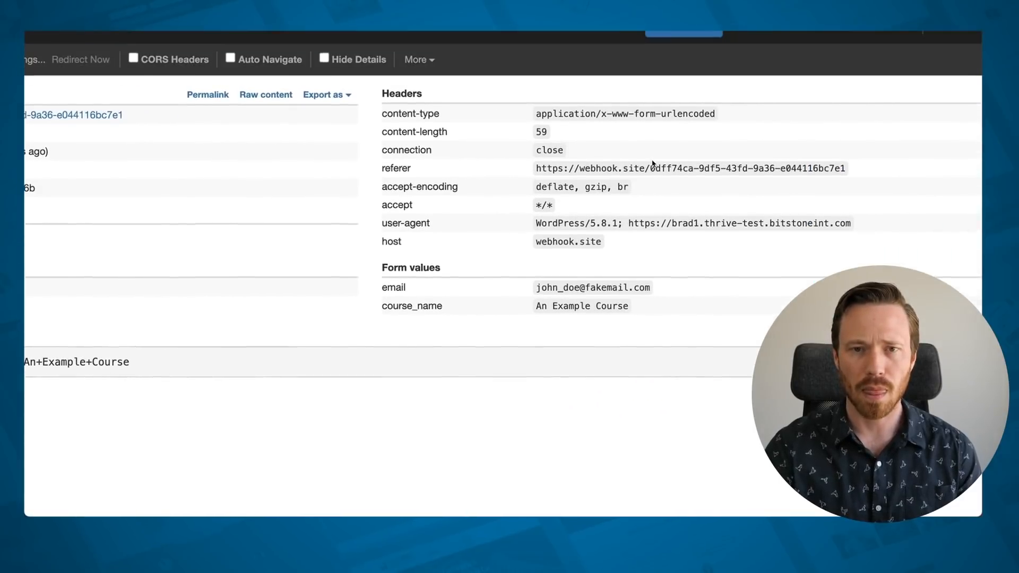
pyautogui.scroll(3)
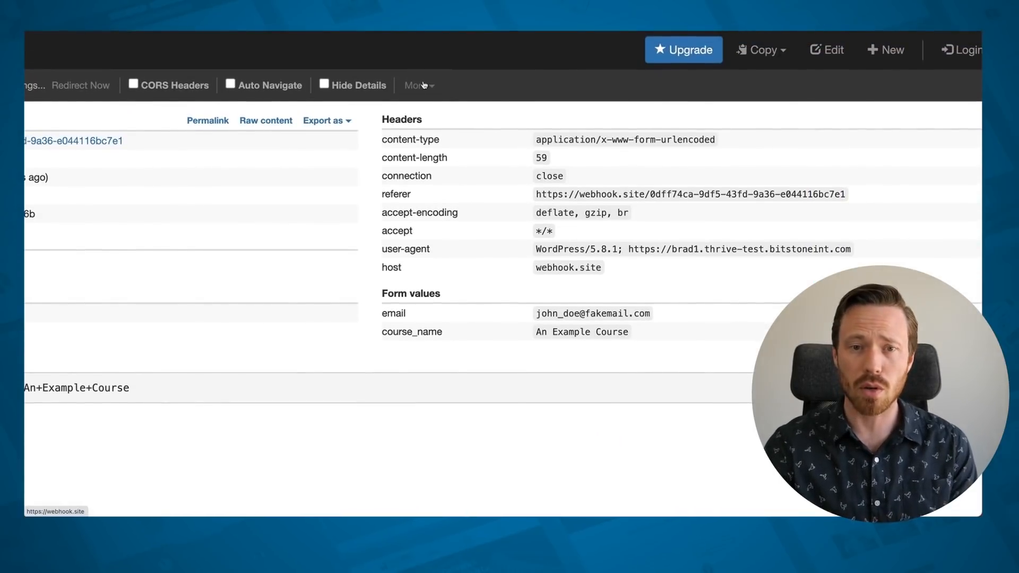
pyautogui.moveTo(486, 203)
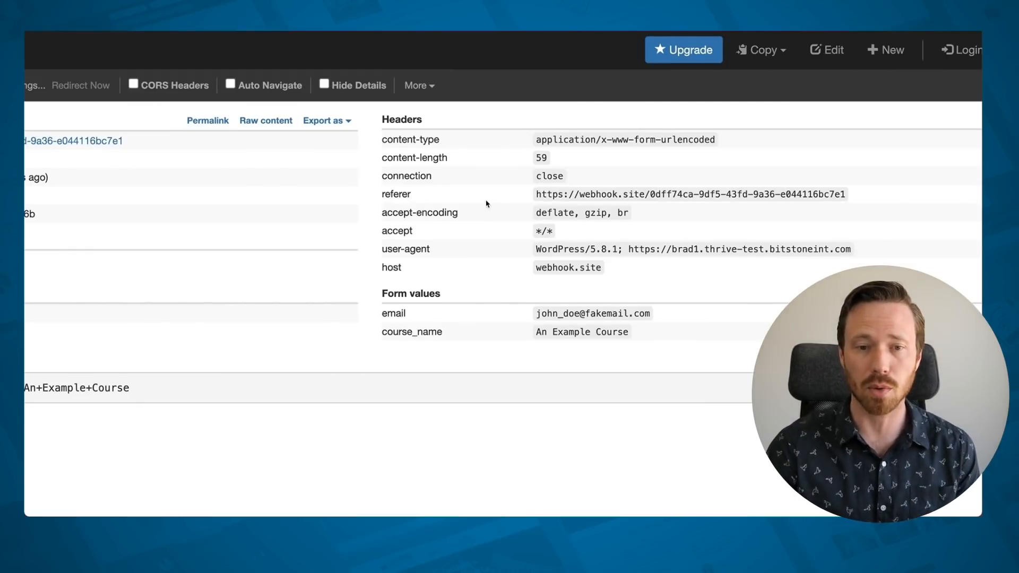
pyautogui.doubleClick(410, 293)
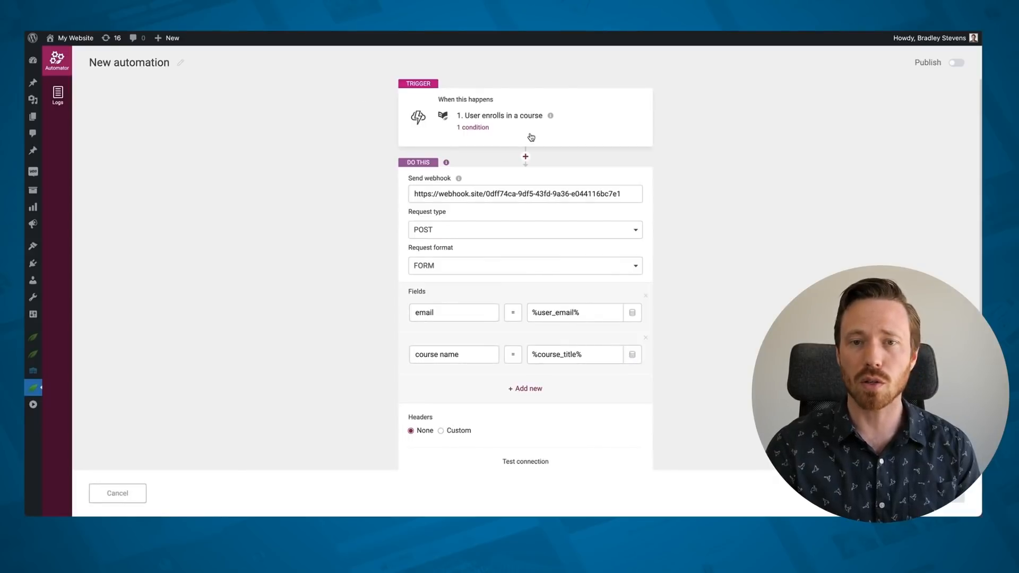
# - Reopen the enrollment trigger showing its Digital Marketing 101 condition
pyautogui.click(472, 127)
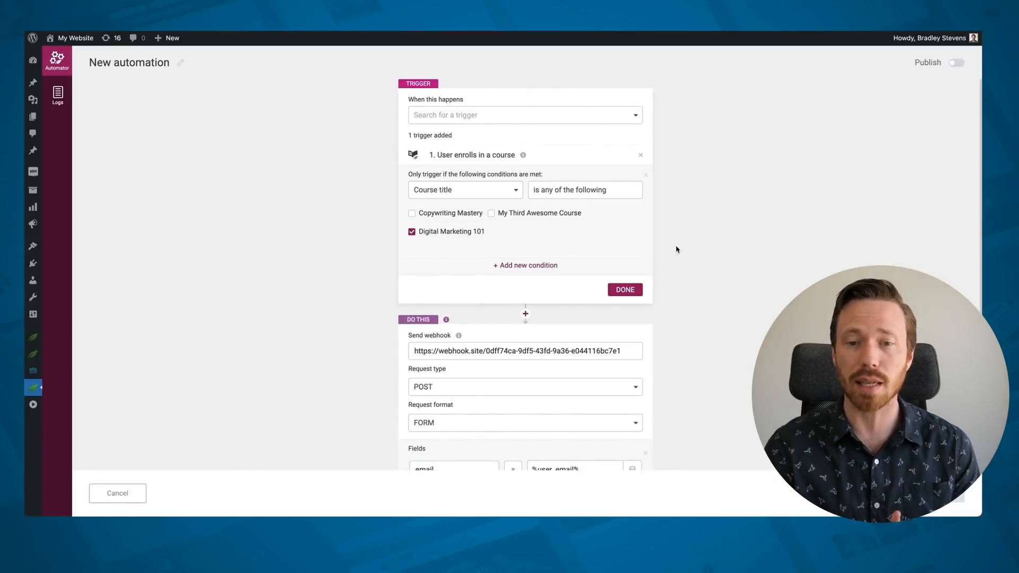
pyautogui.moveTo(683, 260)
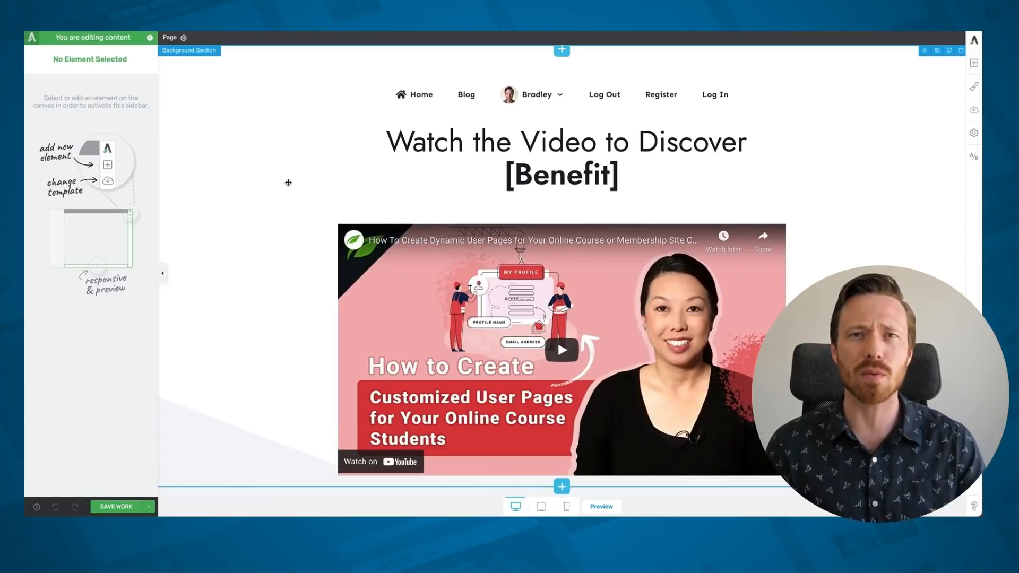
# - Select the page's YouTube video element to show its video options
pyautogui.click(432, 314)
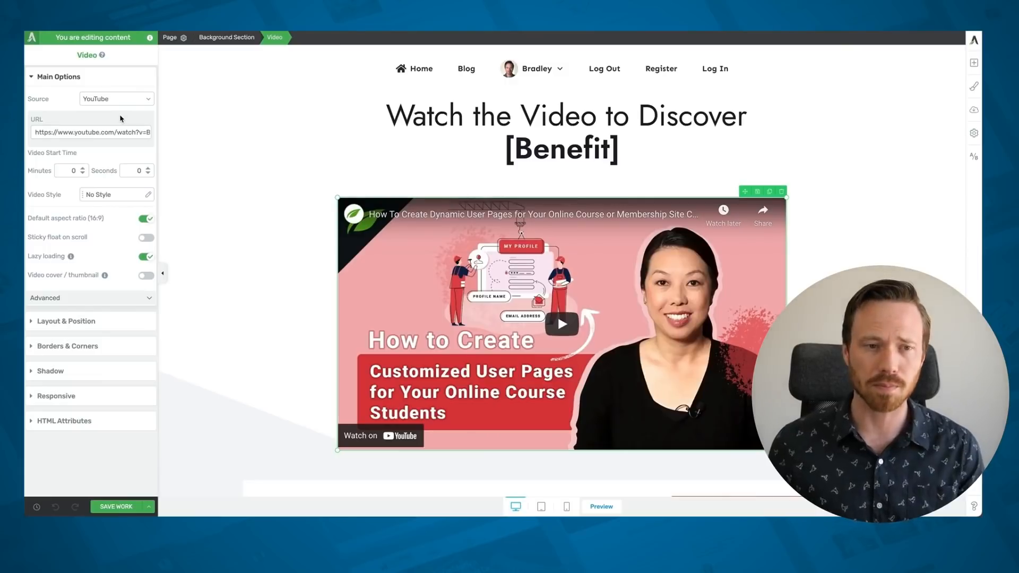
pyautogui.moveTo(37, 271)
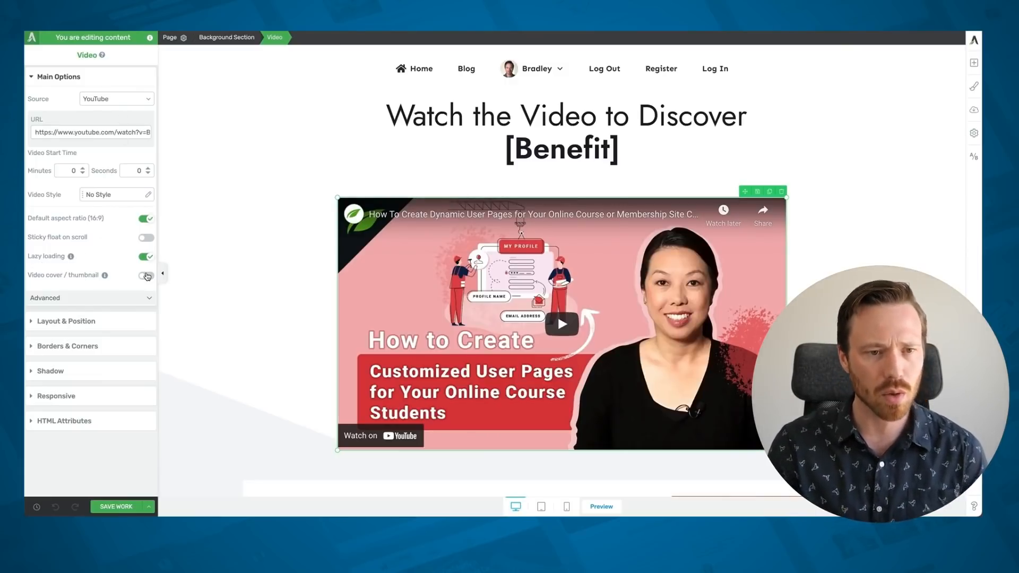
# - Enable the video cover, briefly trying the Thumbnail type, and enter cover edit mode
pyautogui.click(146, 275)
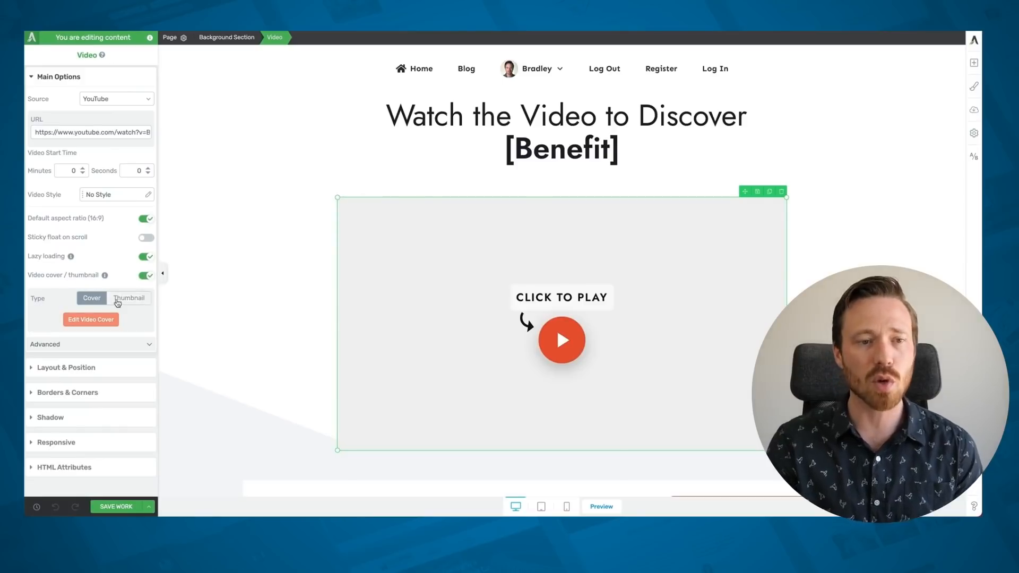
pyautogui.click(129, 298)
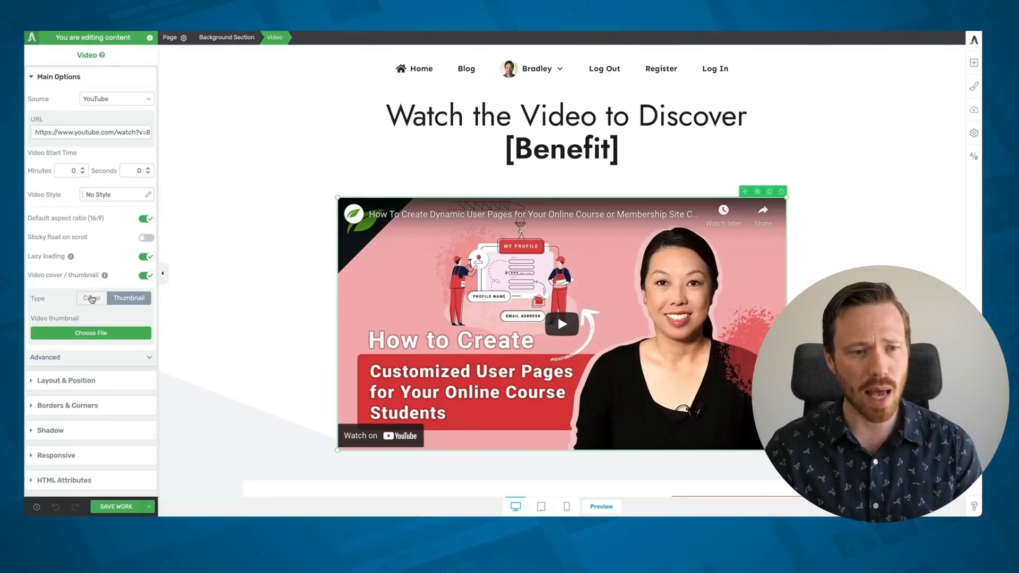
pyautogui.click(91, 298)
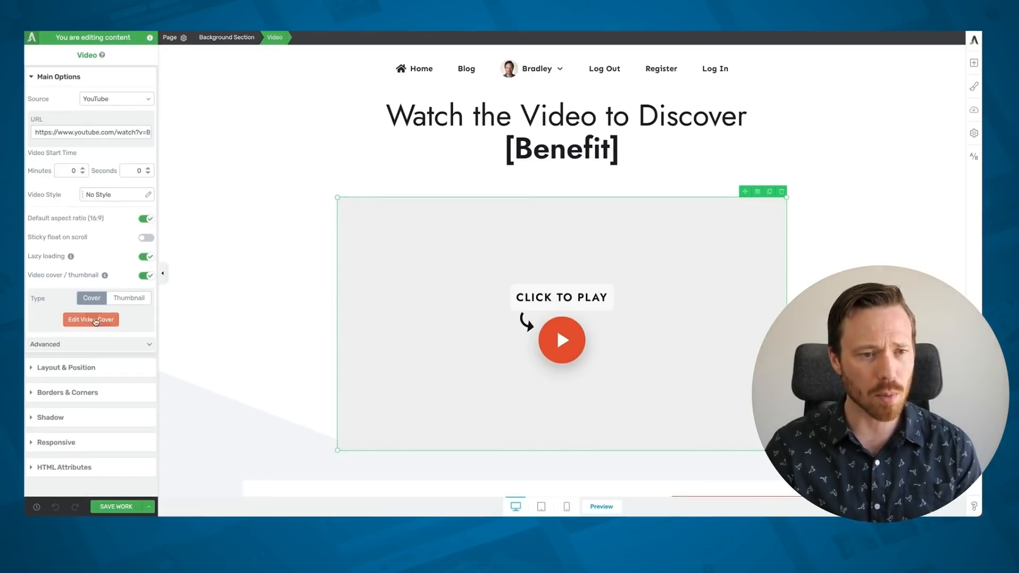
pyautogui.click(91, 319)
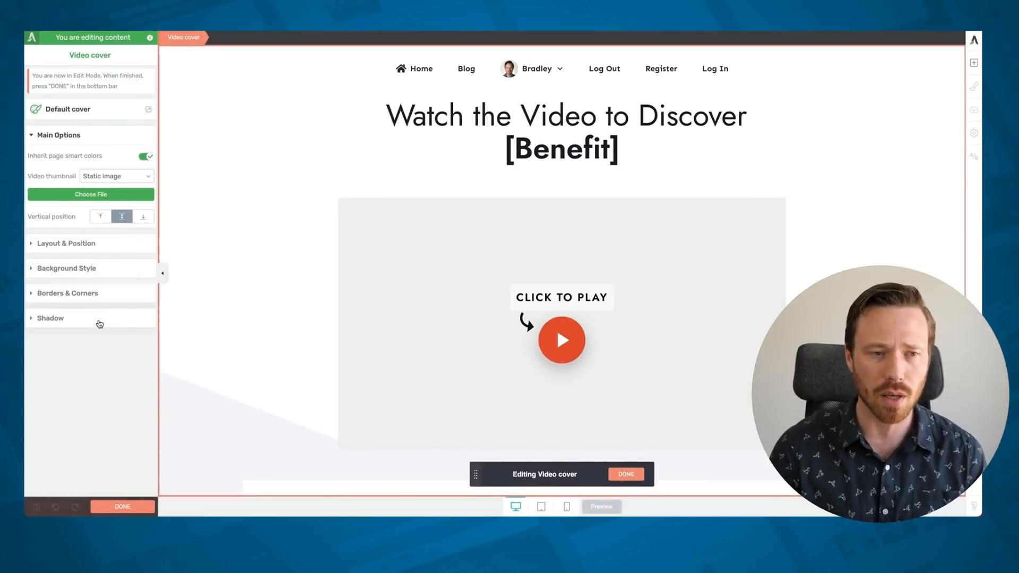
# - Peek at the Add Element panel, then bring up the Choose Video Cover Template dialog from Default cover
pyautogui.click(561, 297)
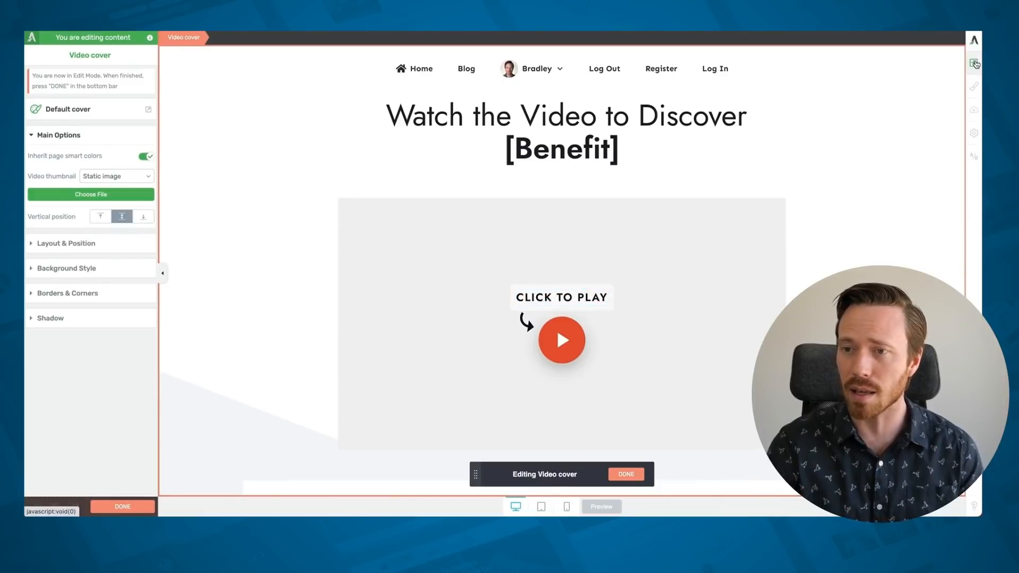
pyautogui.click(974, 63)
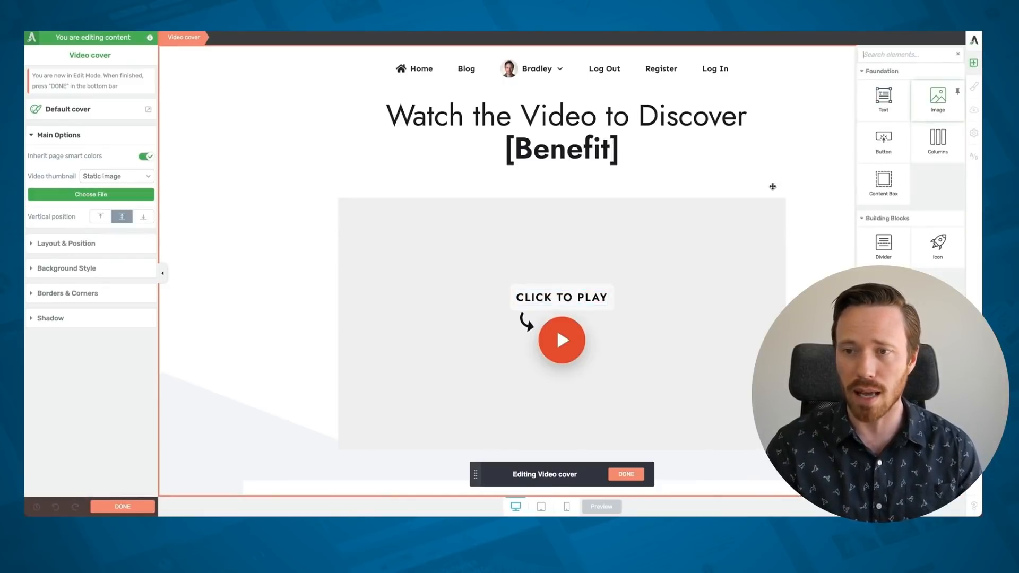
pyautogui.click(561, 340)
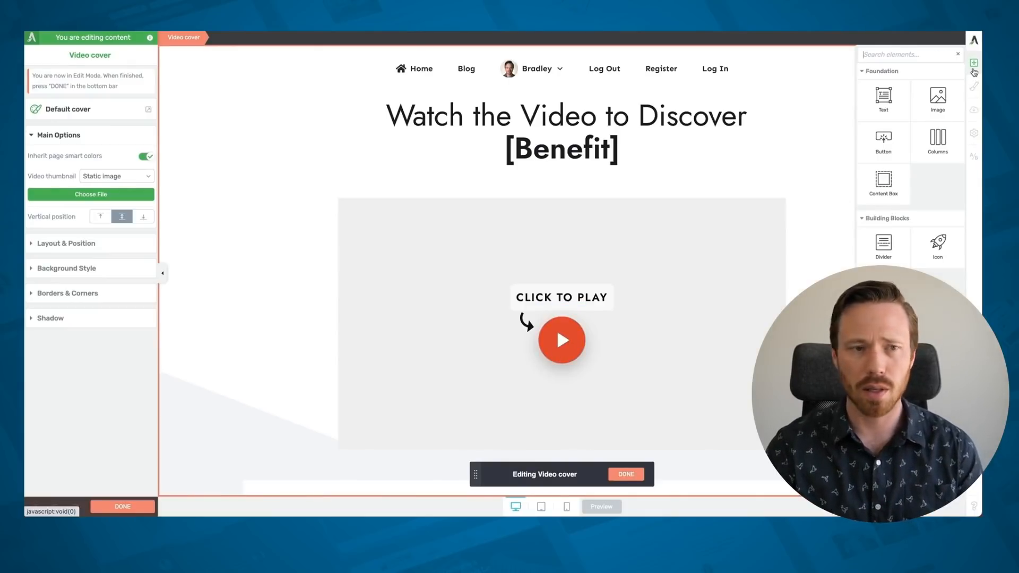
pyautogui.click(973, 63)
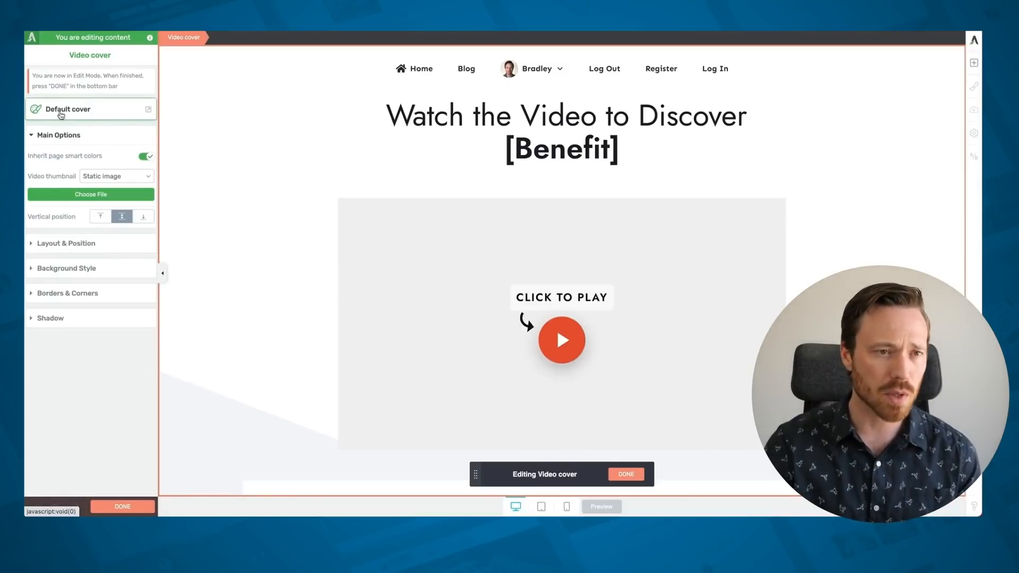
pyautogui.moveTo(104, 114)
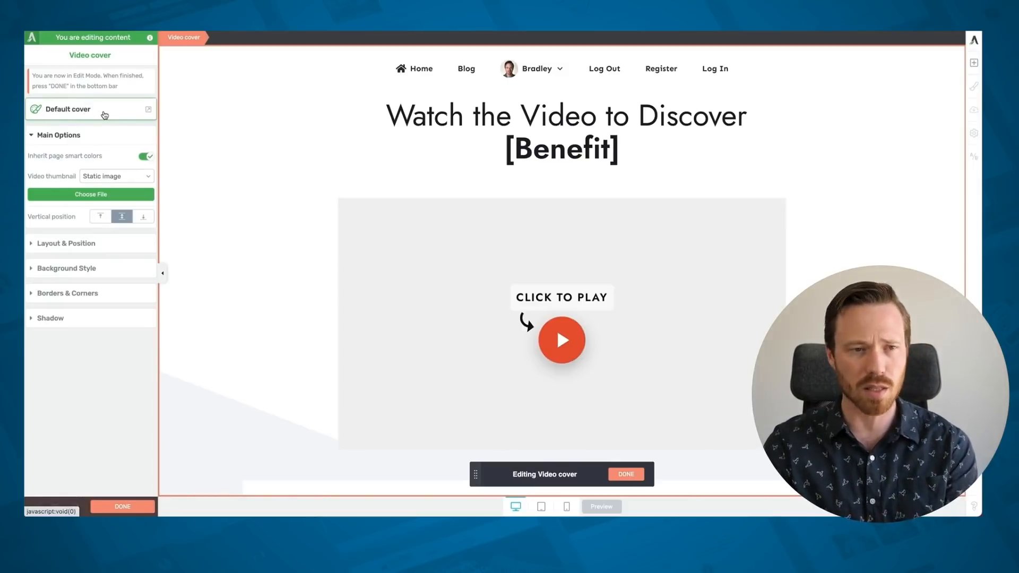
pyautogui.click(147, 108)
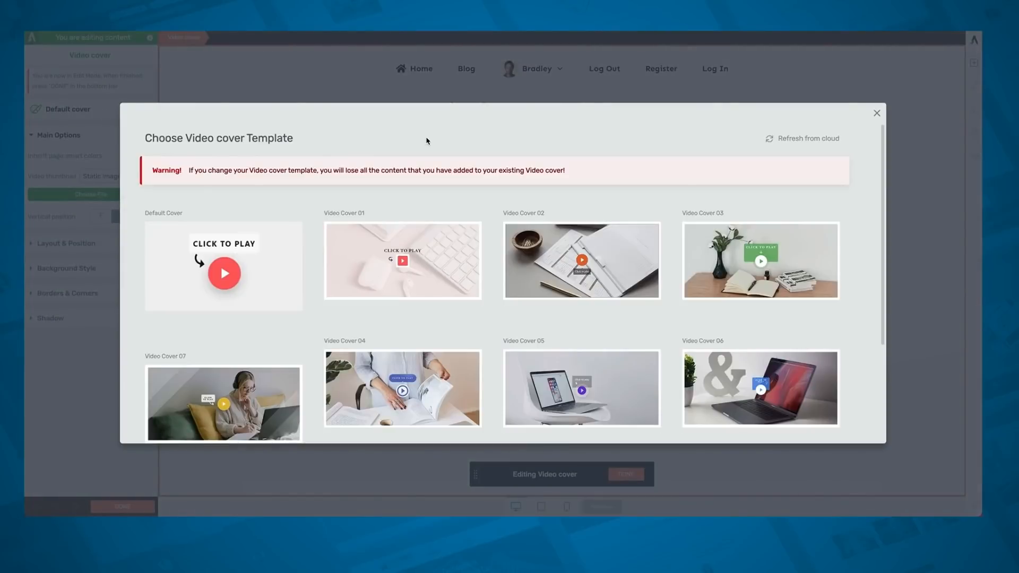
# - Replace the cover template with Video Cover 08, the laptop photo with an orange CLICK TO PLAY band
pyautogui.scroll(-3)
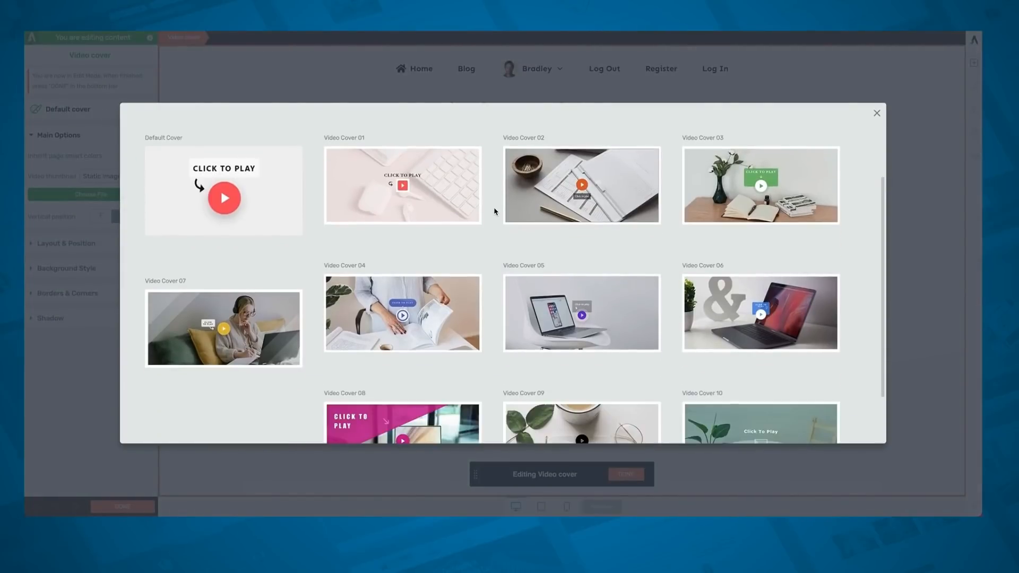
pyautogui.scroll(-3)
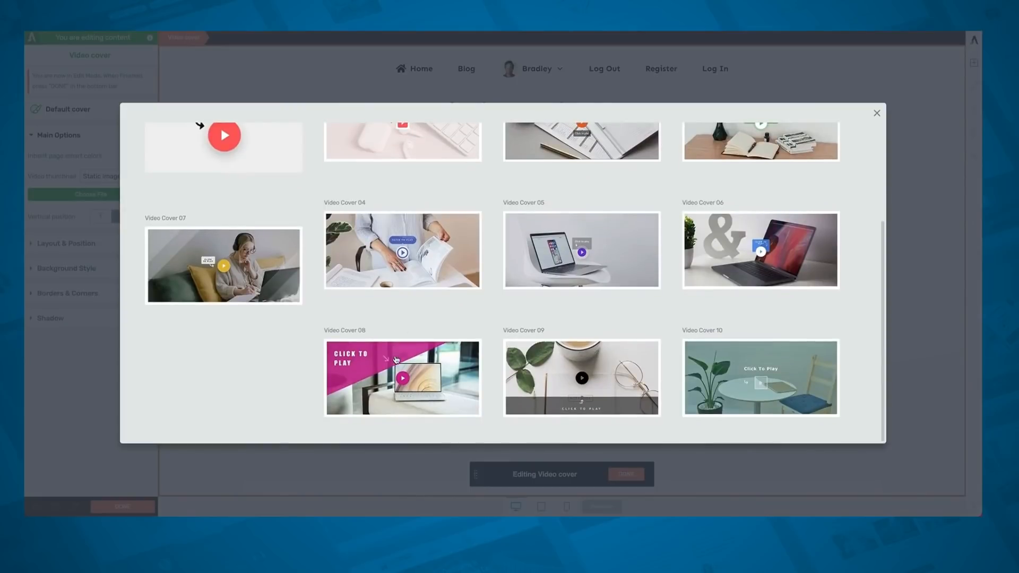
pyautogui.click(402, 378)
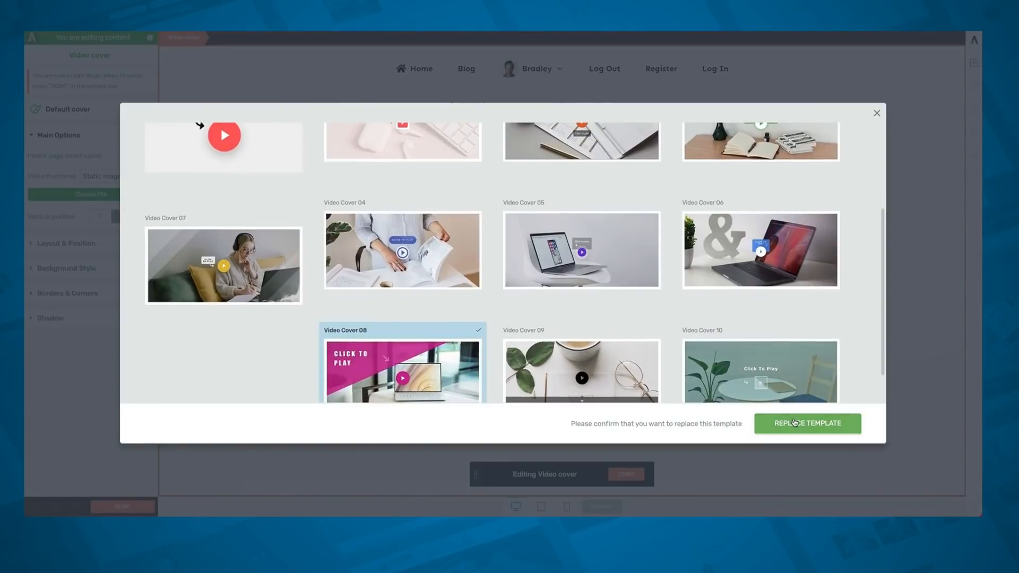
pyautogui.click(806, 423)
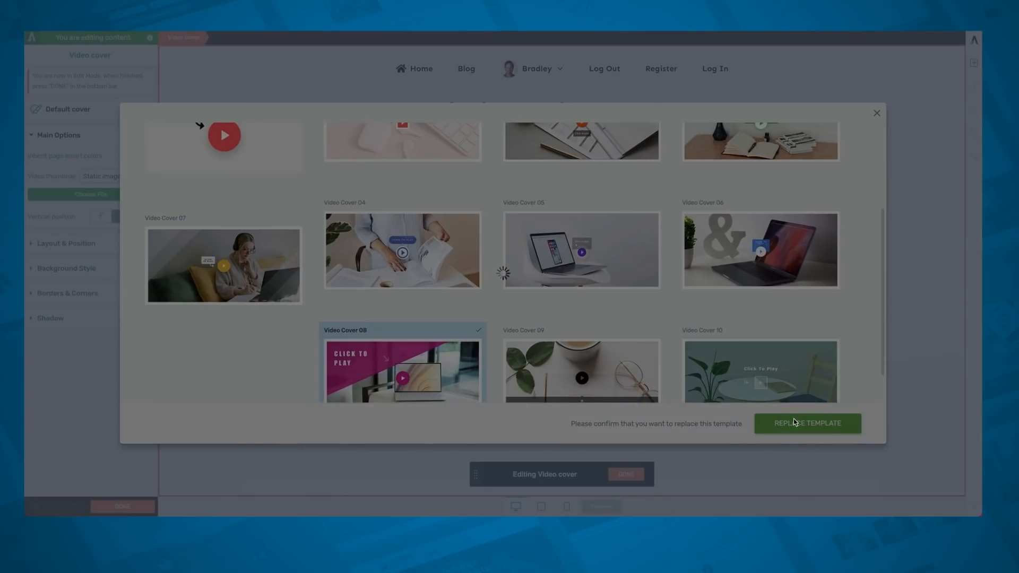
pyautogui.click(807, 424)
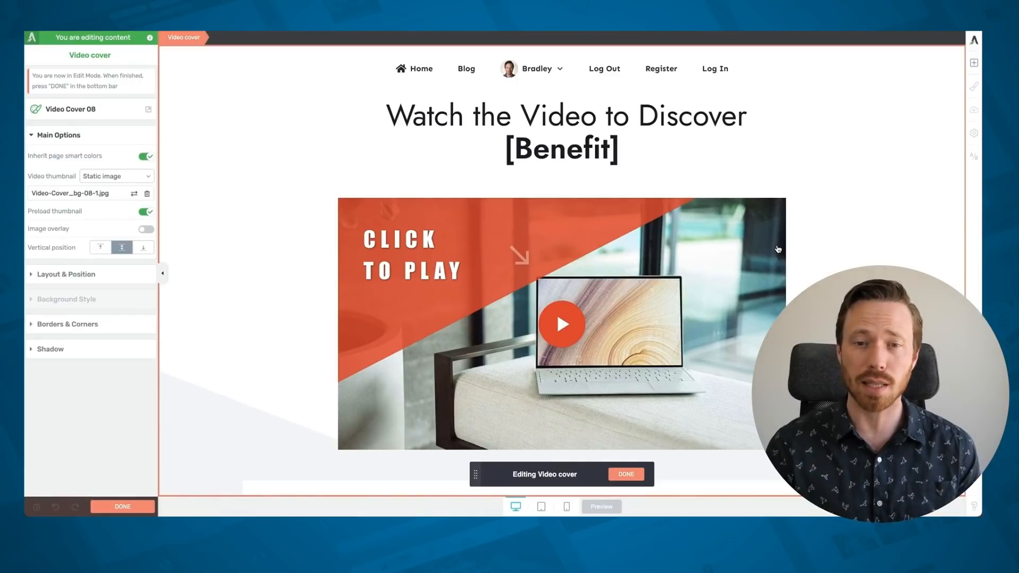
pyautogui.scroll(-3)
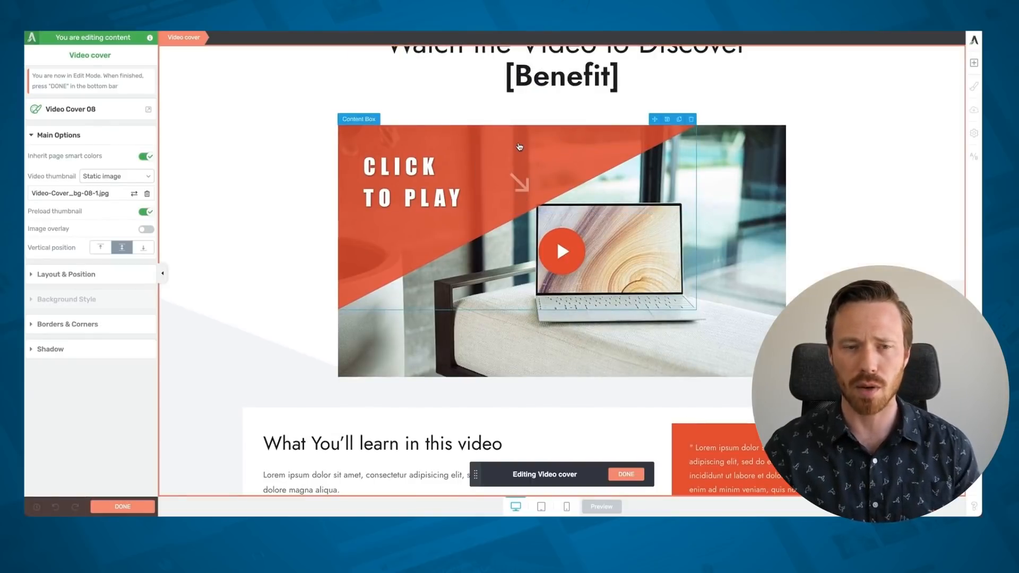
pyautogui.moveTo(255, 246)
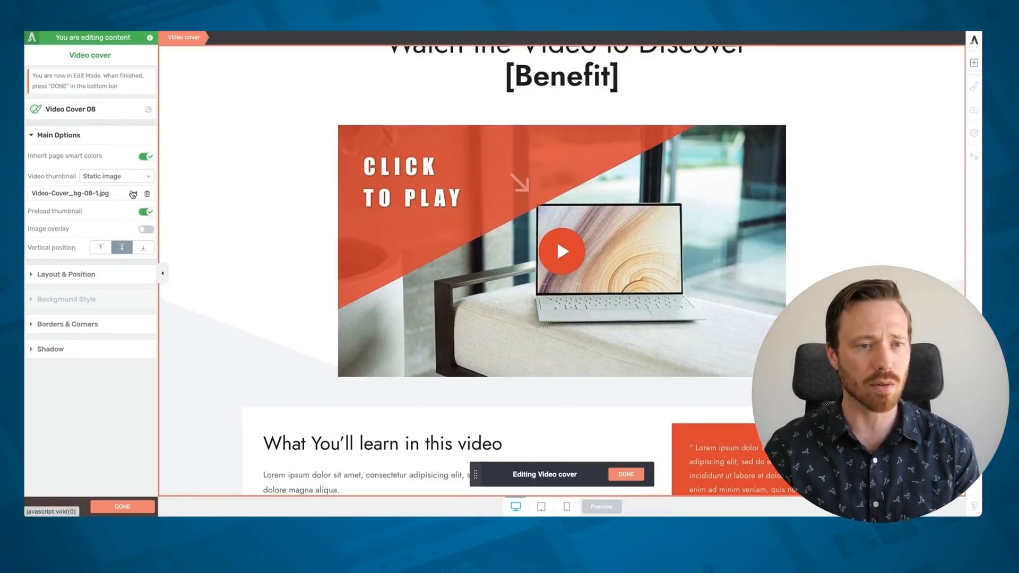
pyautogui.moveTo(133, 194)
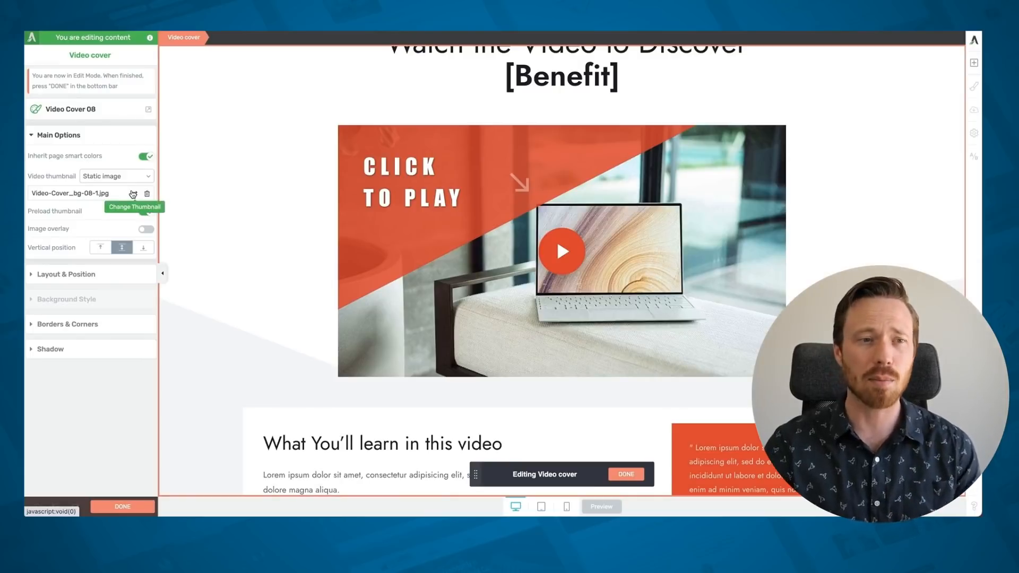
pyautogui.click(145, 211)
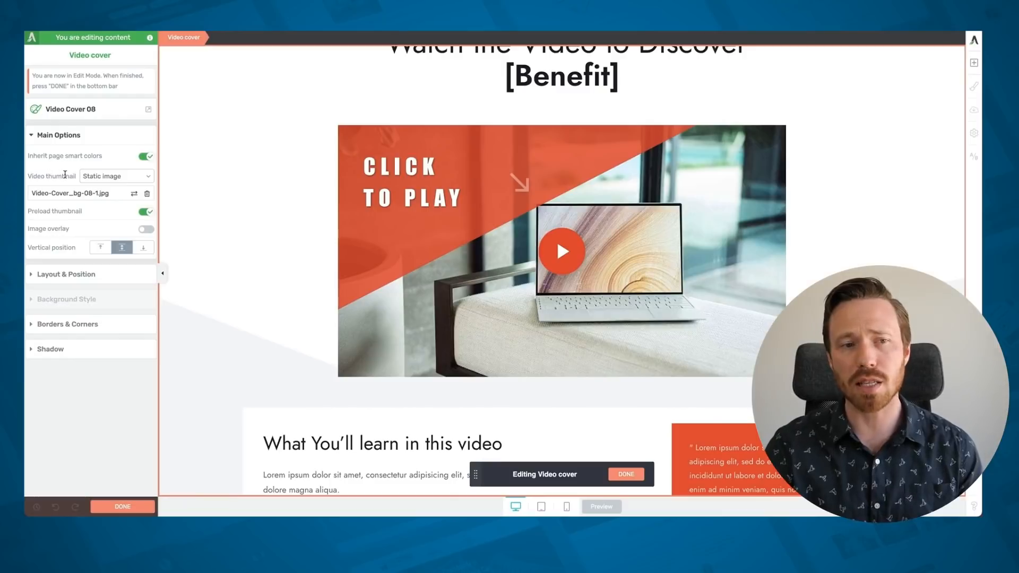
pyautogui.click(116, 176)
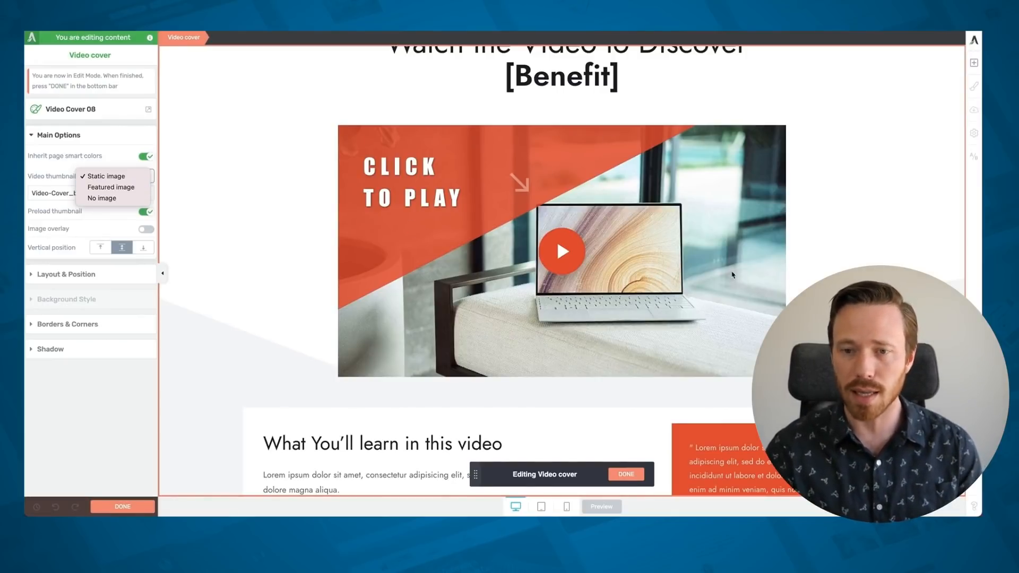
pyautogui.moveTo(426, 200)
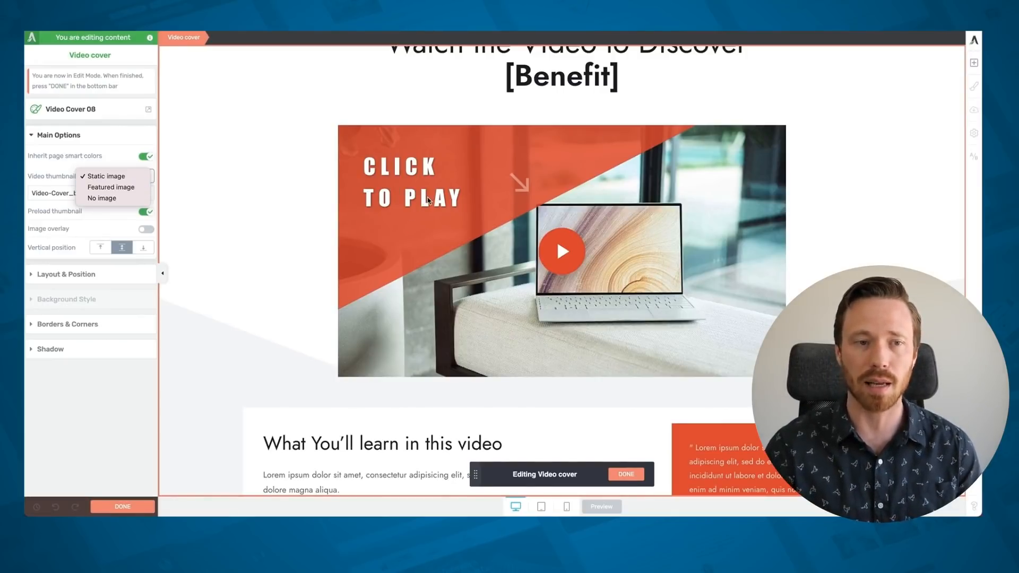
pyautogui.click(105, 176)
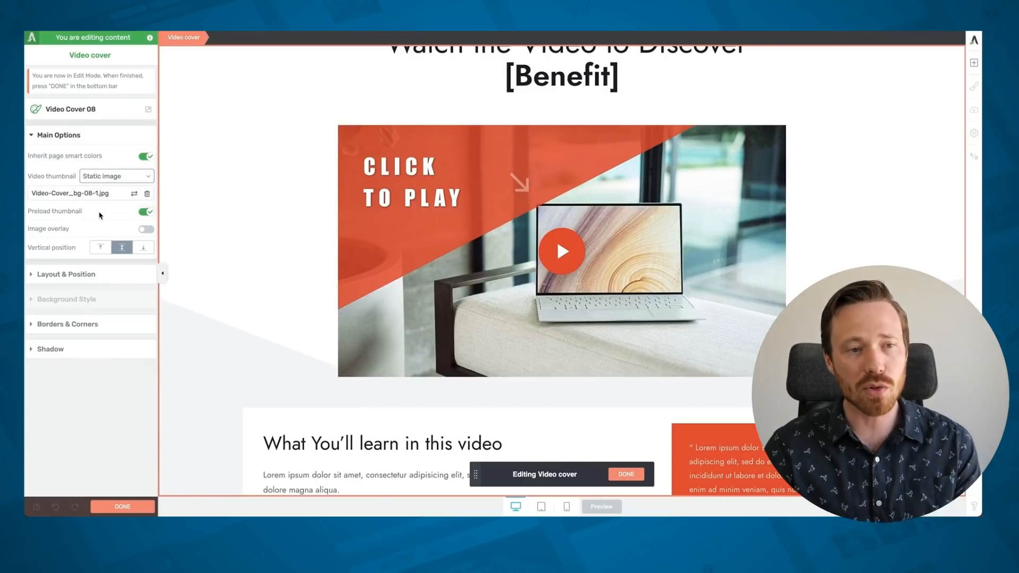
pyautogui.moveTo(29, 228)
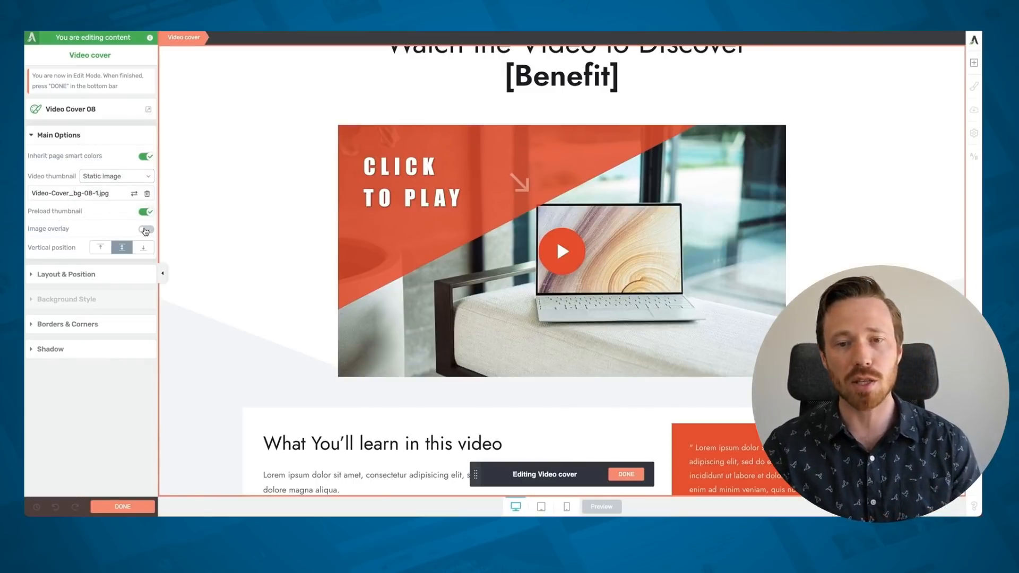
# - Try a colour image overlay on the cover, switch it back off, and finish cover editing
pyautogui.click(145, 230)
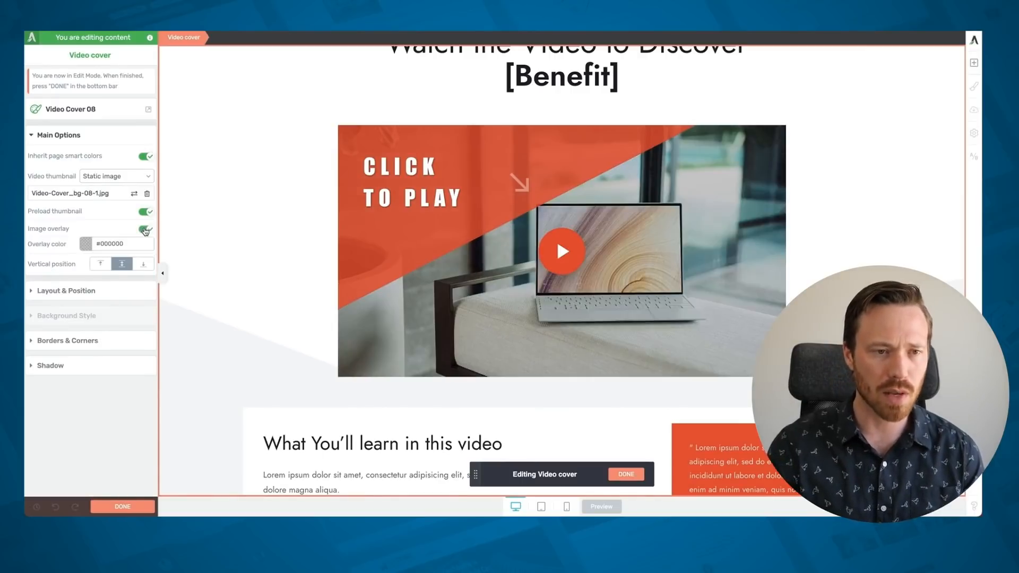
pyautogui.click(78, 244)
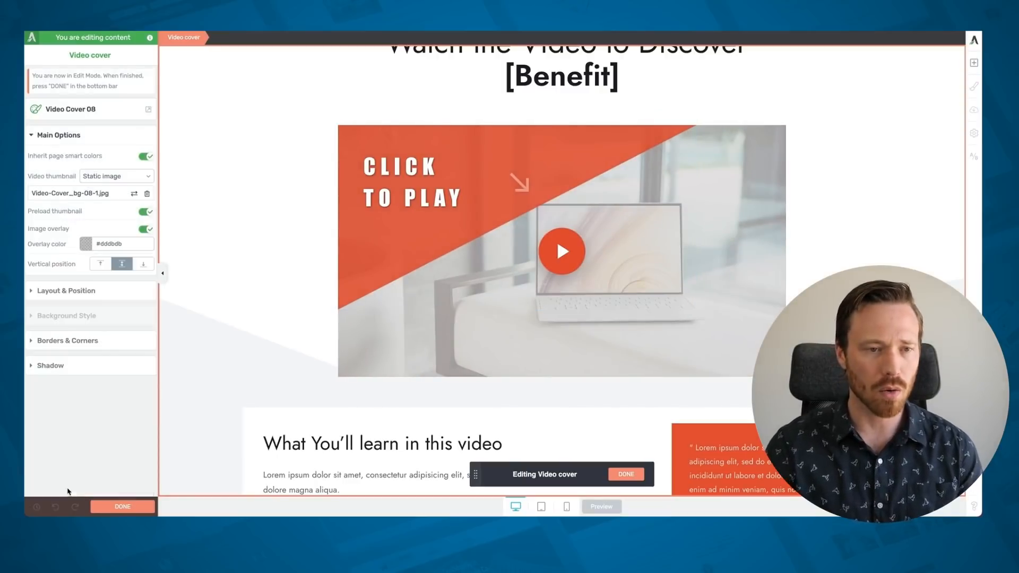
pyautogui.click(145, 229)
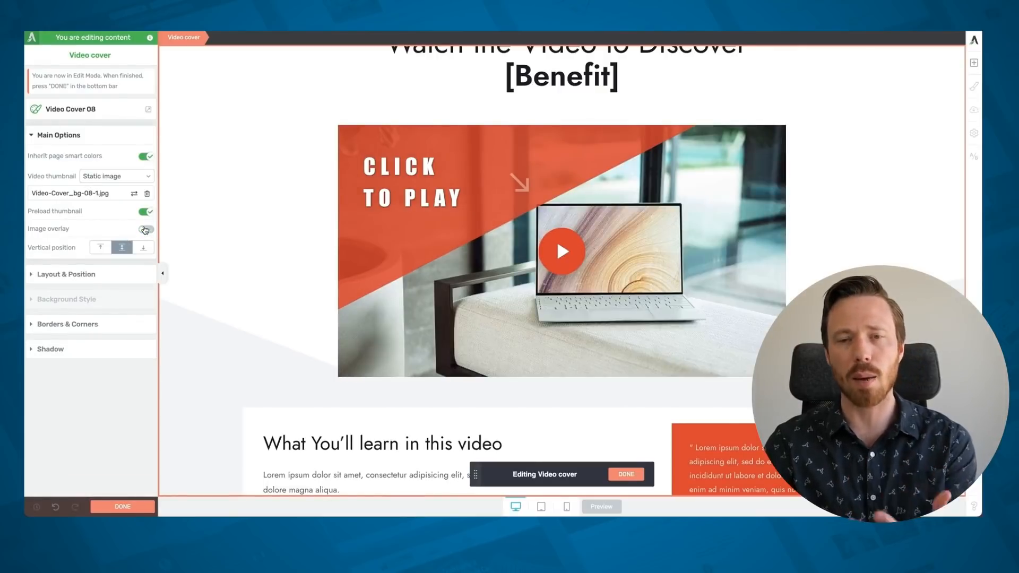
pyautogui.click(145, 228)
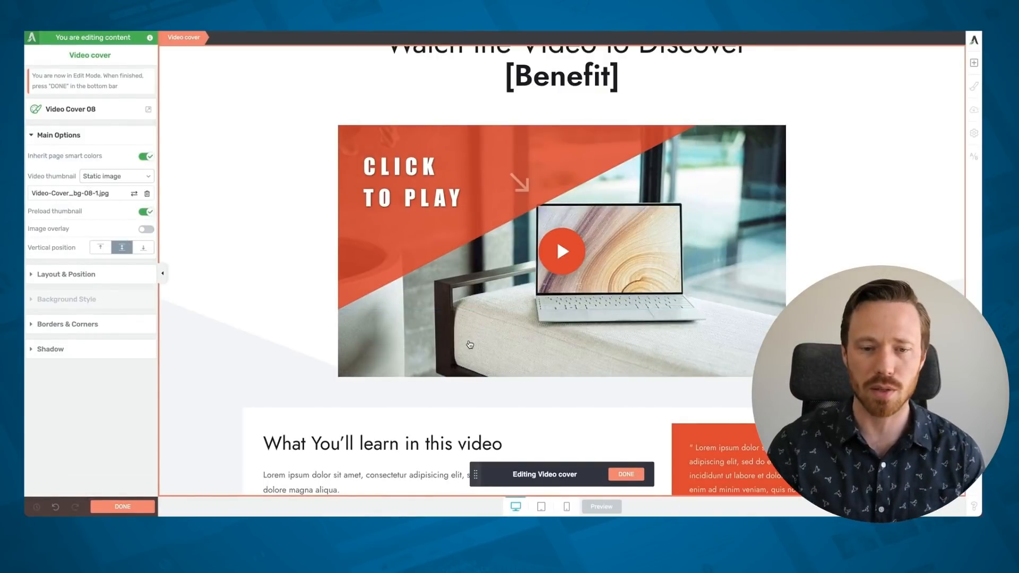
pyautogui.click(625, 474)
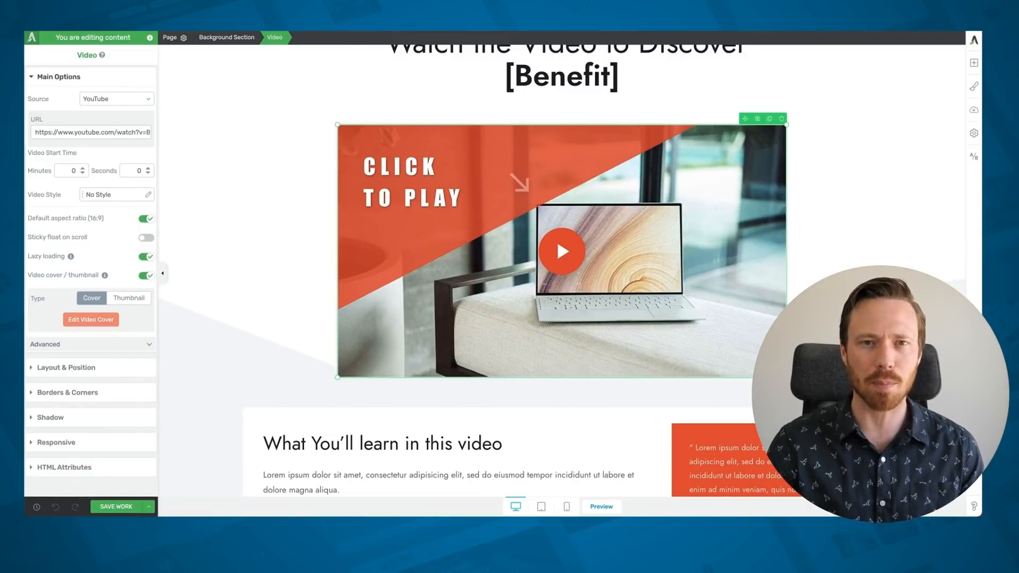
# - View the live page with the DevTools Network tab and confirm the video loads only when its cover is clicked
pyautogui.click(600, 506)
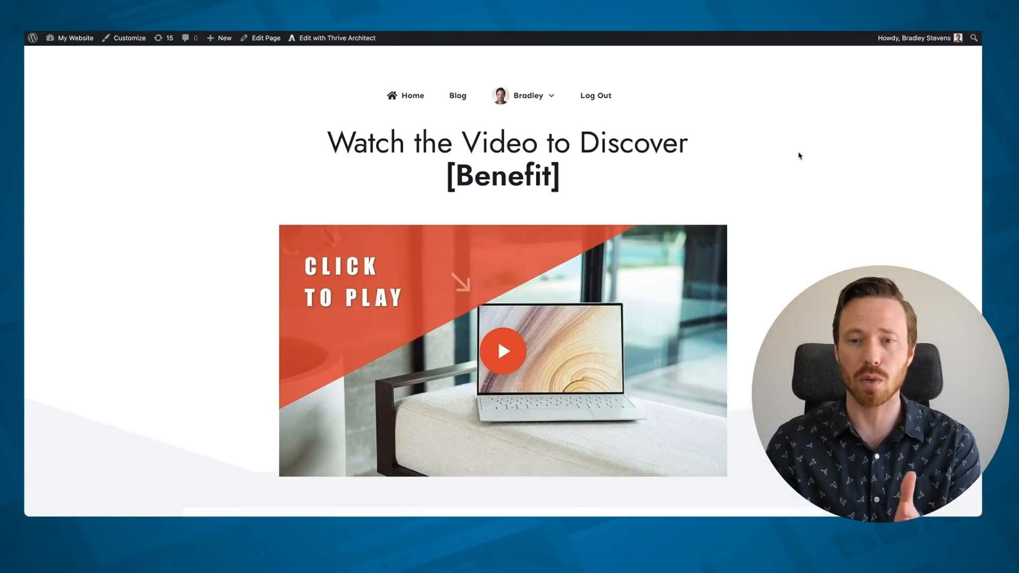
pyautogui.rightClick(800, 156)
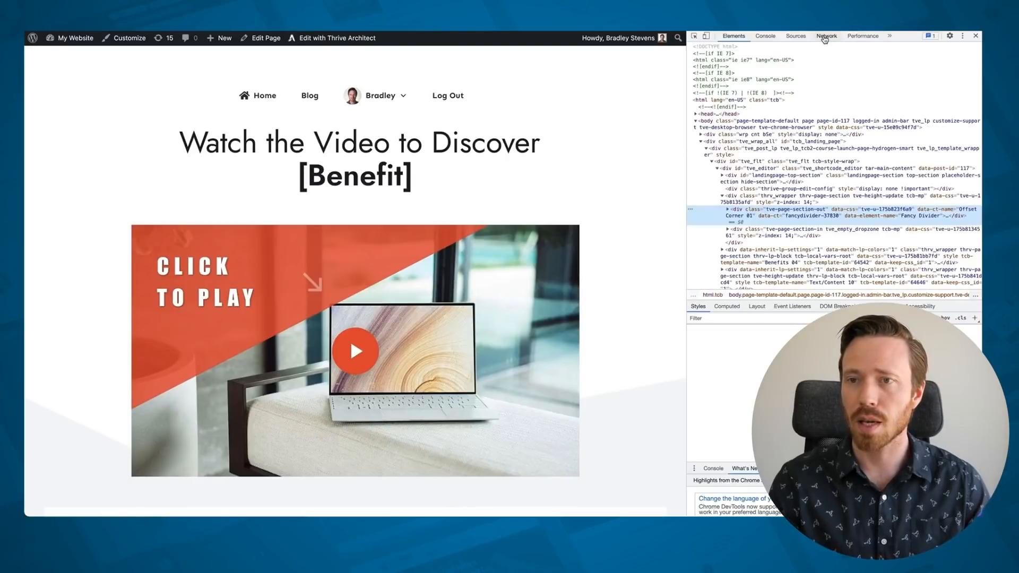
pyautogui.click(826, 35)
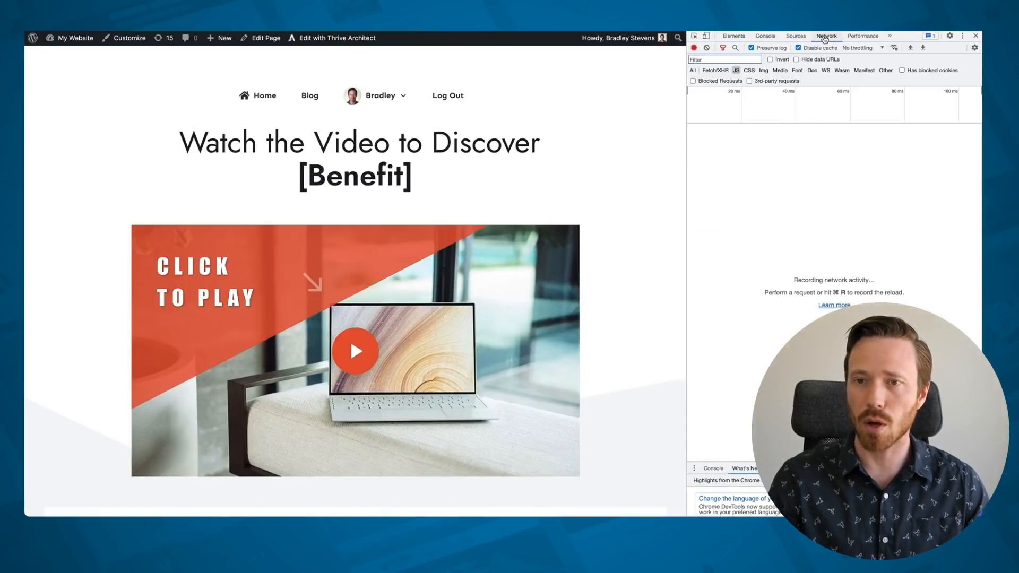
pyautogui.moveTo(616, 135)
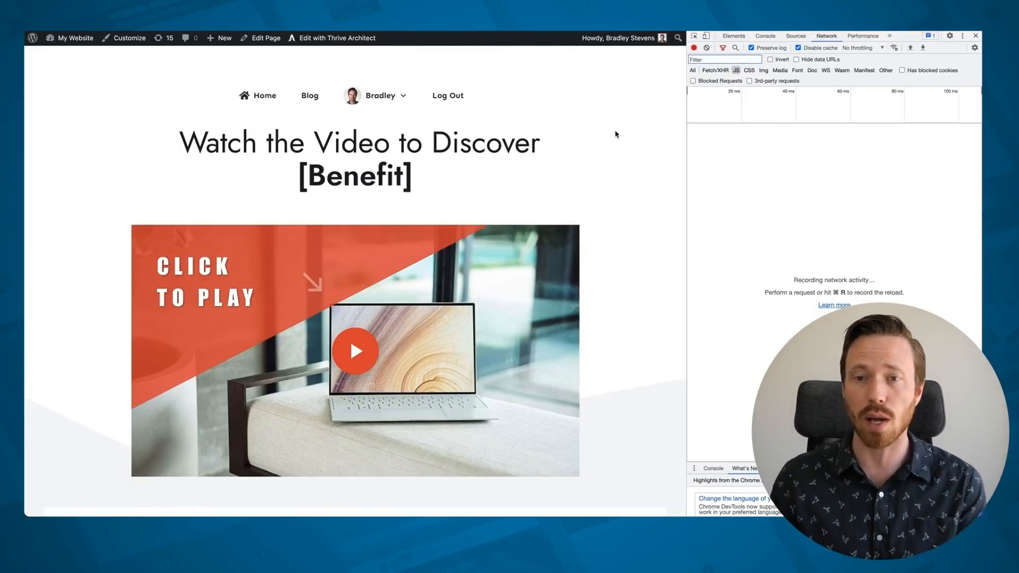
pyautogui.moveTo(321, 375)
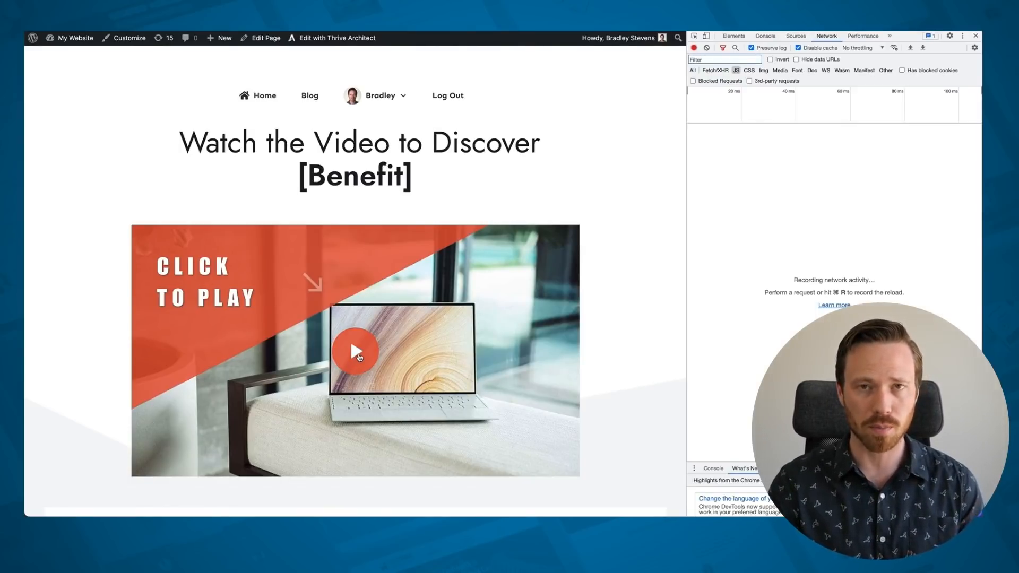
pyautogui.click(355, 351)
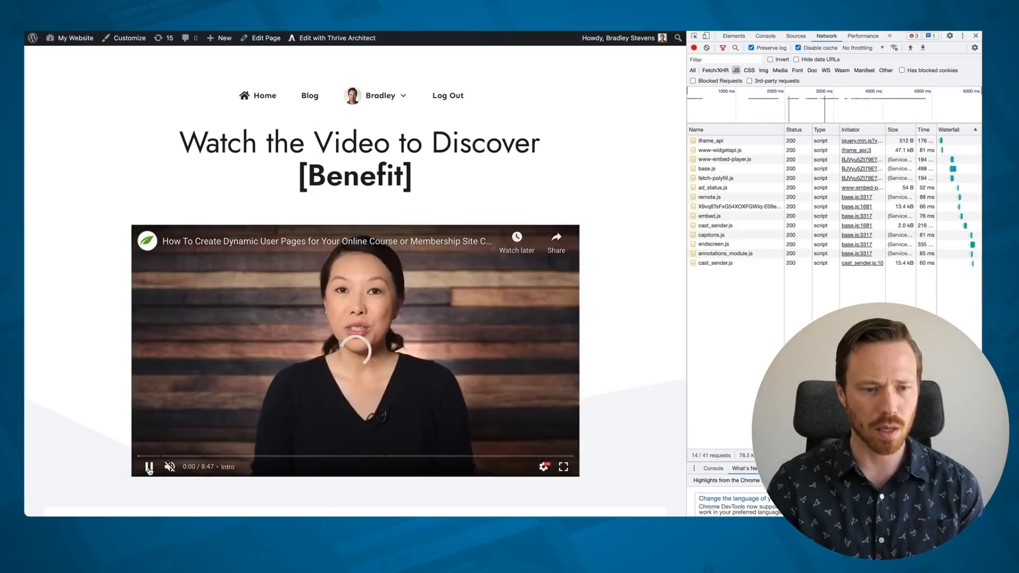
pyautogui.click(148, 467)
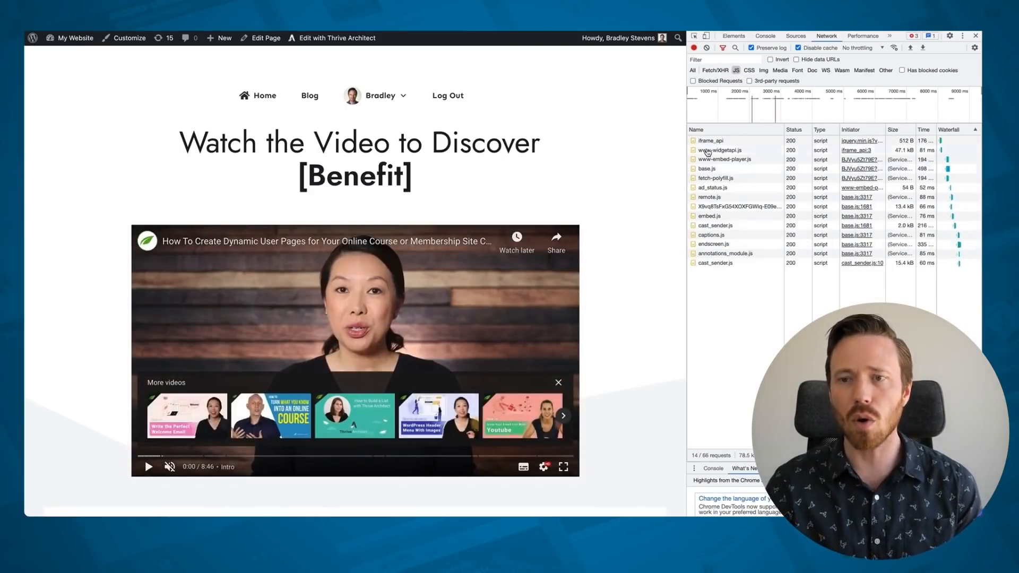
pyautogui.moveTo(719, 150)
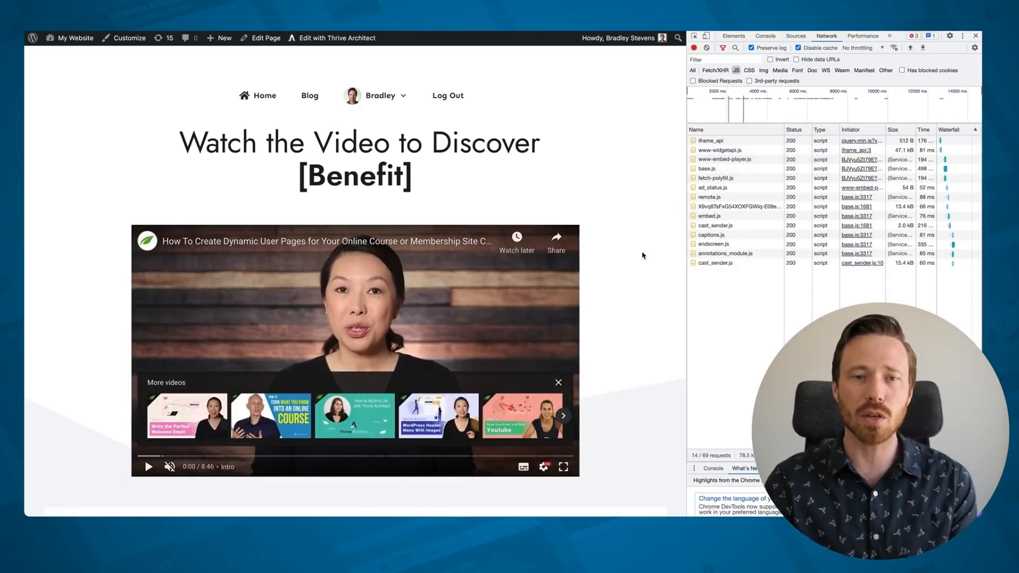
pyautogui.moveTo(623, 278)
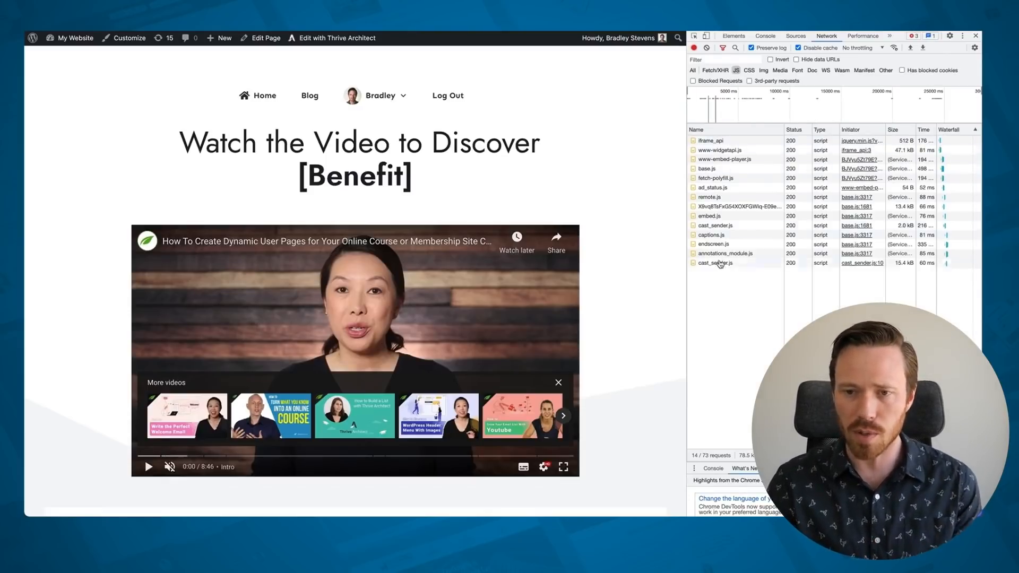
pyautogui.moveTo(718, 293)
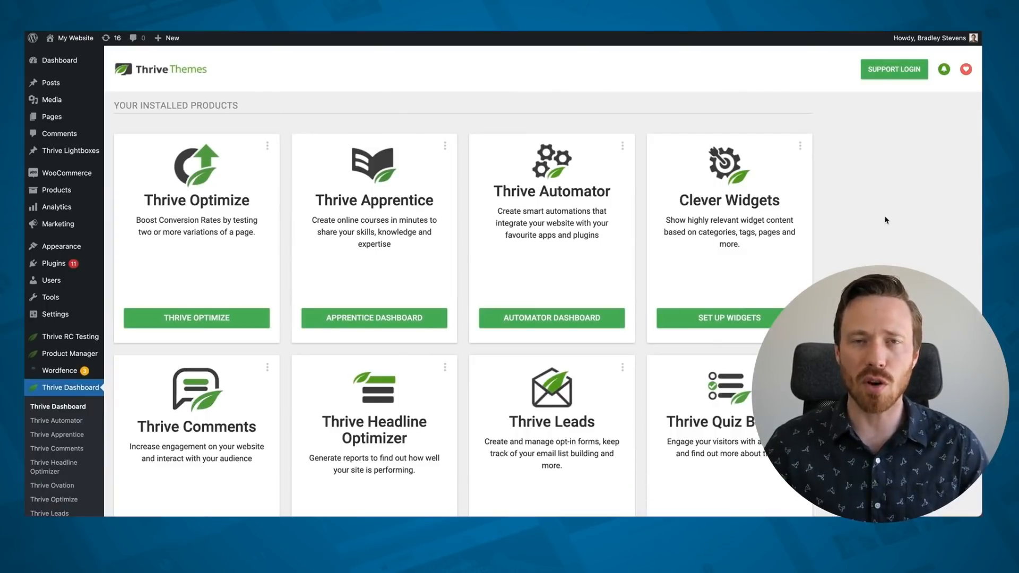
pyautogui.moveTo(209, 334)
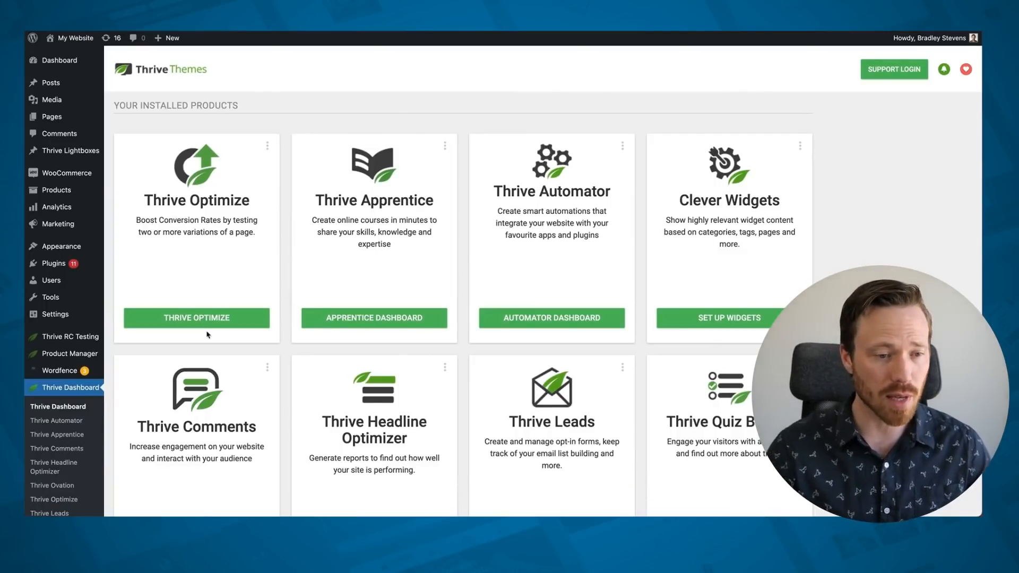
# - Go to Manage Global Elements from the Thrive Dashboard's Global Elements card
pyautogui.scroll(-3)
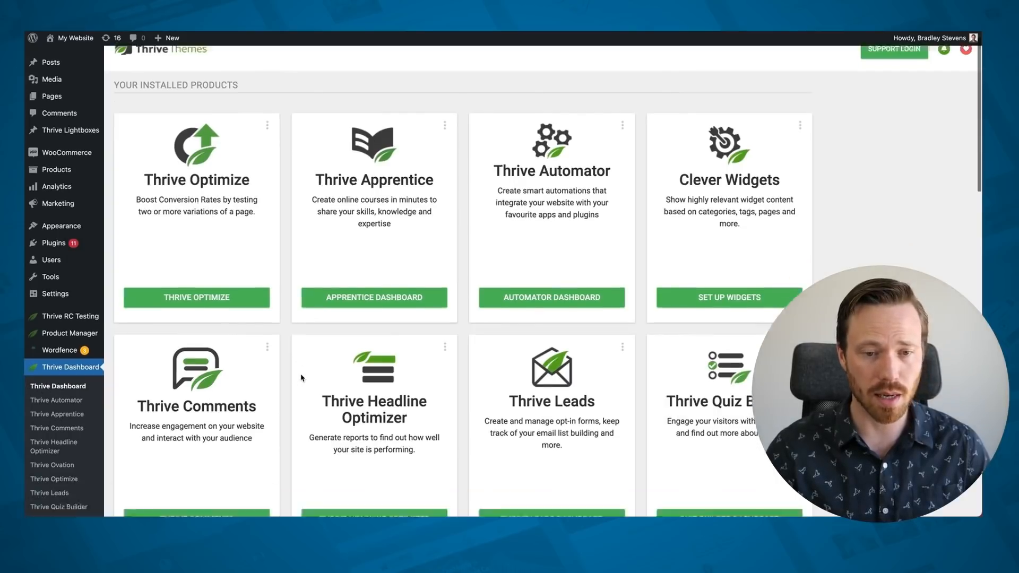
pyautogui.scroll(-3)
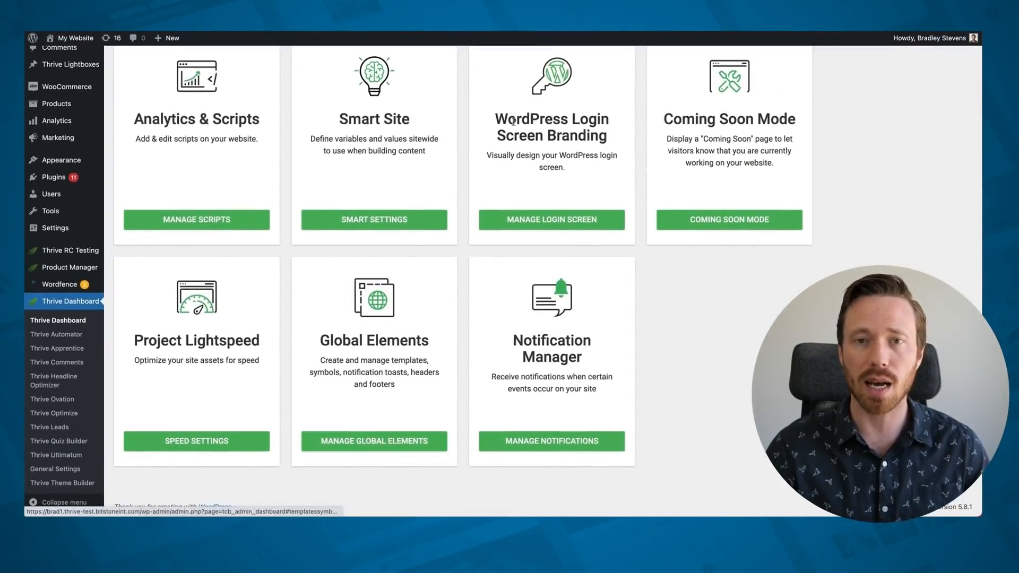
pyautogui.click(374, 441)
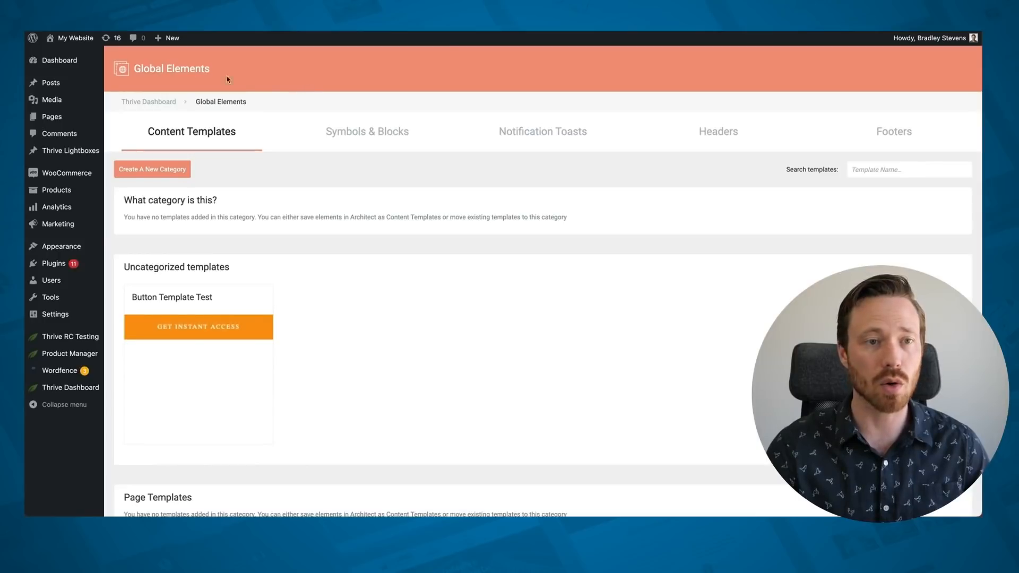
pyautogui.moveTo(325, 72)
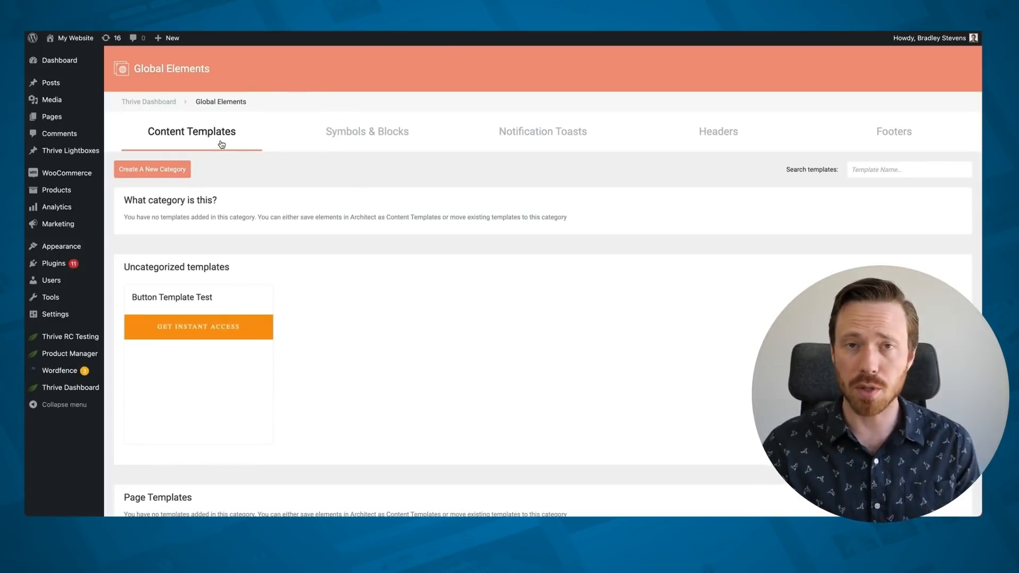
pyautogui.moveTo(553, 175)
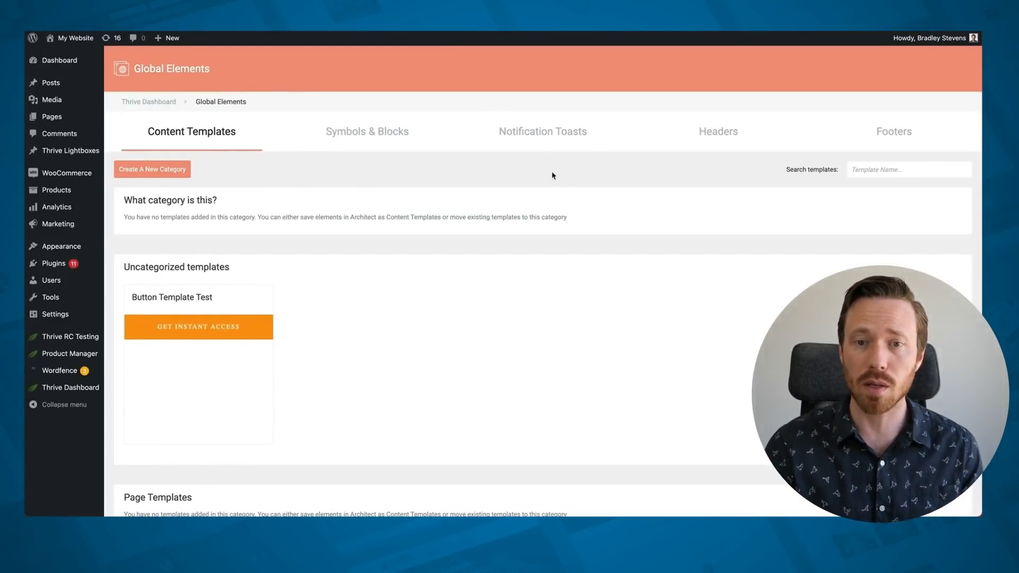
pyautogui.moveTo(482, 173)
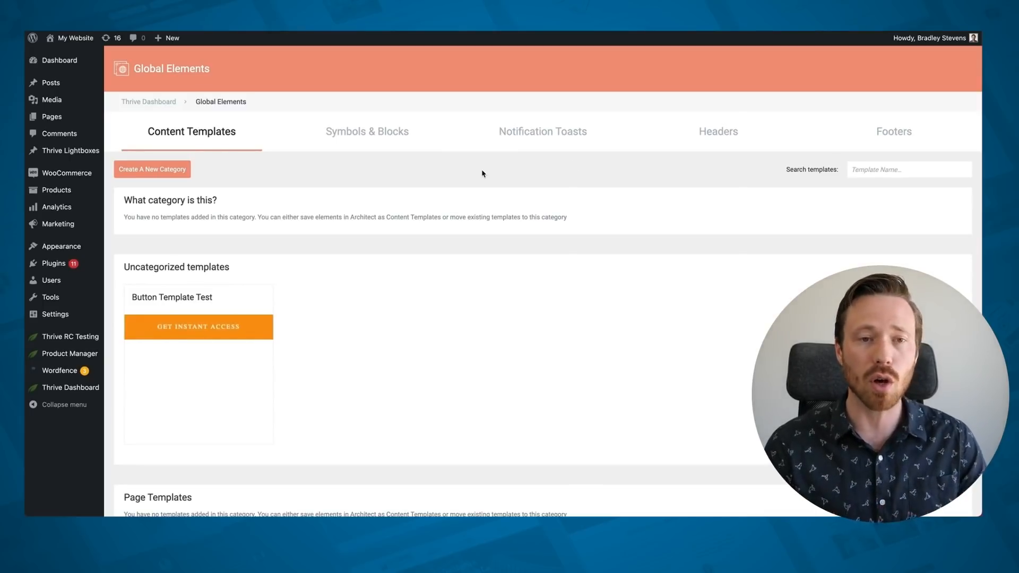
pyautogui.moveTo(737, 164)
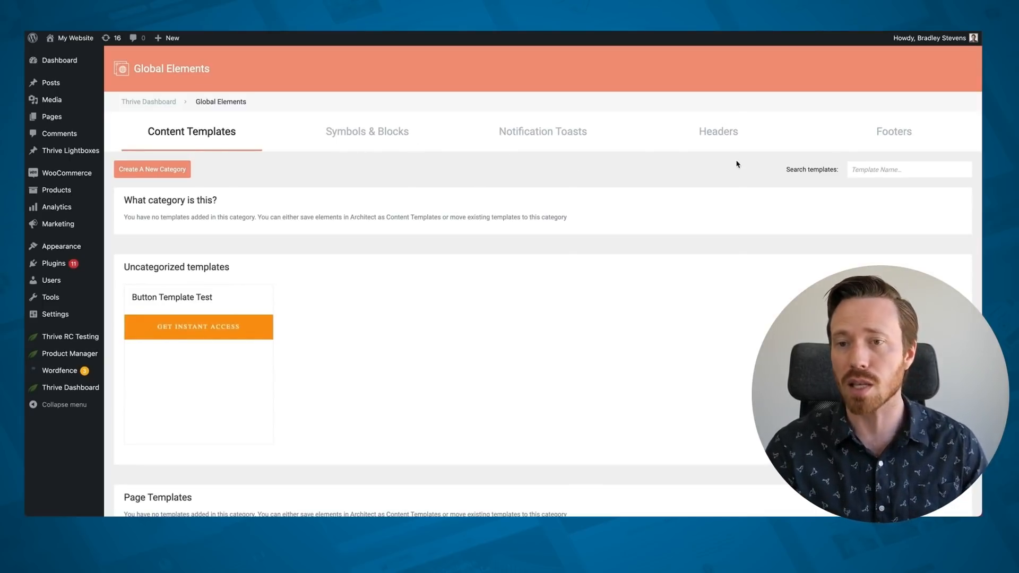
pyautogui.moveTo(687, 215)
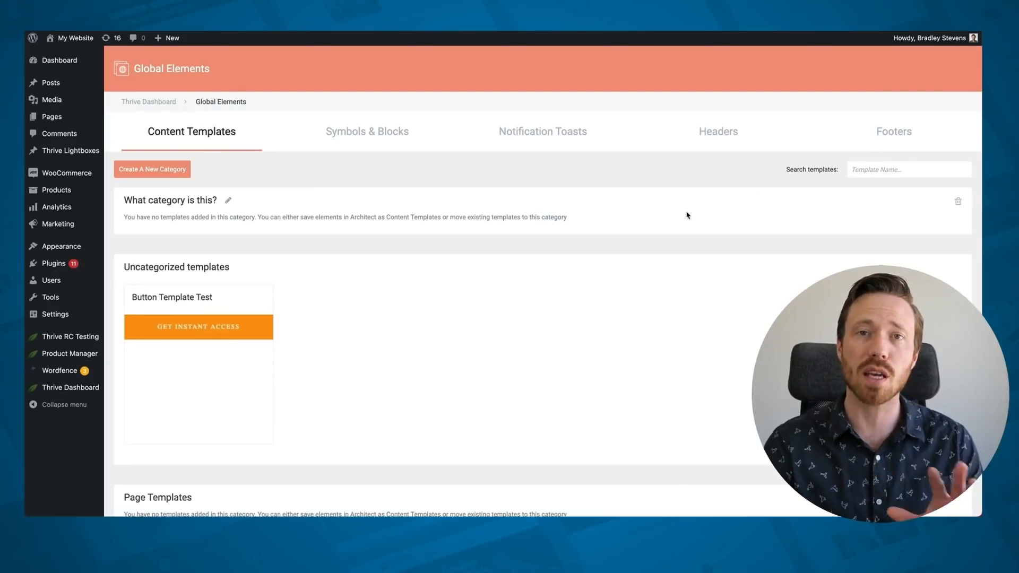
pyautogui.moveTo(550, 98)
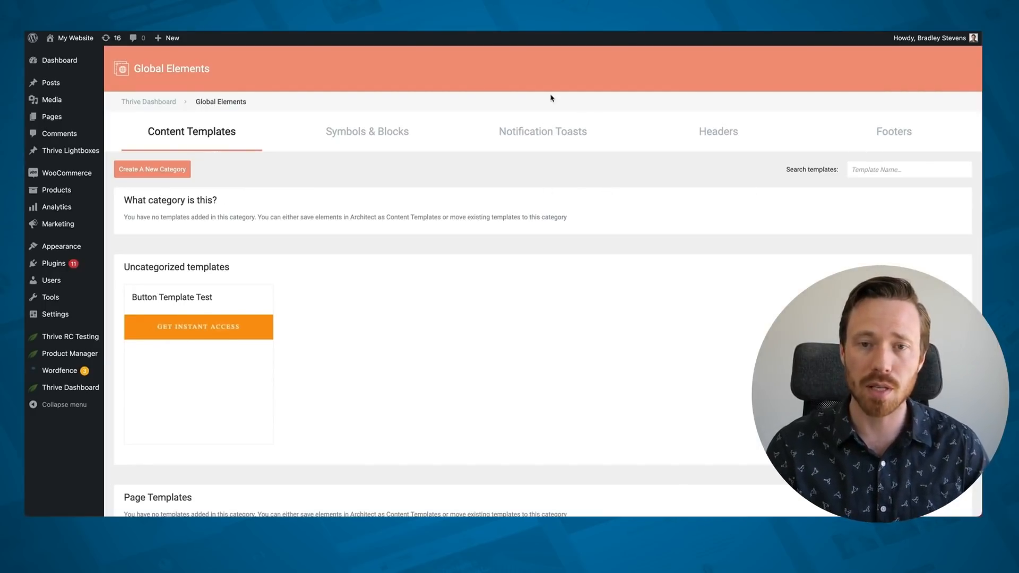
pyautogui.moveTo(538, 134)
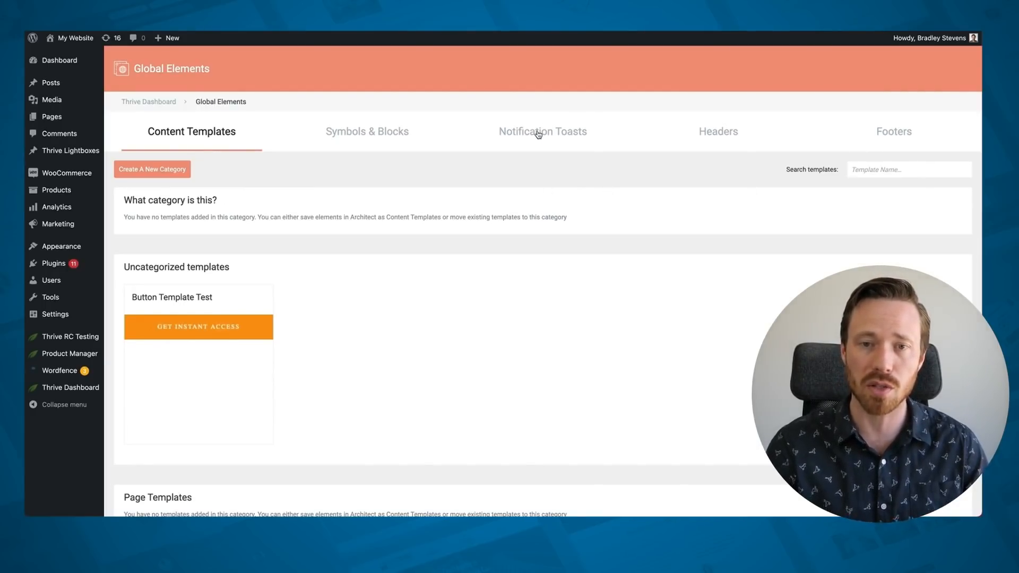
# - Show the Notification Toasts section of Global Elements
pyautogui.click(542, 131)
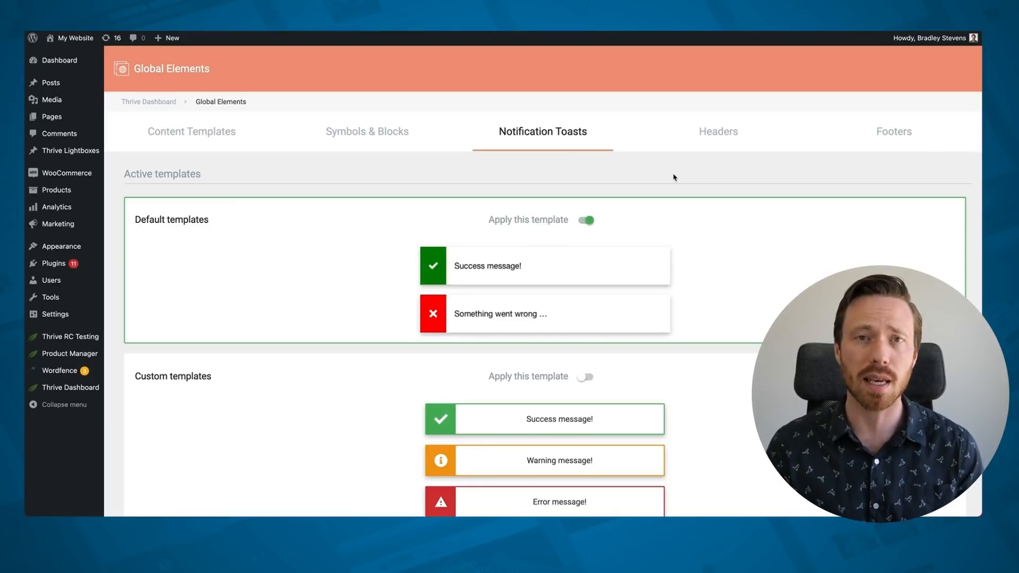
pyautogui.moveTo(643, 175)
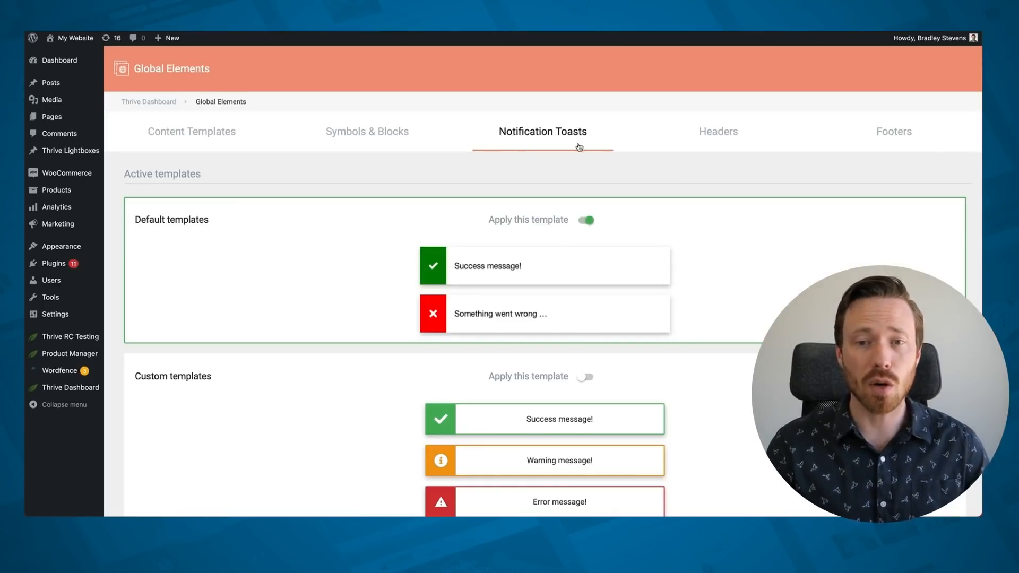
pyautogui.moveTo(214, 224)
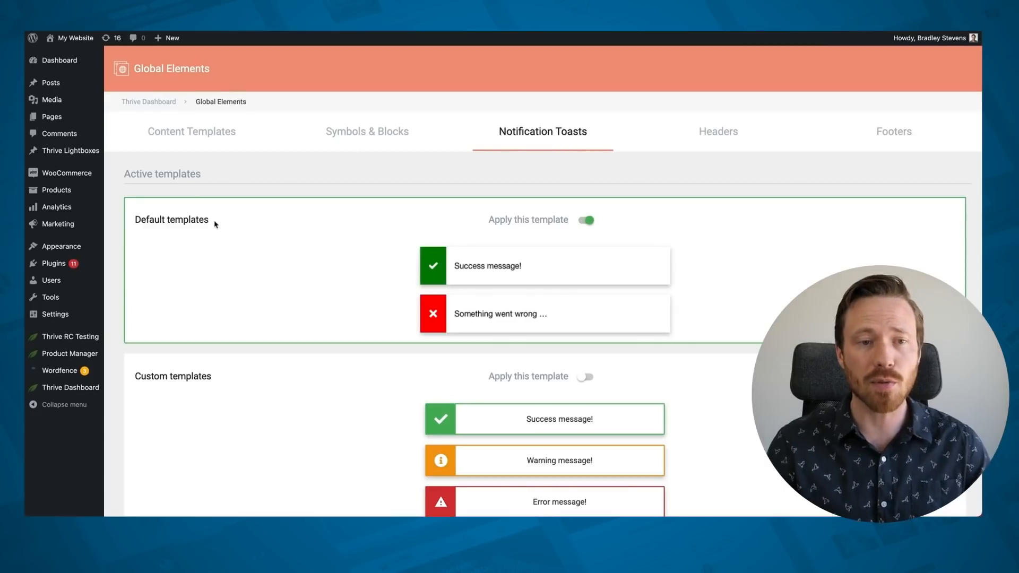
pyautogui.moveTo(680, 209)
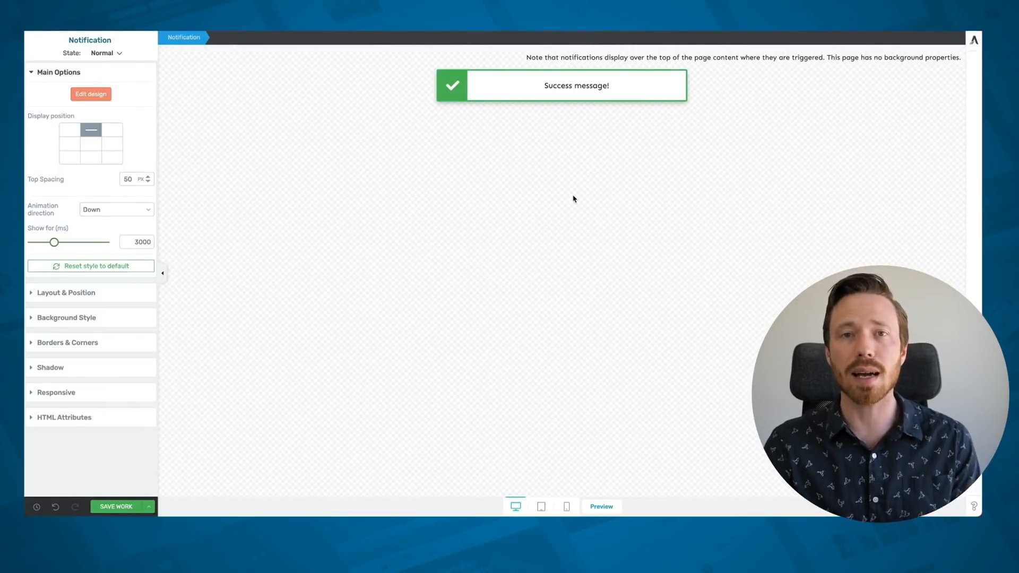
pyautogui.moveTo(564, 190)
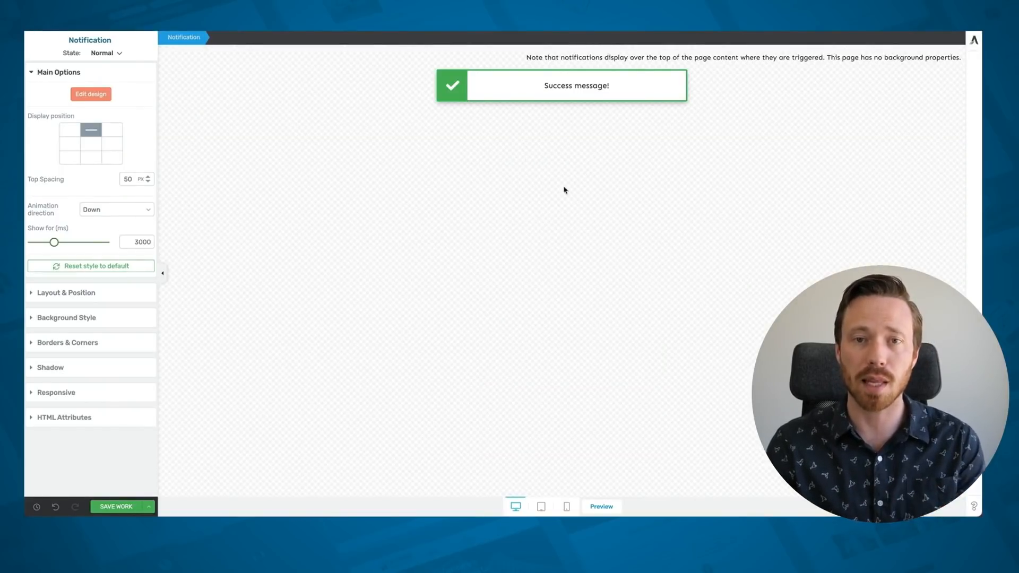
pyautogui.moveTo(518, 235)
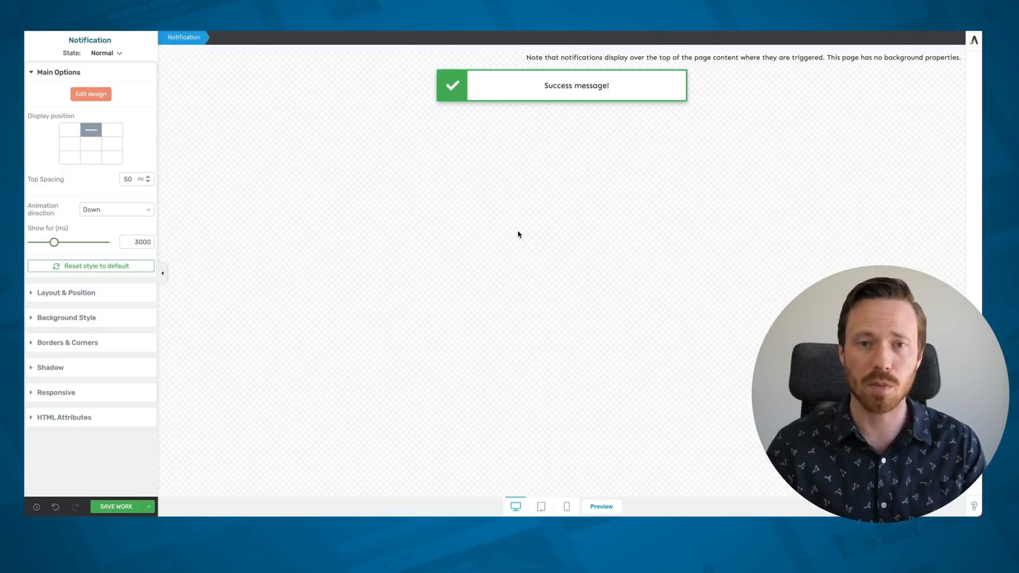
pyautogui.moveTo(444, 91)
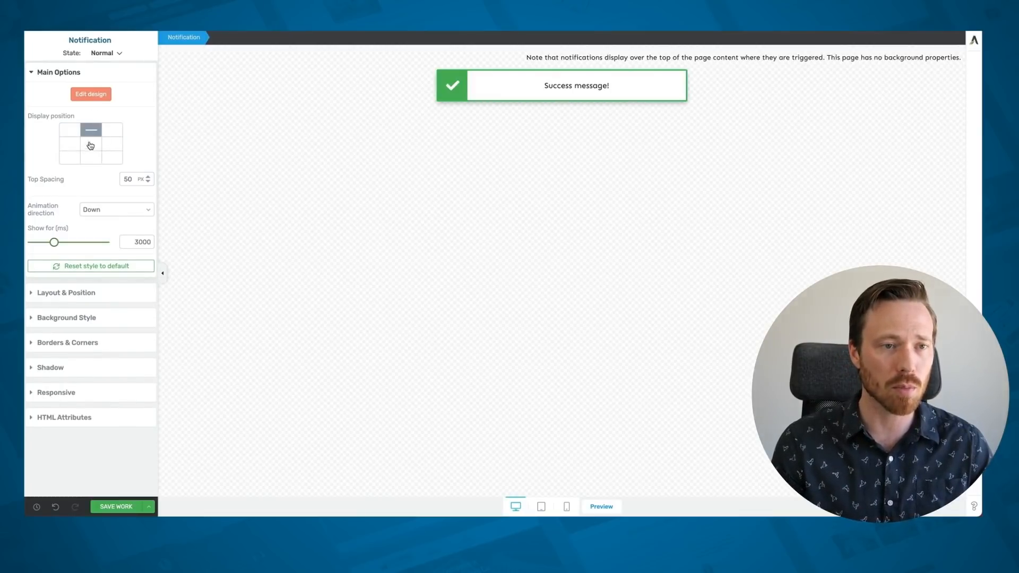
pyautogui.click(91, 129)
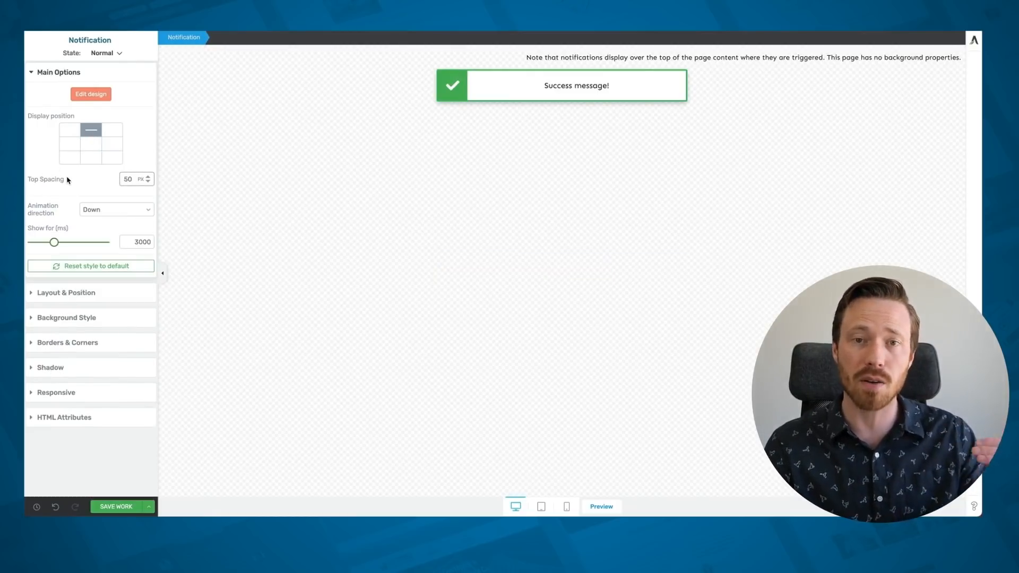
pyautogui.moveTo(81, 209)
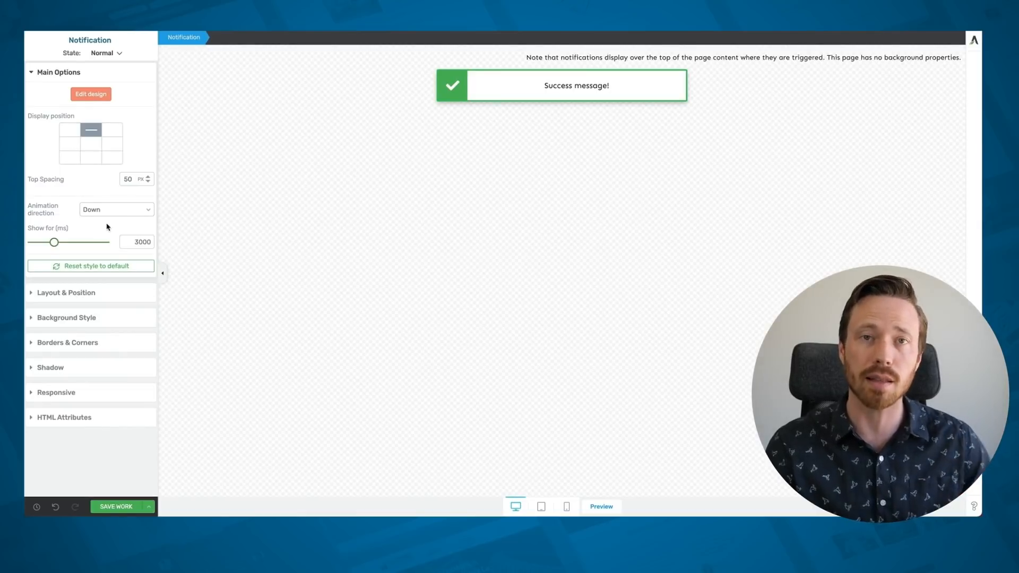
pyautogui.moveTo(111, 235)
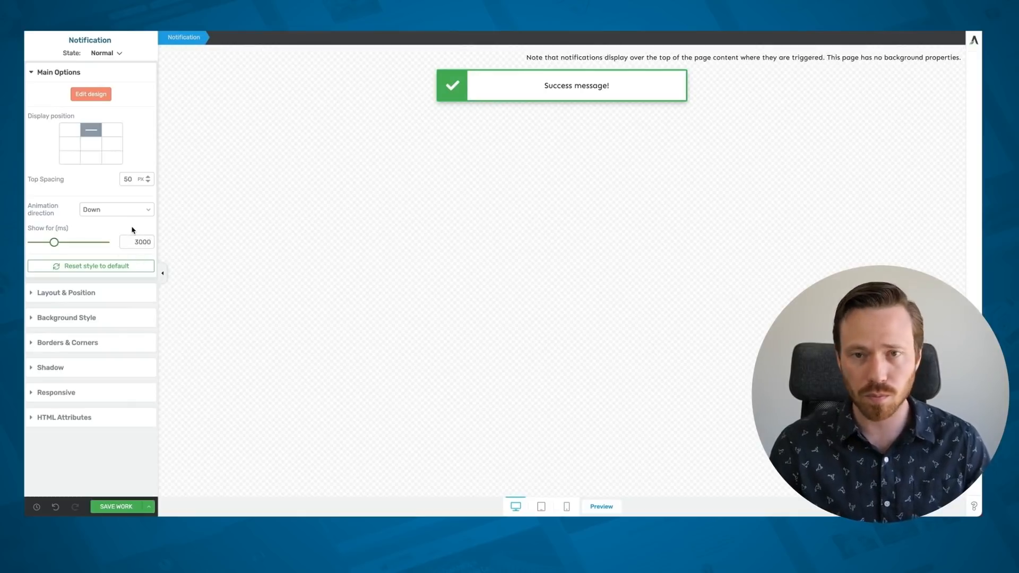
pyautogui.moveTo(90, 94)
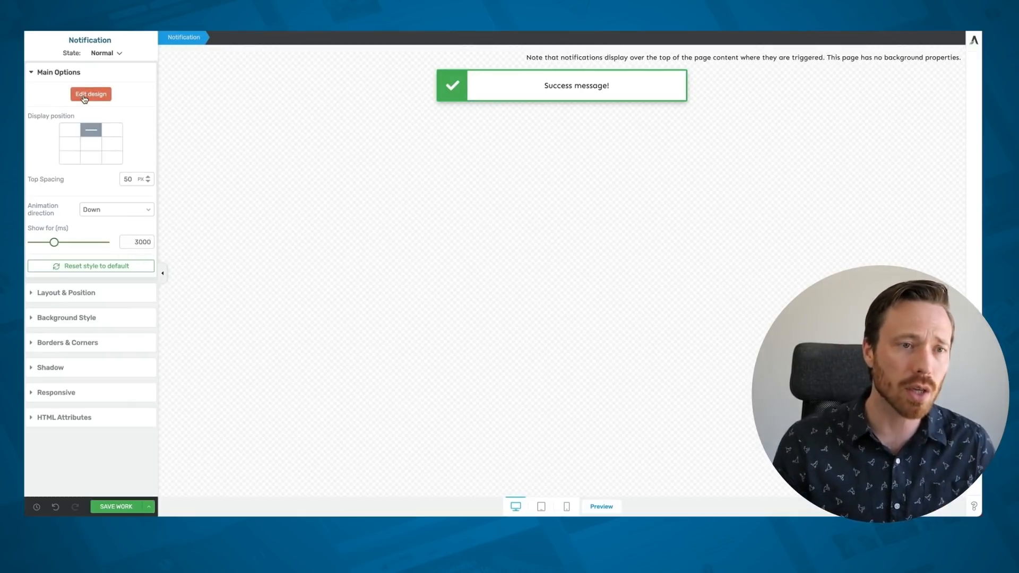
# - Edit the toast design: round the notification's corners and make the check icon circular
pyautogui.click(90, 95)
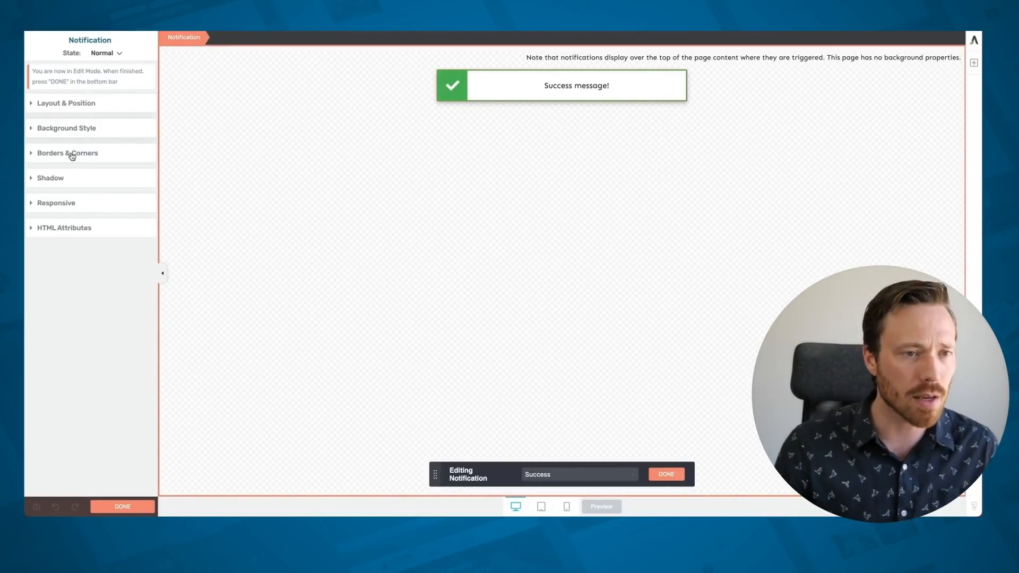
pyautogui.click(68, 153)
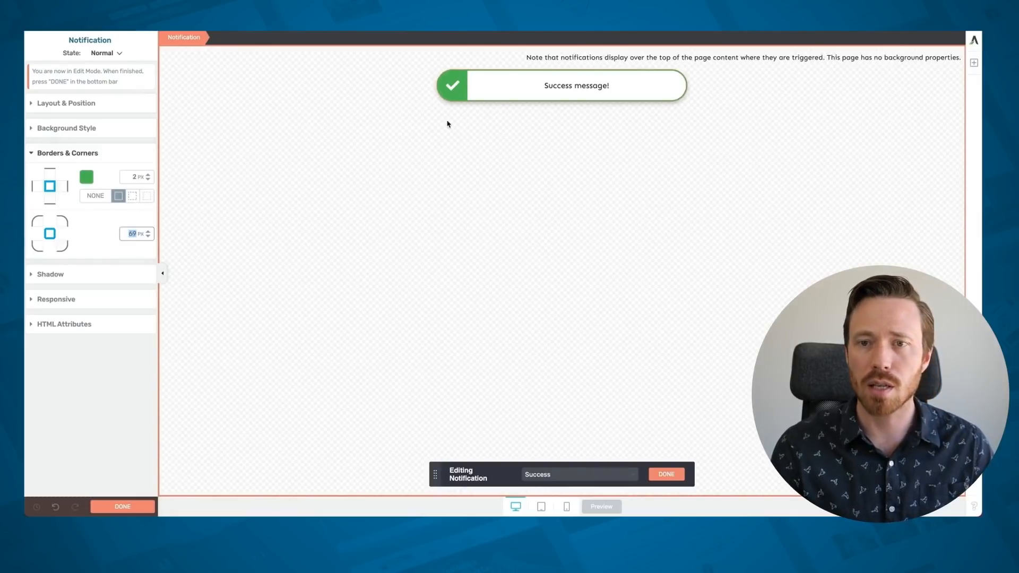
pyautogui.click(452, 85)
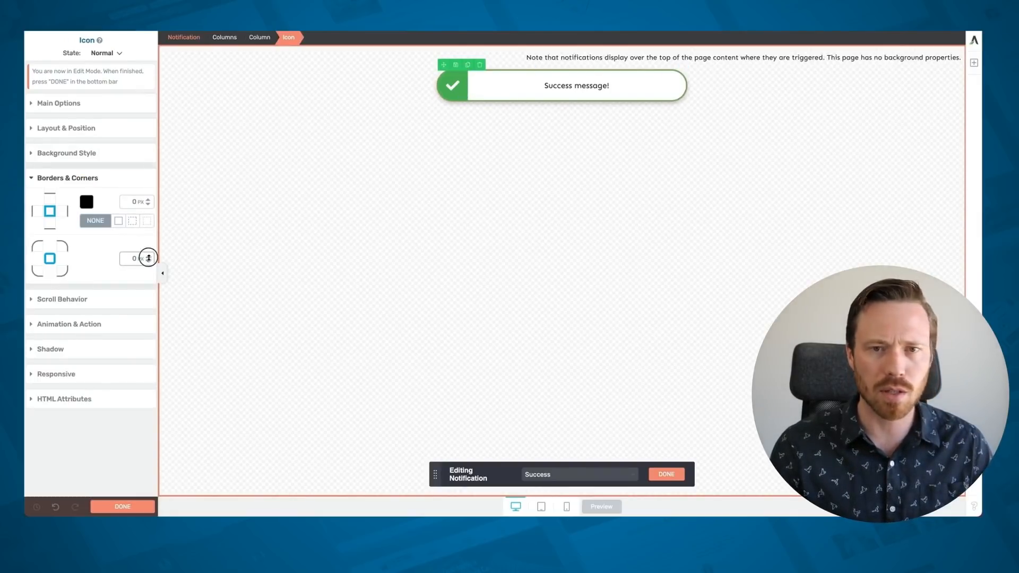
pyautogui.click(147, 256)
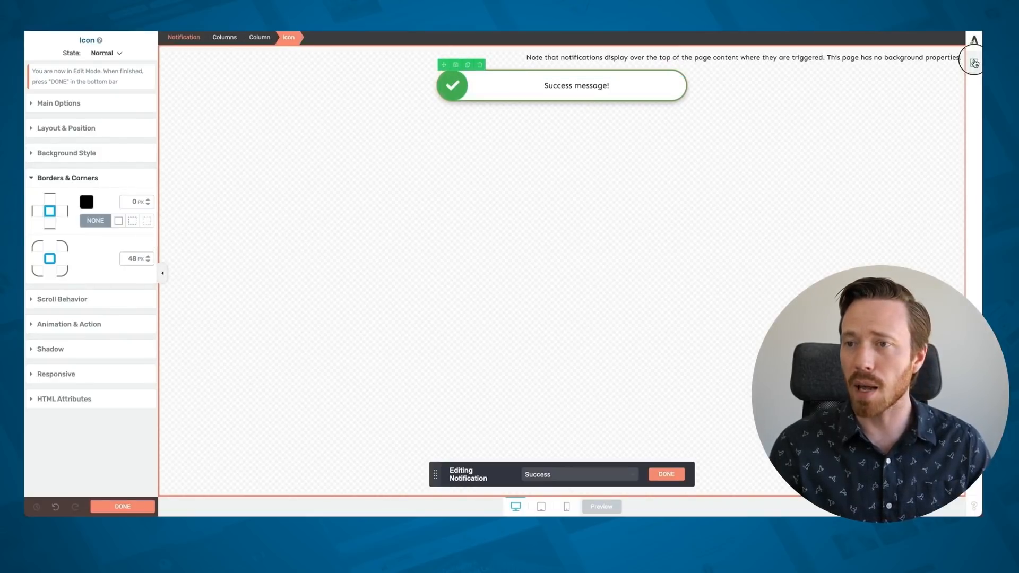
# - Select the notification message text and expand its Main Options font settings
pyautogui.click(973, 63)
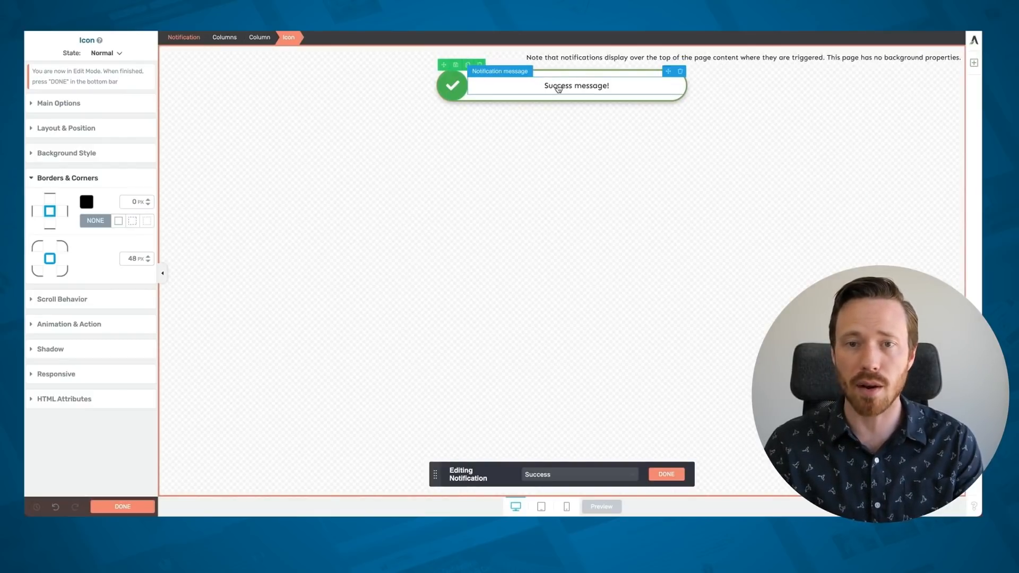
pyautogui.click(576, 85)
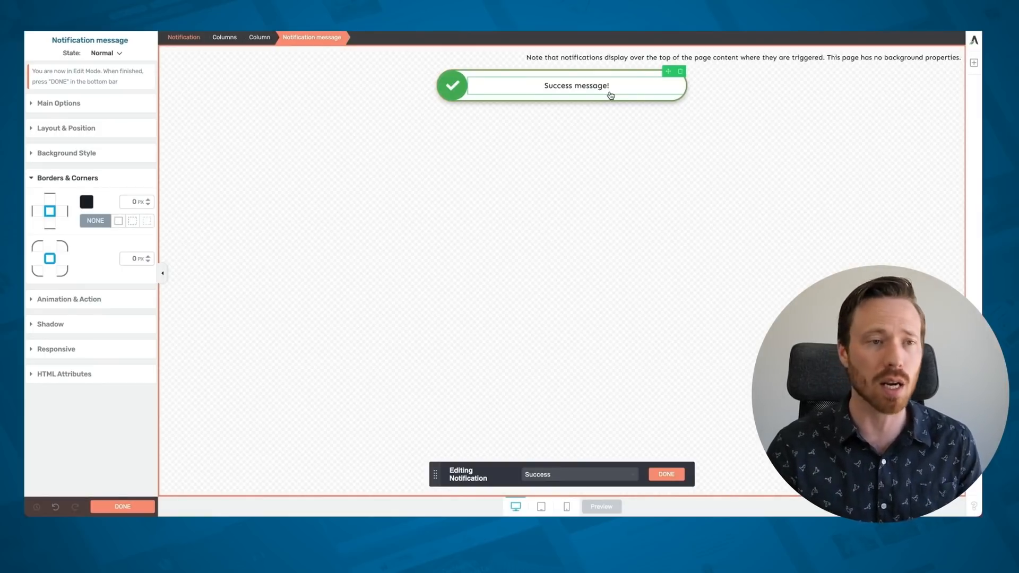
pyautogui.click(58, 102)
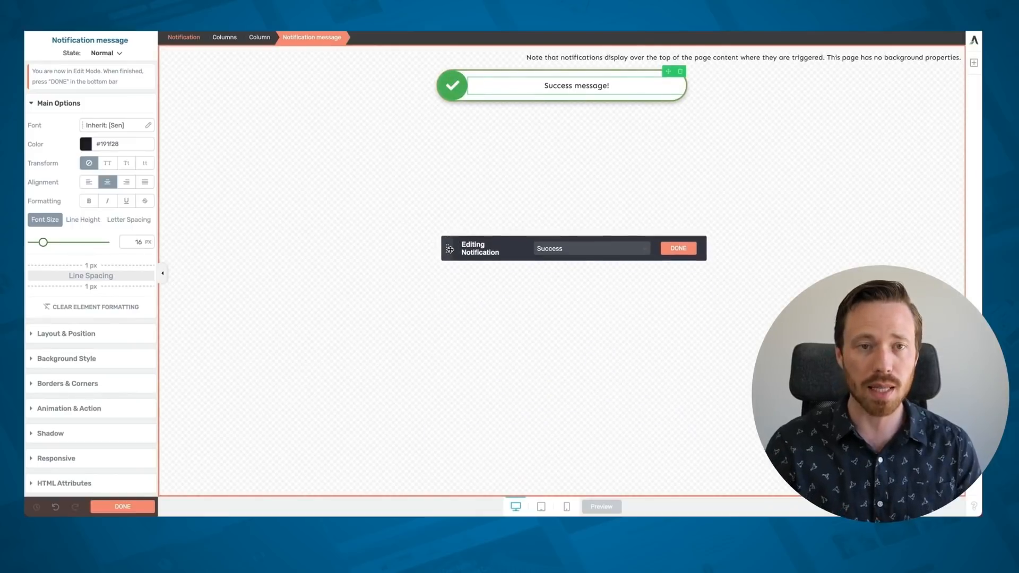
pyautogui.moveTo(549, 242)
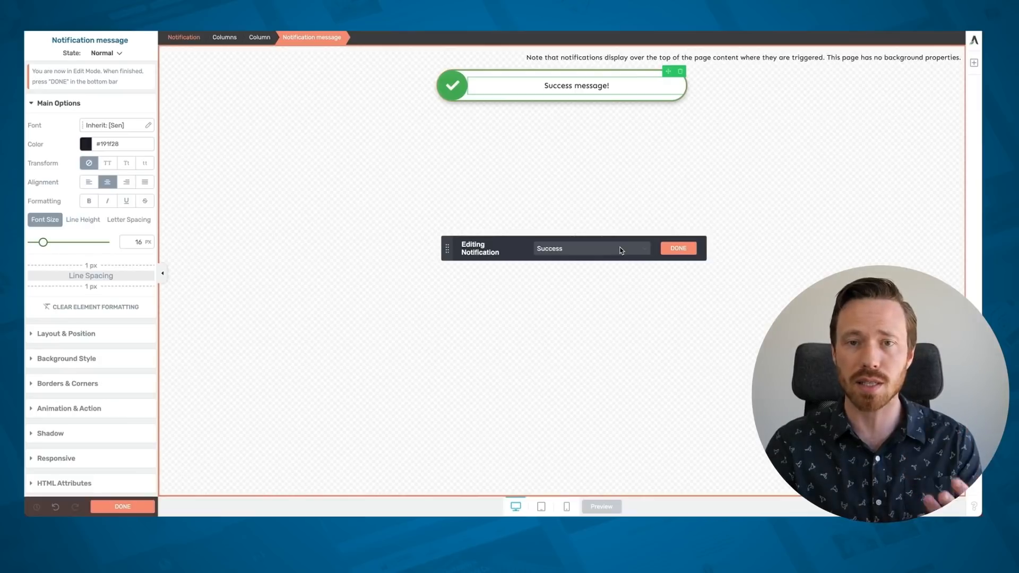
# - Preview the Warning and Error notification variants, then finish design editing
pyautogui.click(588, 248)
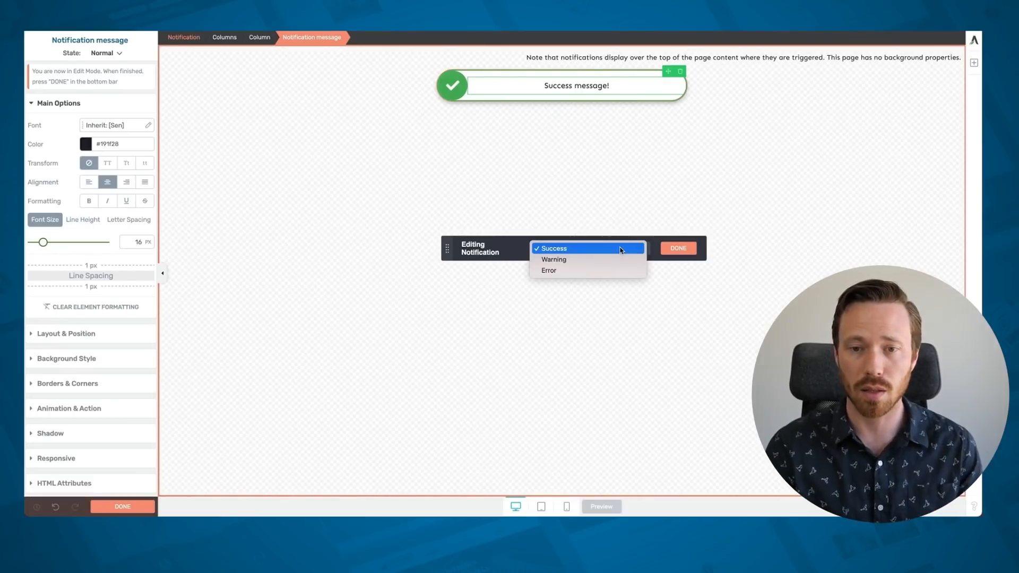
pyautogui.moveTo(553, 260)
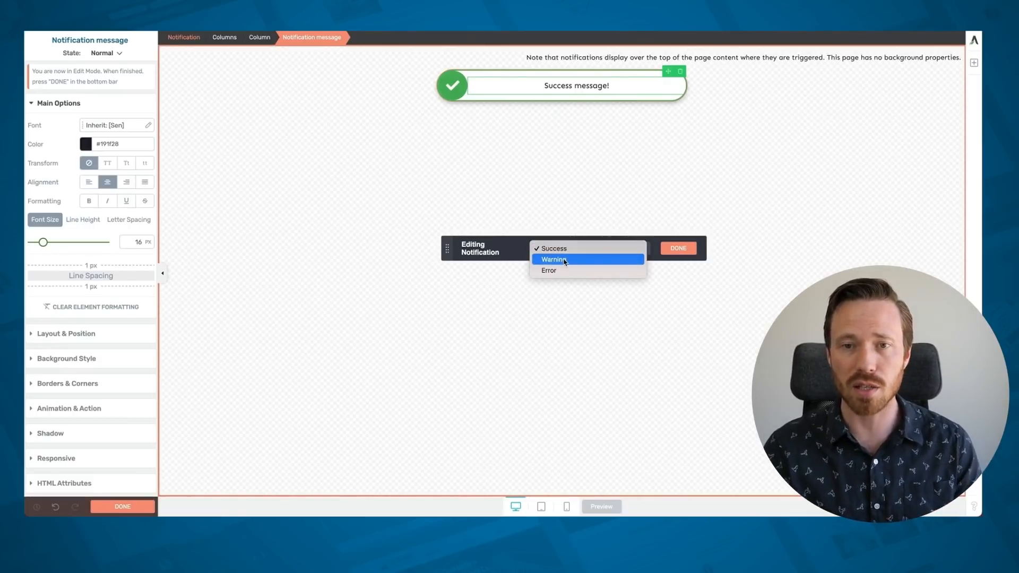
pyautogui.click(553, 259)
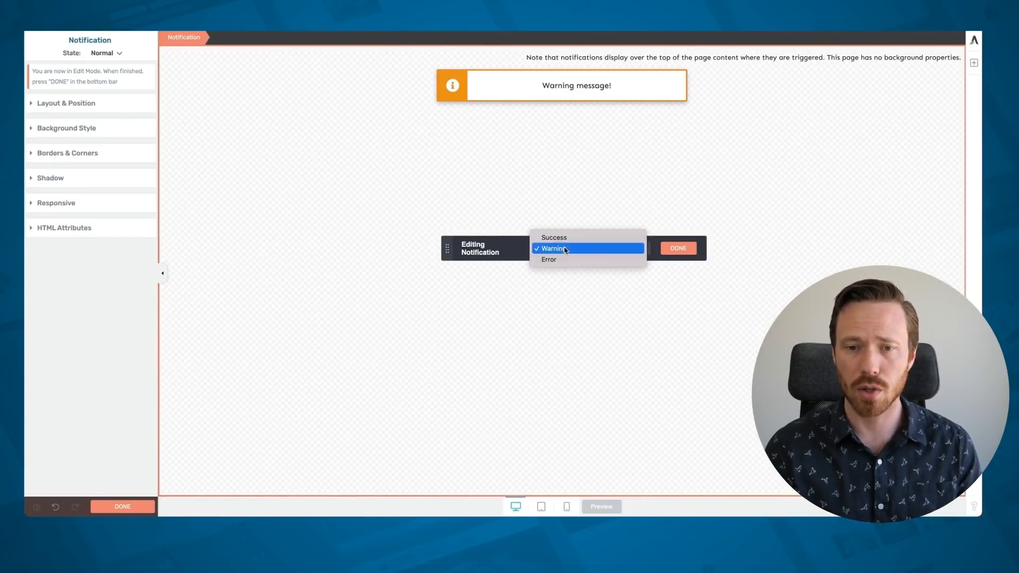
pyautogui.click(549, 260)
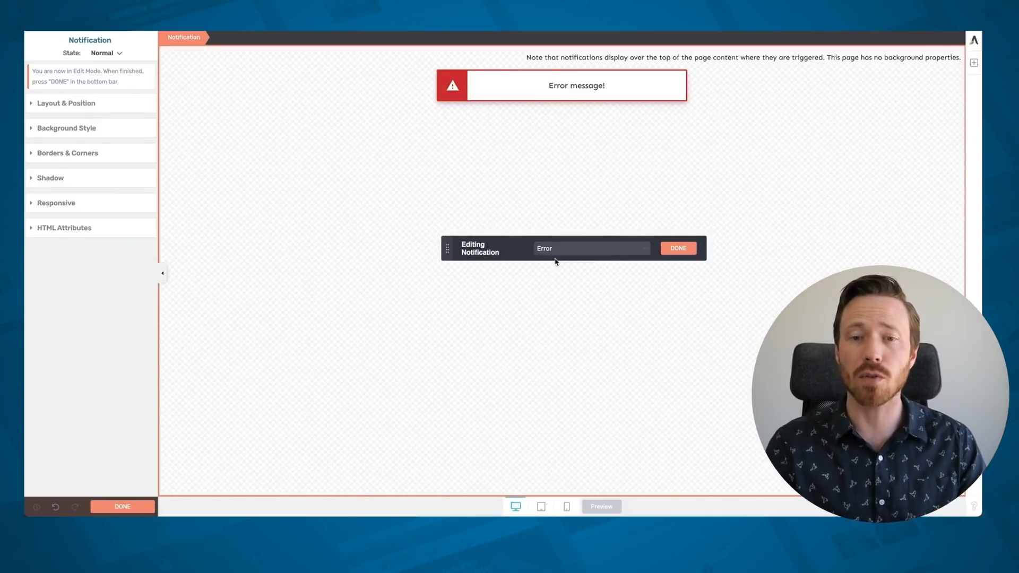
pyautogui.moveTo(559, 231)
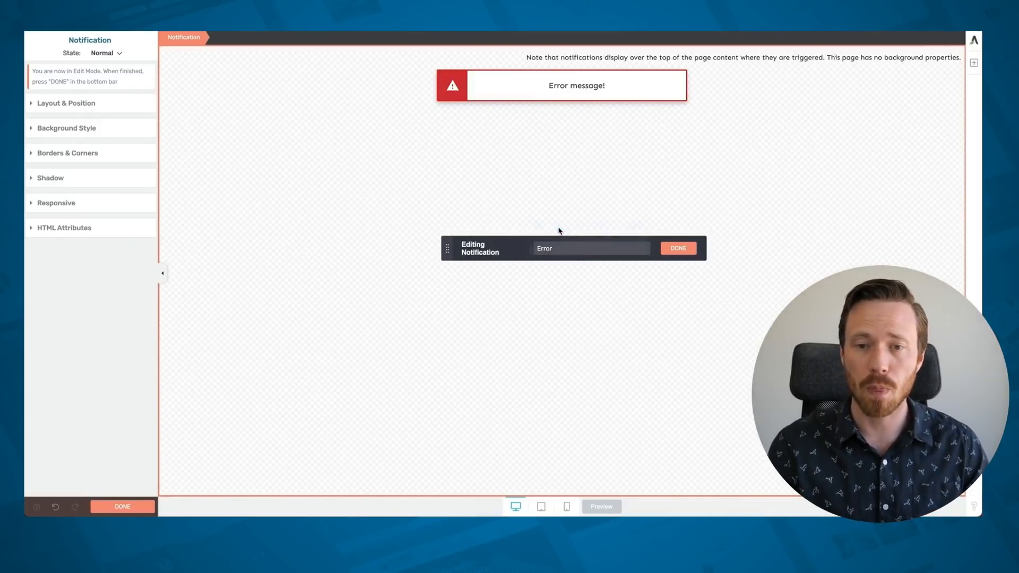
pyautogui.click(677, 248)
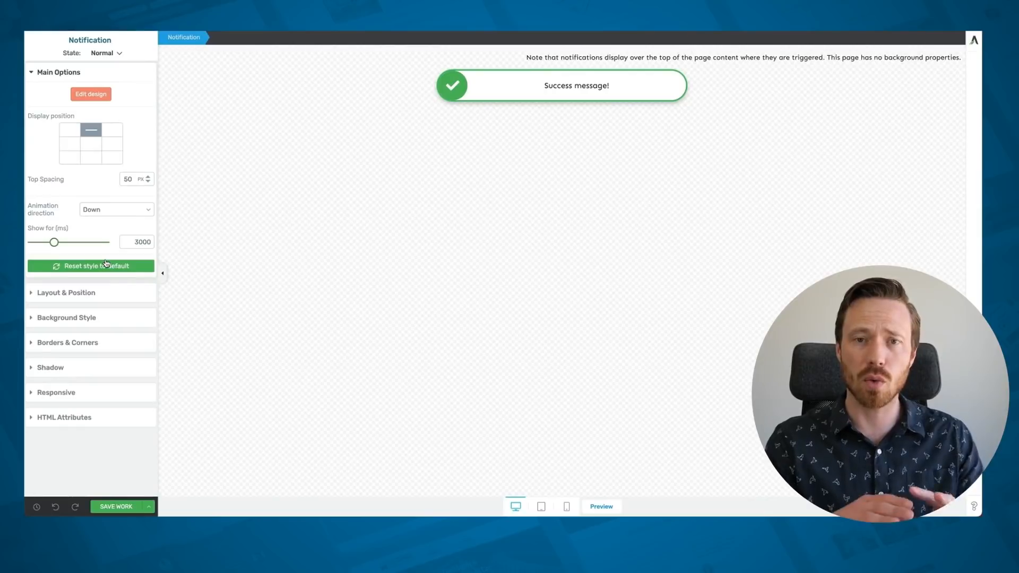
pyautogui.moveTo(58, 433)
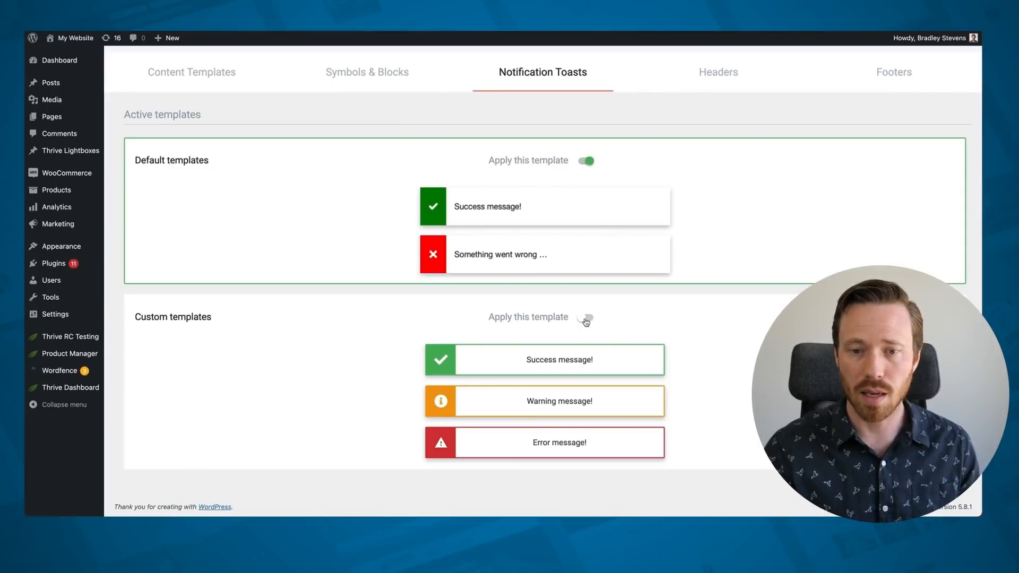
# - Switch on Apply this template for the custom notification toast templates
pyautogui.click(544, 359)
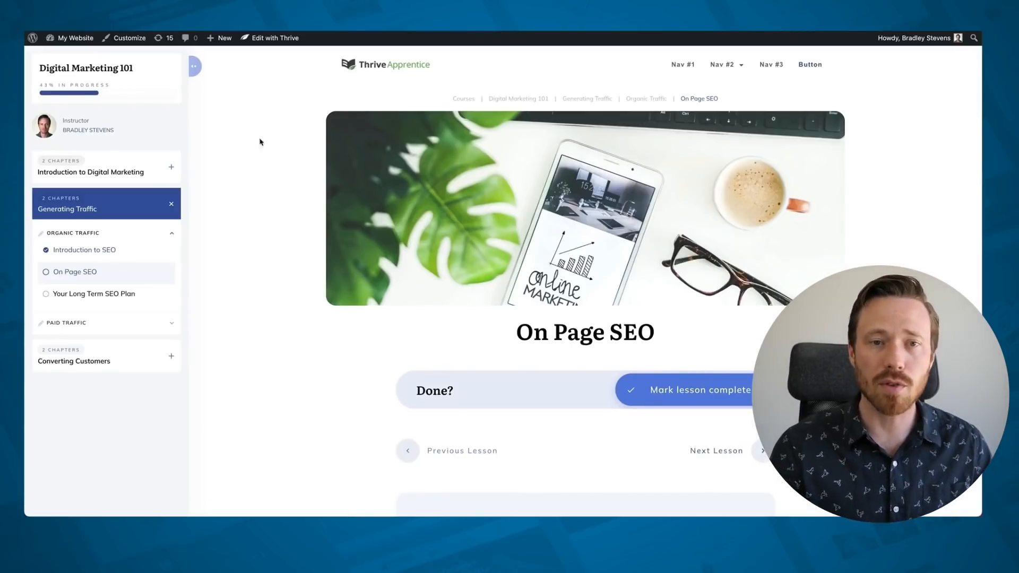
pyautogui.moveTo(64, 276)
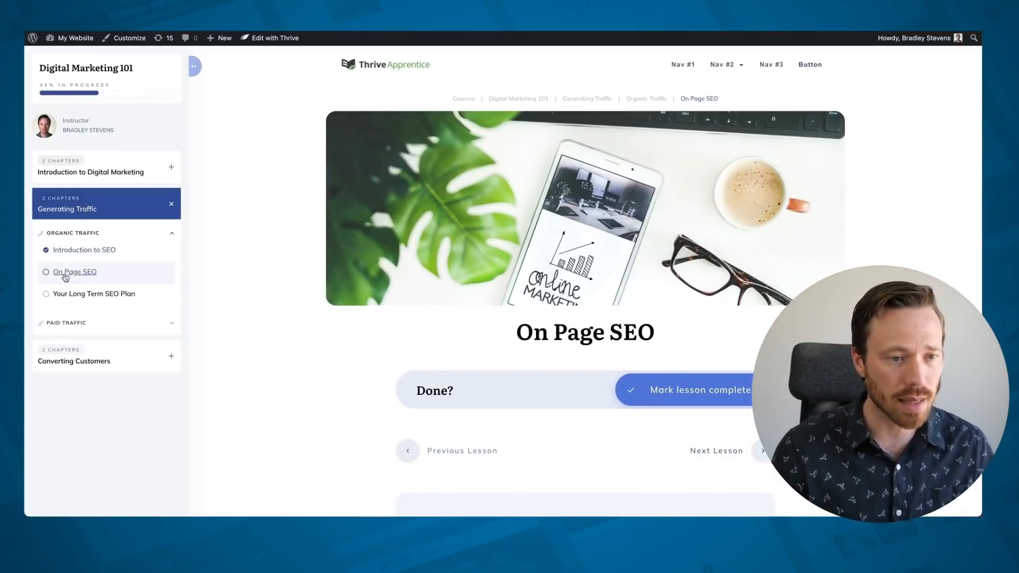
pyautogui.moveTo(137, 278)
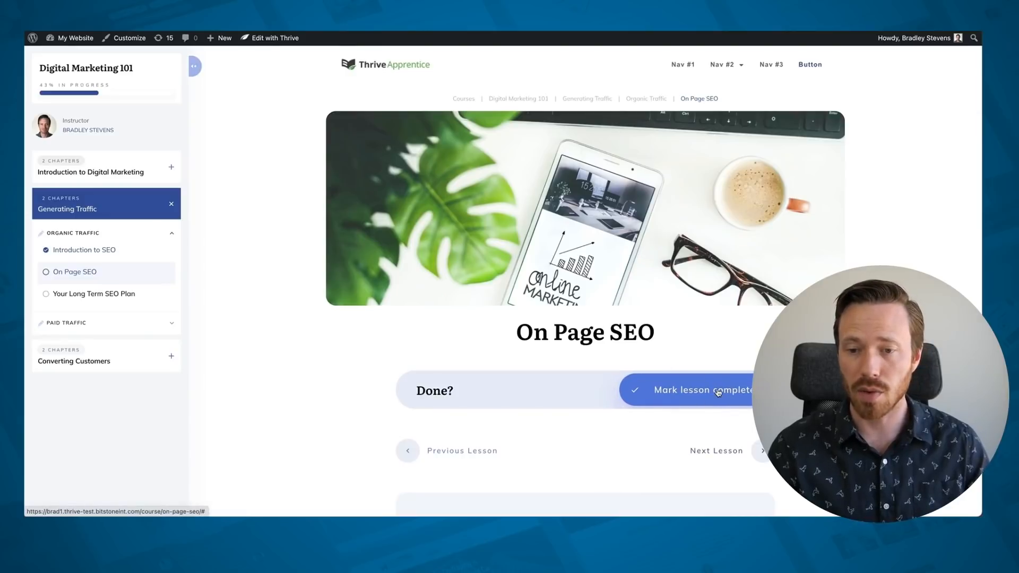
pyautogui.moveTo(725, 234)
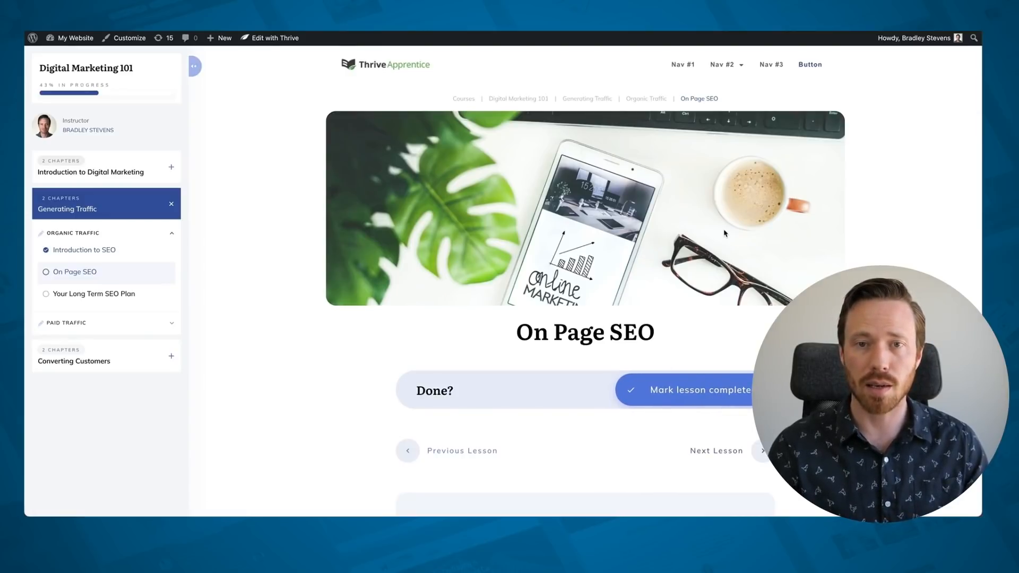
# - Mark the On Page SEO lesson complete and advance to Your Long Term SEO Plan
pyautogui.click(700, 390)
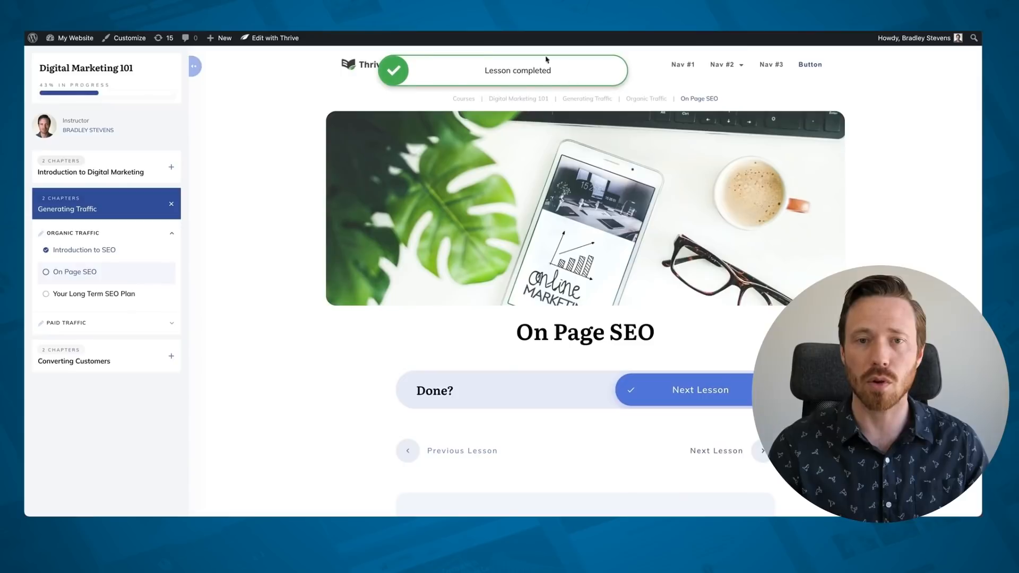
pyautogui.click(700, 389)
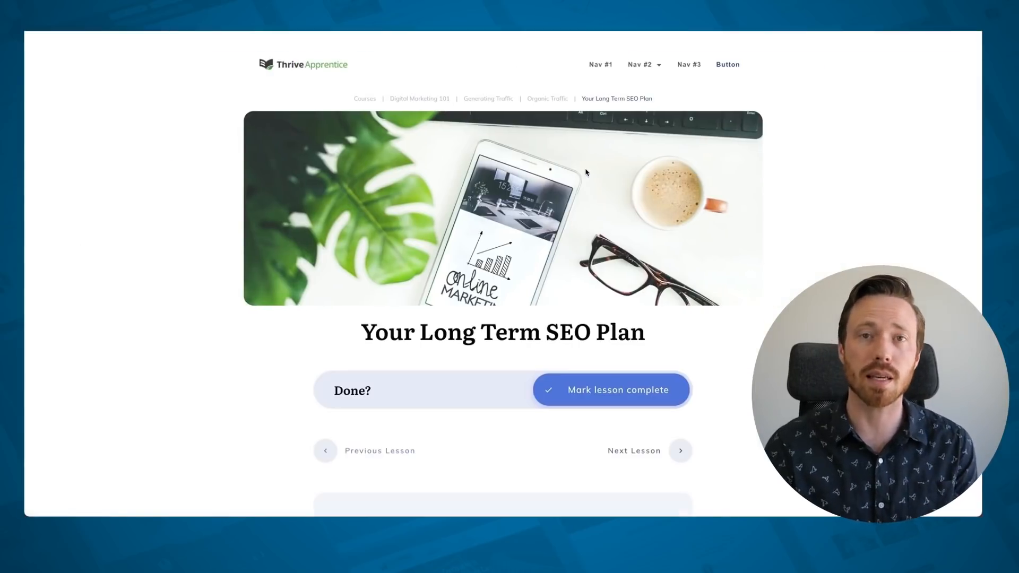